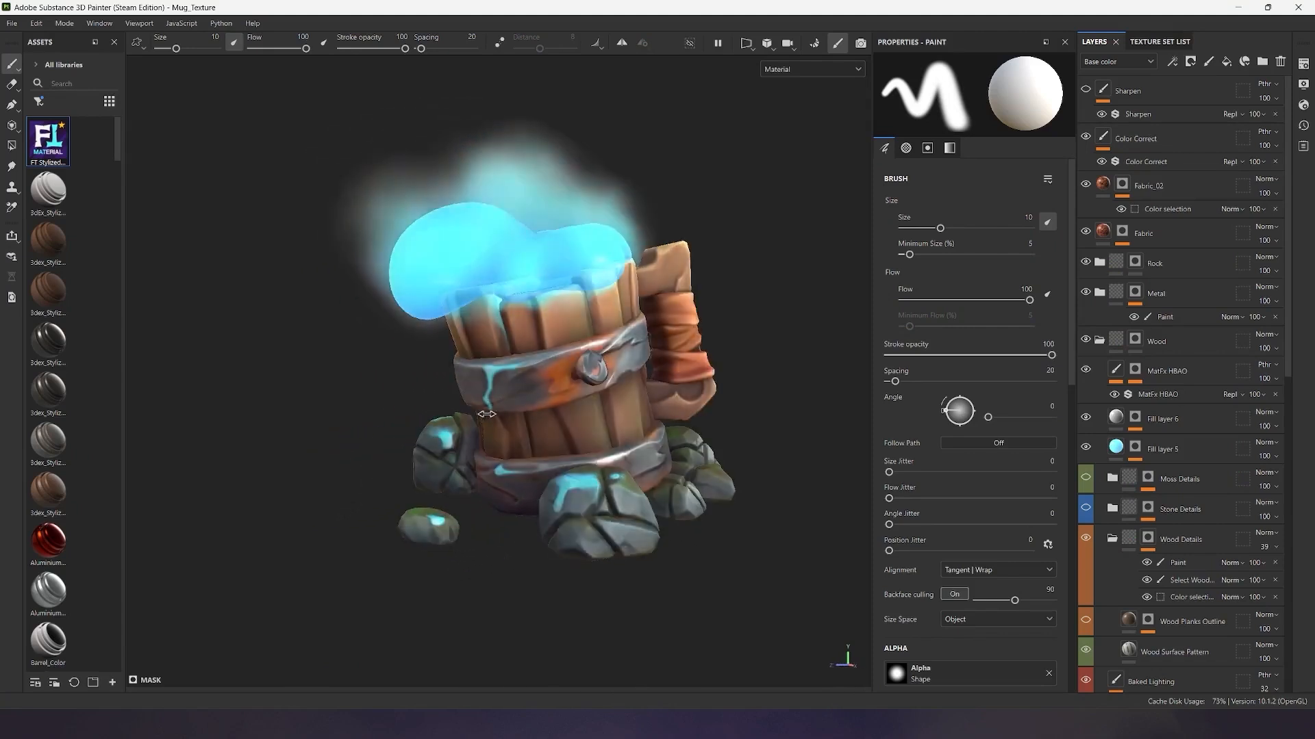
mouse_move(48, 140)
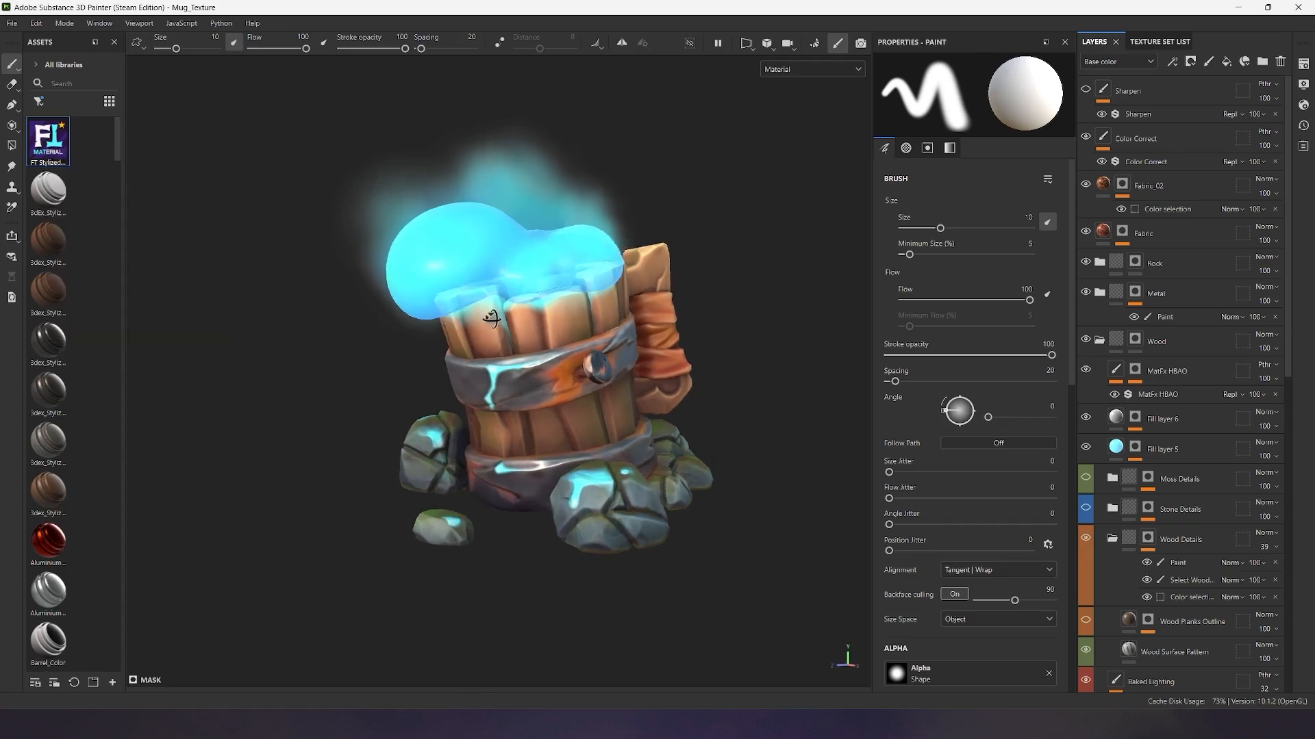
Select the Base Color channel and expand the MetalRustPaint group to reach its fill layers
drag(490, 319, 671, 342)
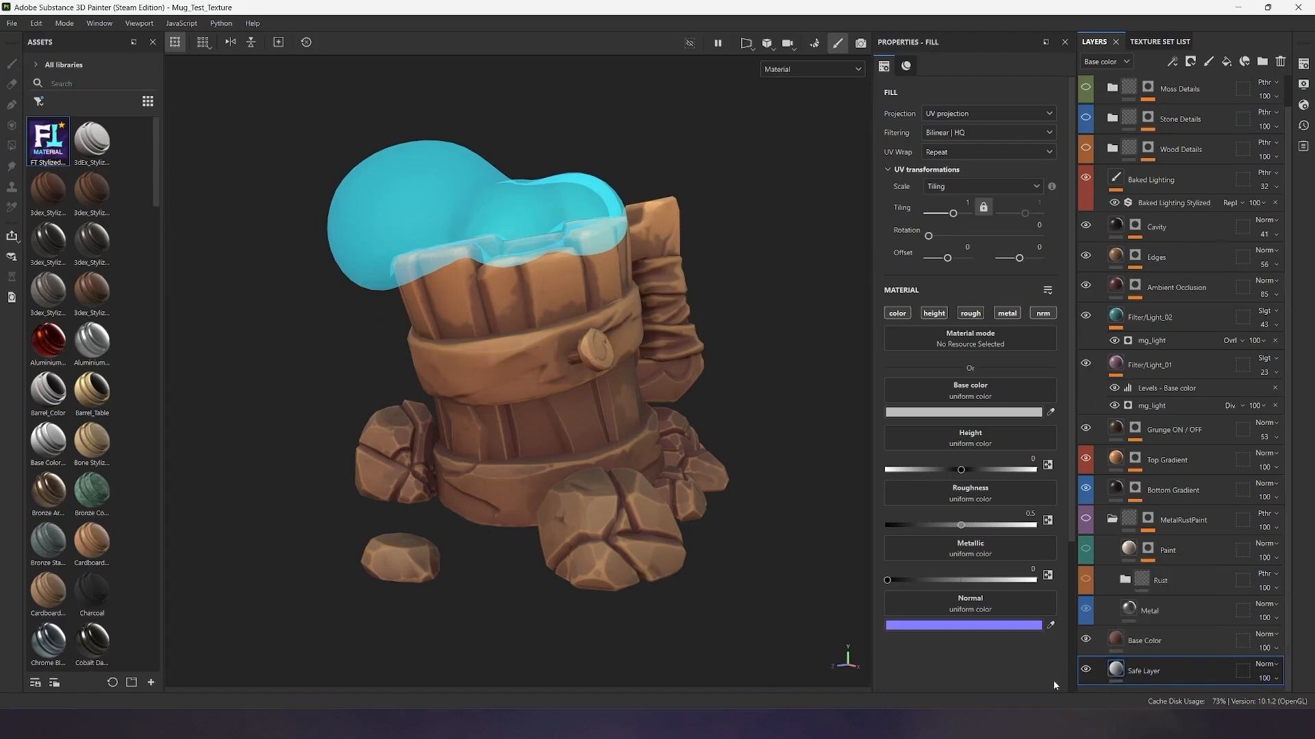
click(1142, 639)
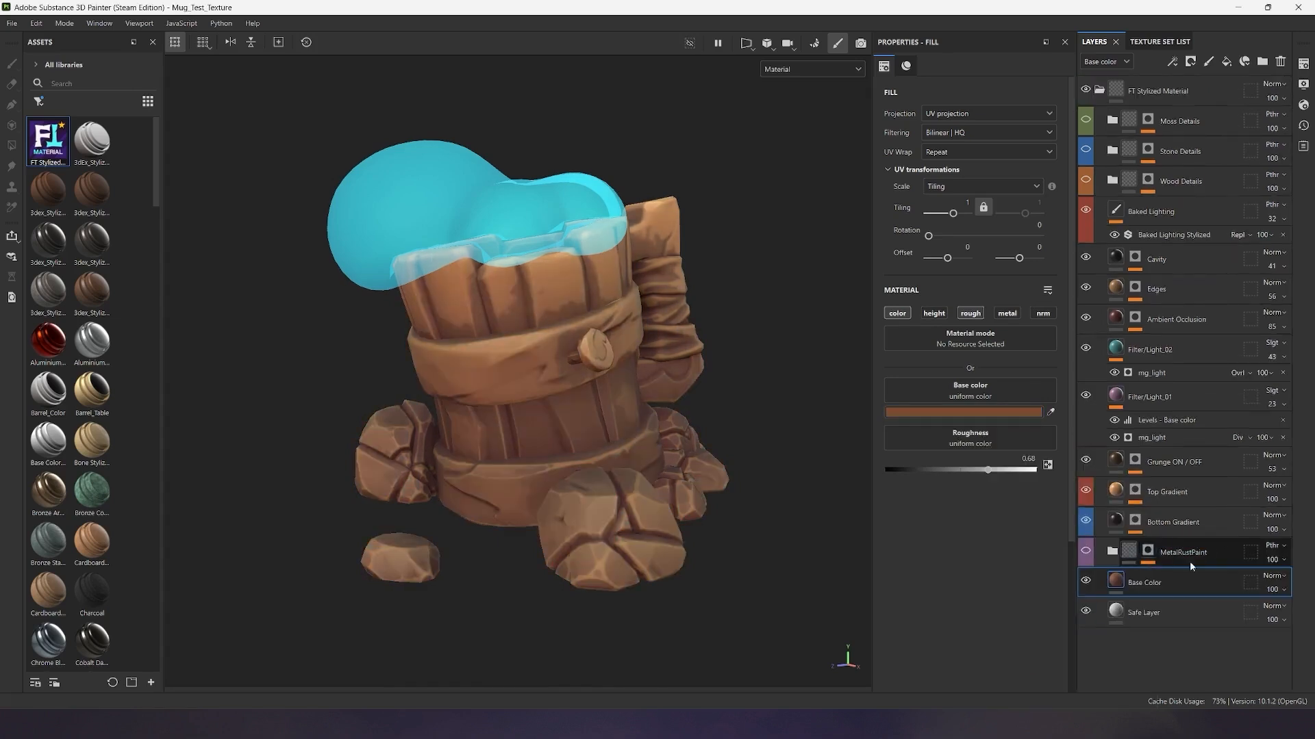
click(1112, 552)
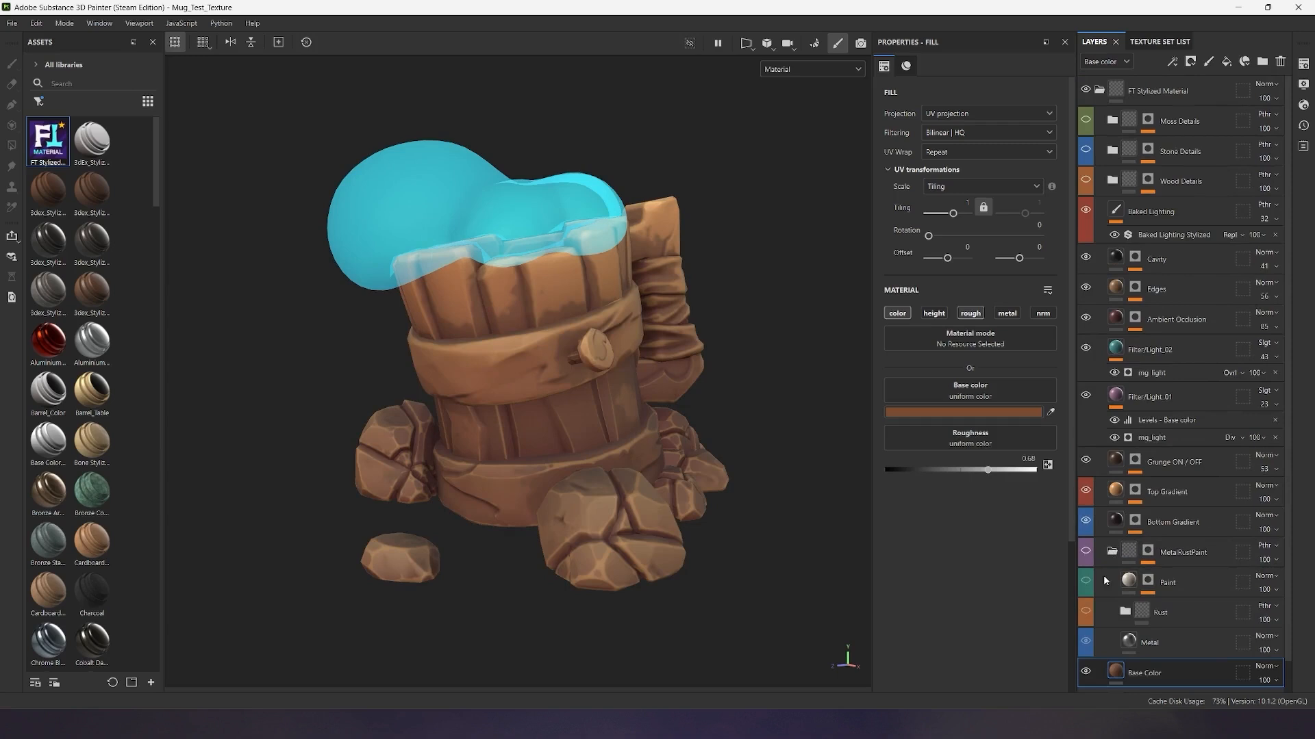
scroll(down, 3)
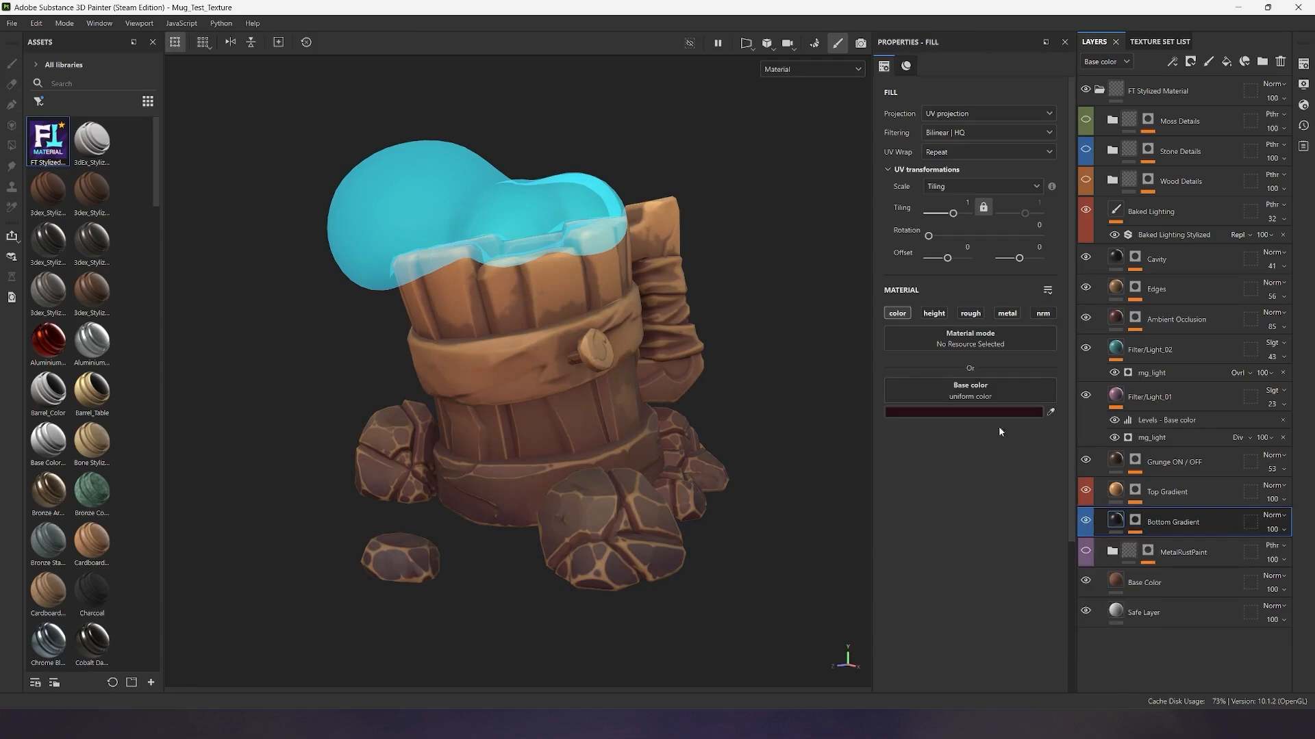
Turn on the Bottom Gradient, Top Gradient and Grunge layers for darker bases and greenish tops
click(964, 411)
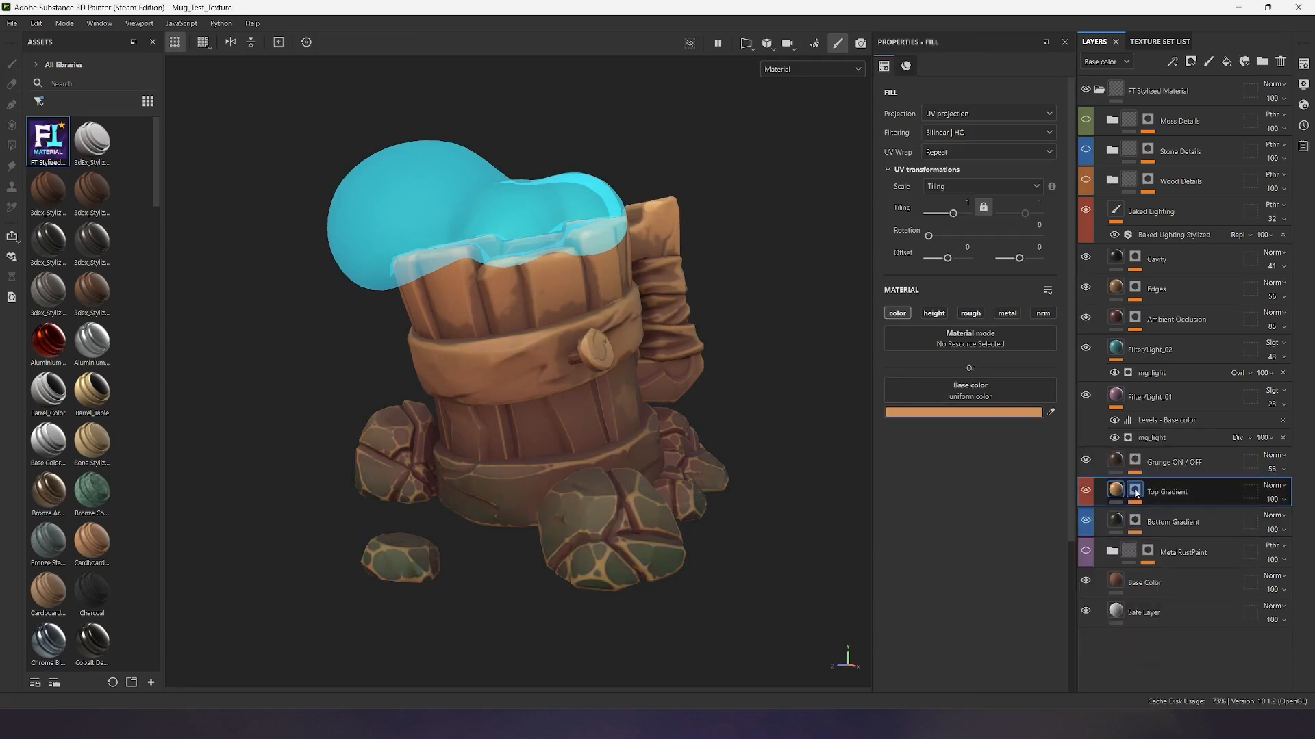
click(1134, 491)
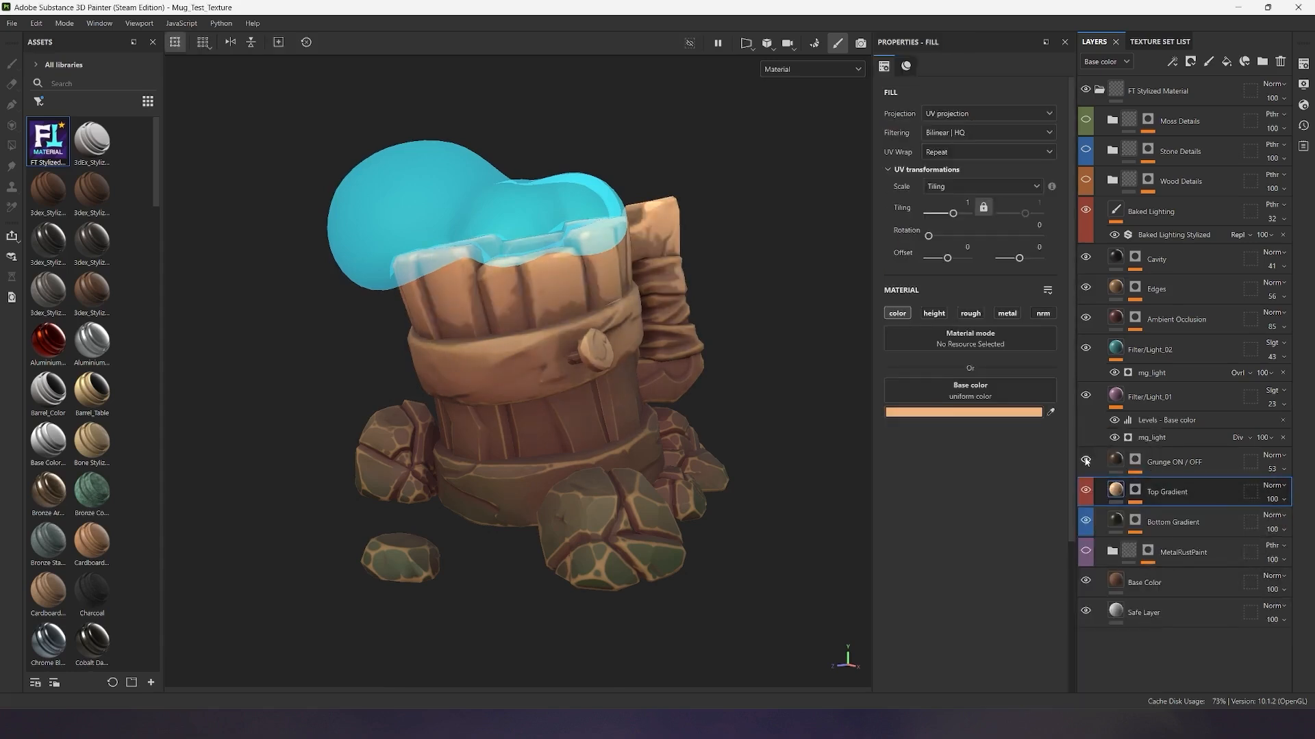
click(1134, 462)
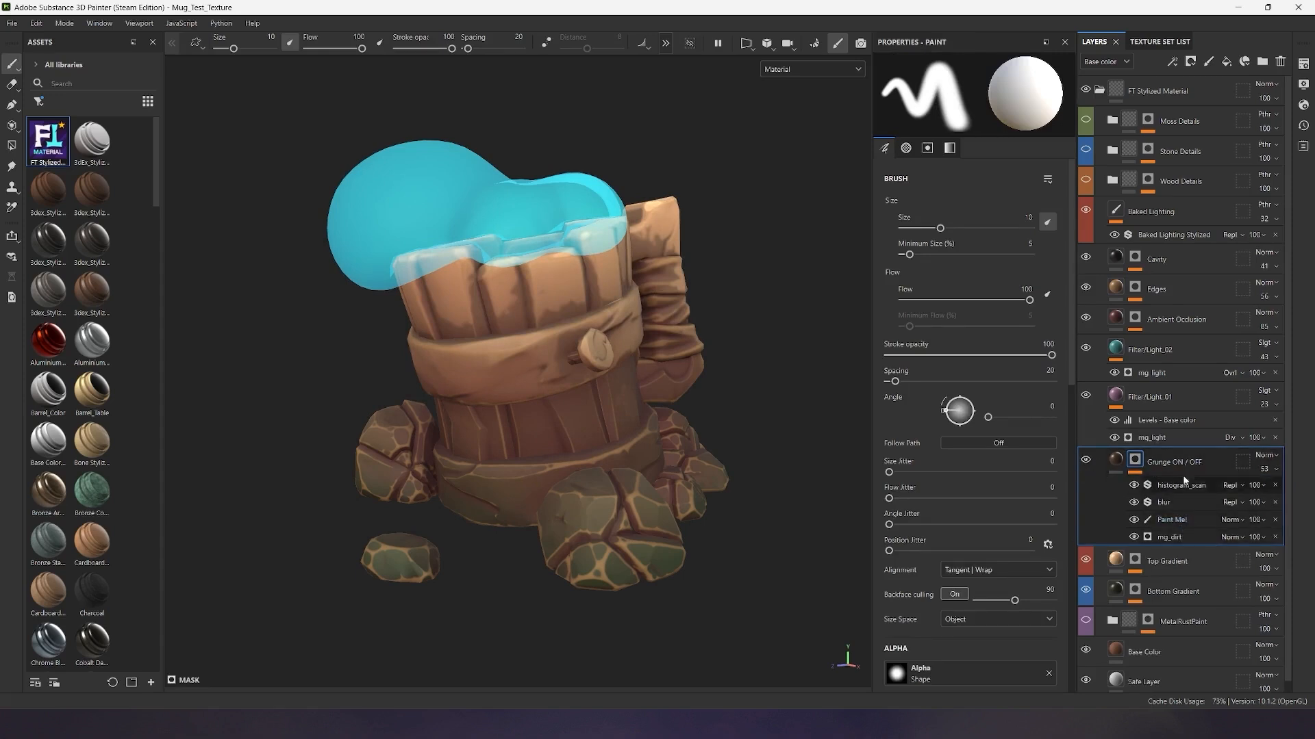
Adjust the Grunge dirt generator amount and lower the Ambient Occlusion dirt mask contrast
click(1173, 519)
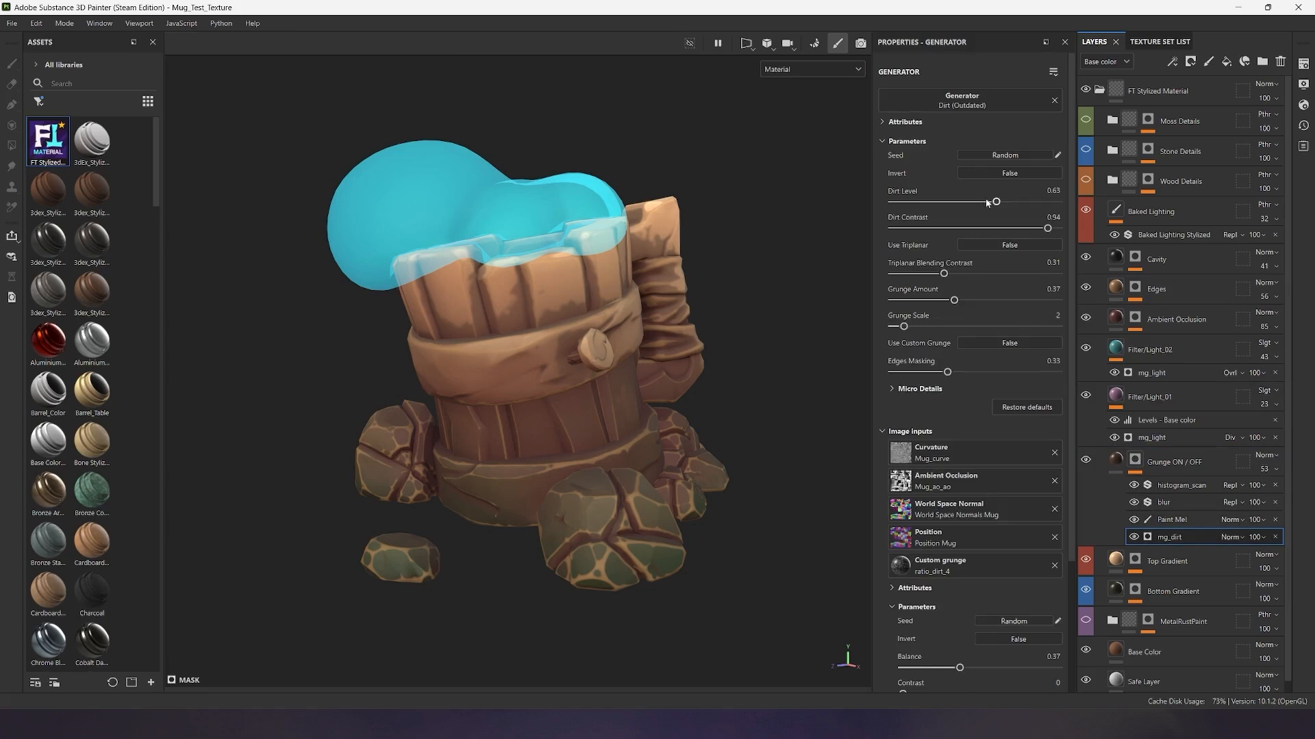
click(1170, 519)
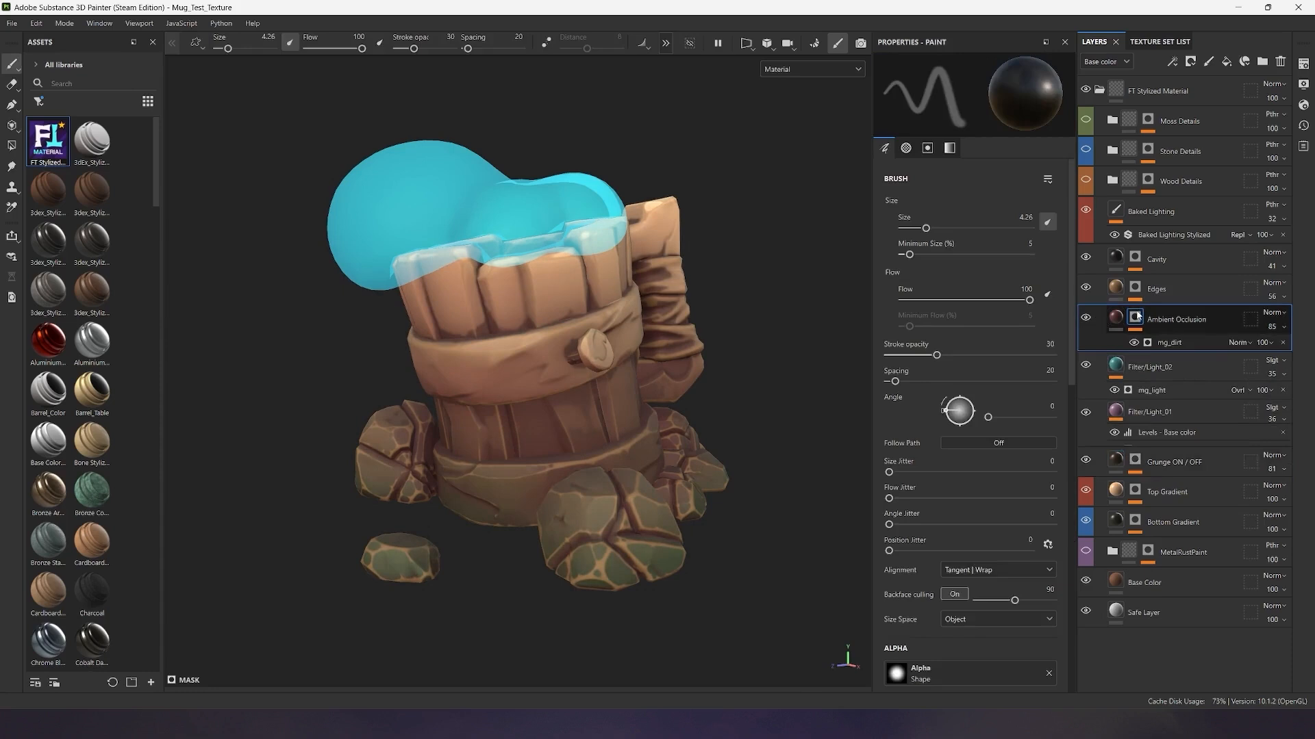
click(1169, 343)
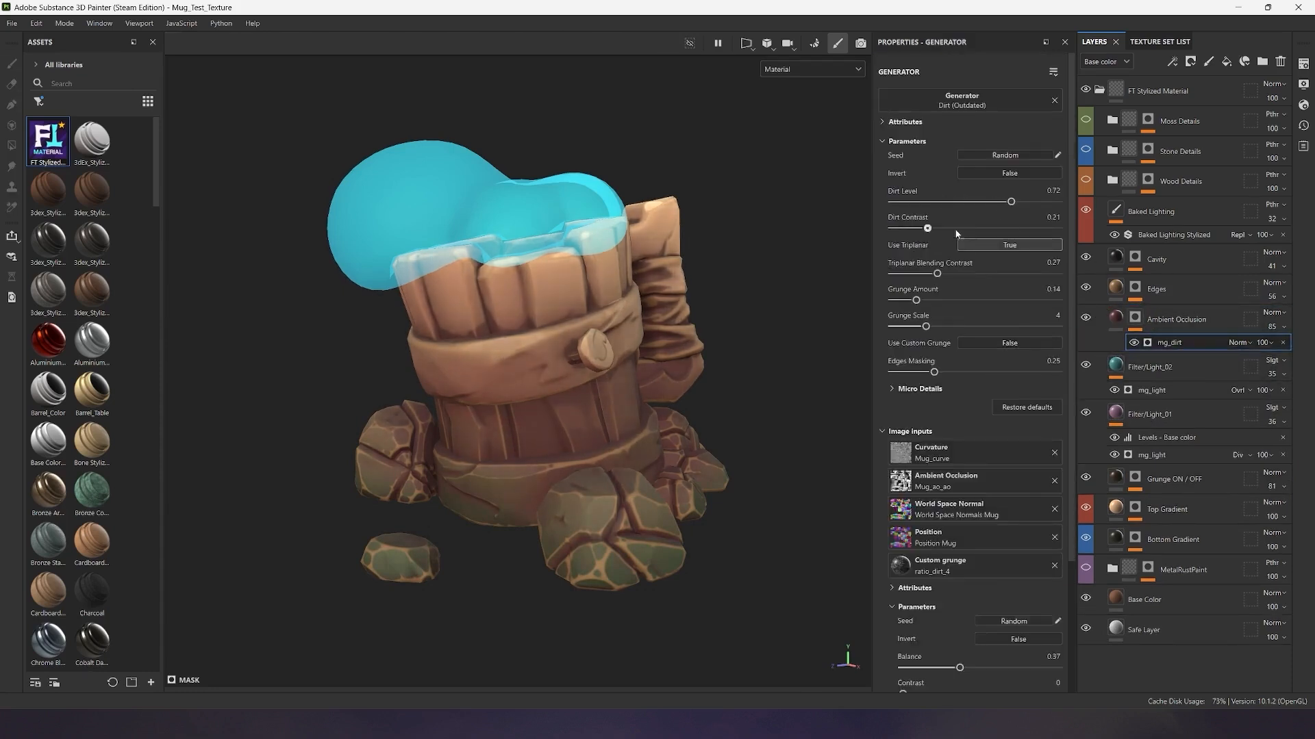
drag(1010, 202, 987, 201)
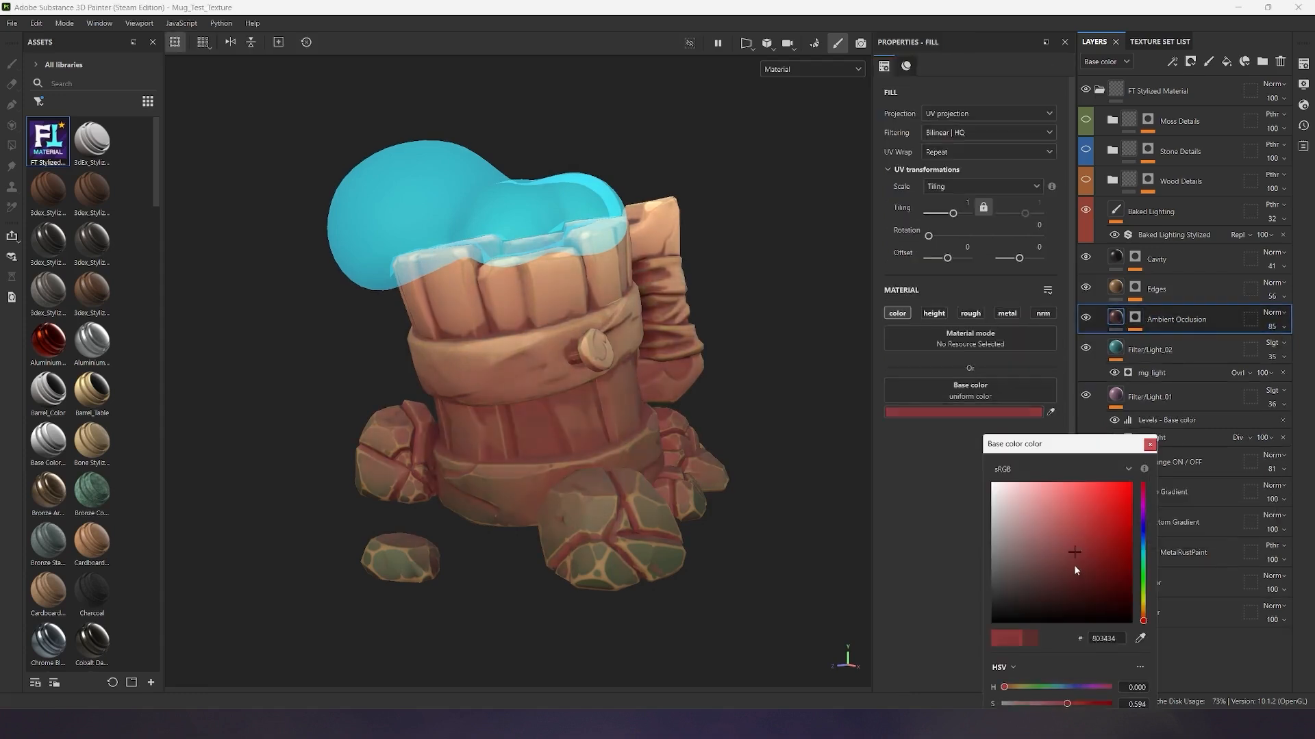
Tint the occlusion reddish, then retune the FT_Edges generator position, contrast and blur
click(1054, 591)
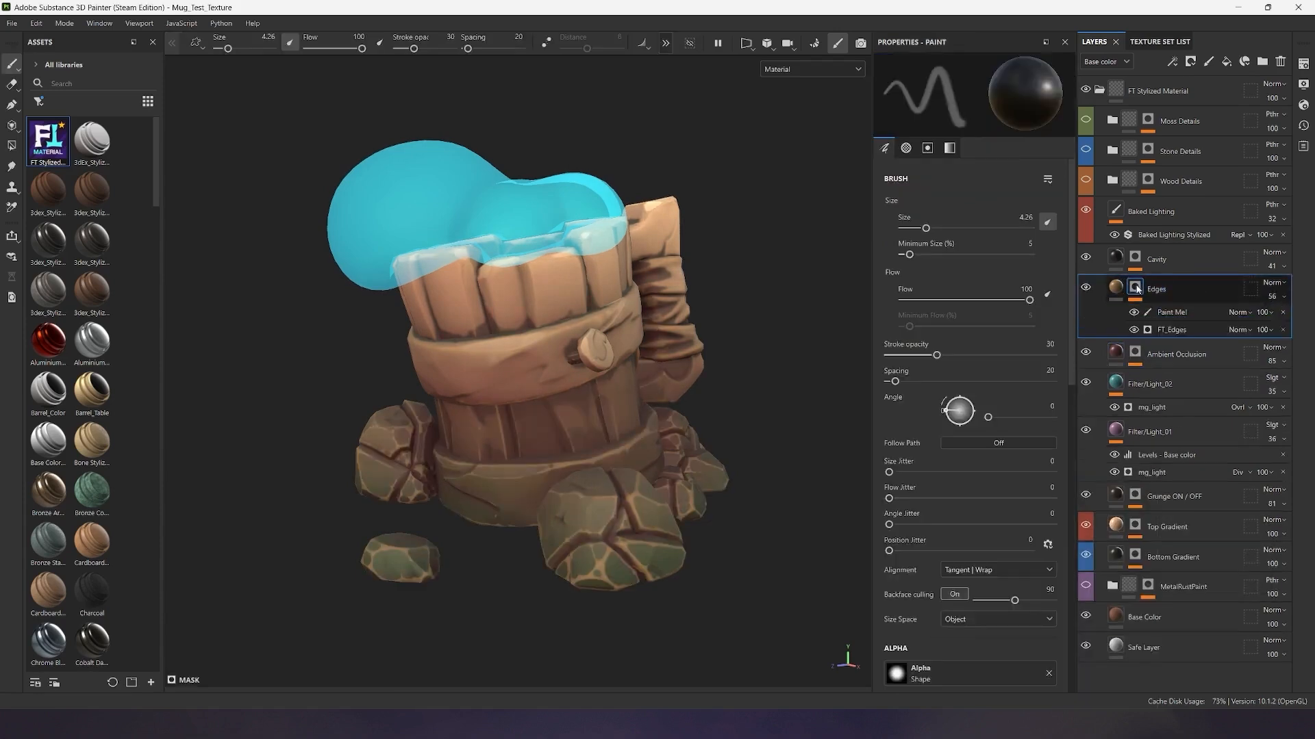
click(1148, 329)
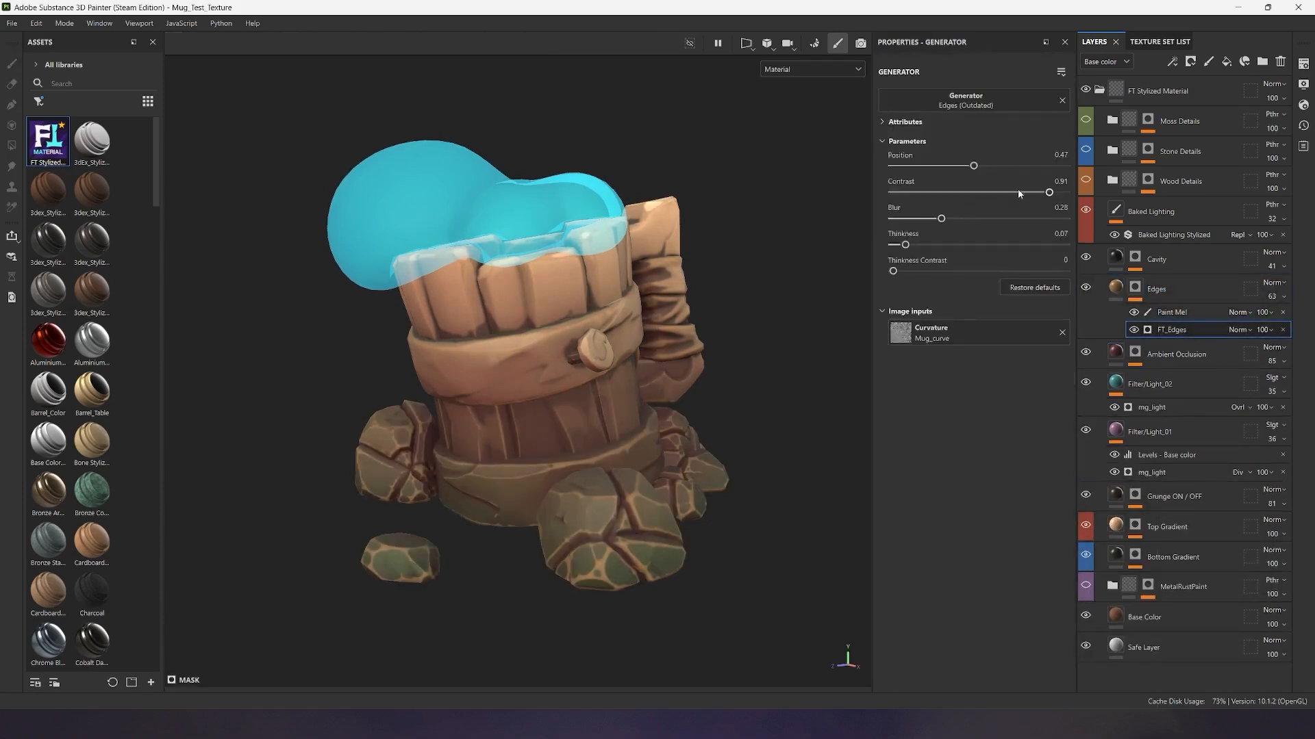
drag(974, 165, 980, 165)
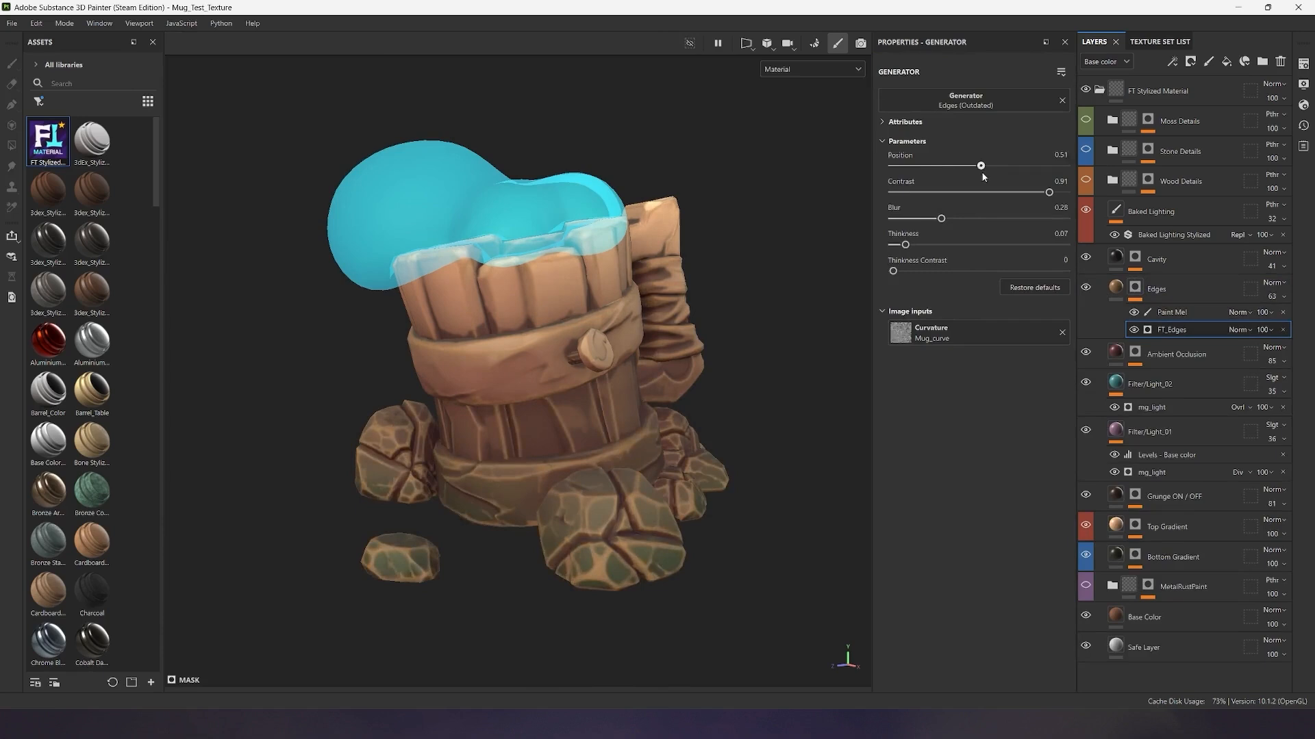
drag(1049, 191, 1018, 192)
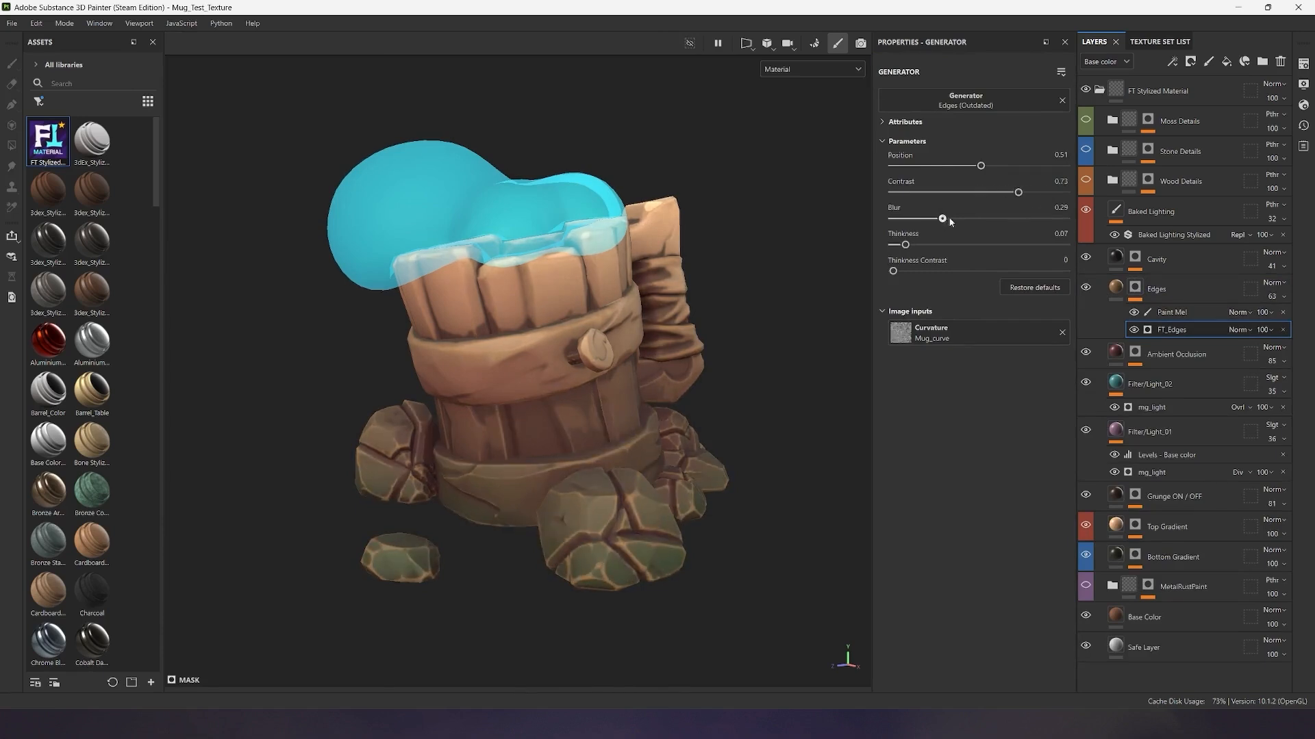
drag(942, 218, 960, 218)
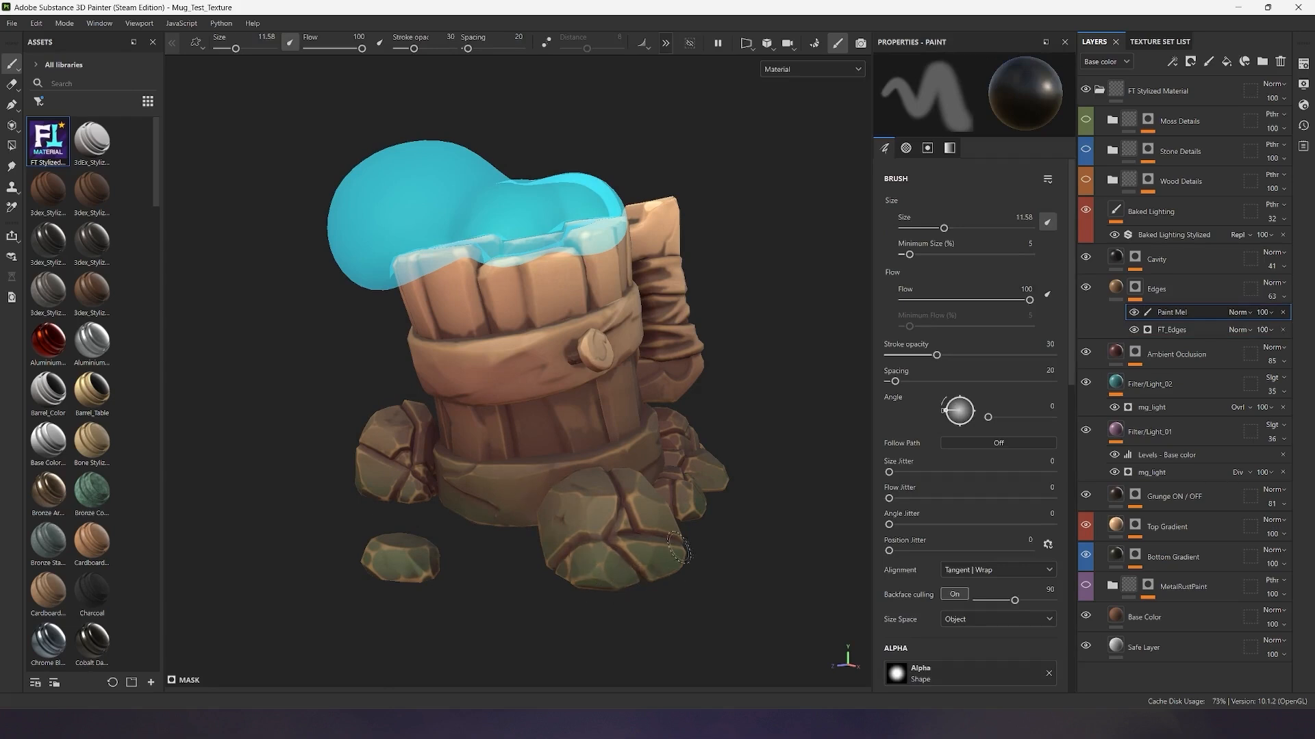
mouse_move(415, 549)
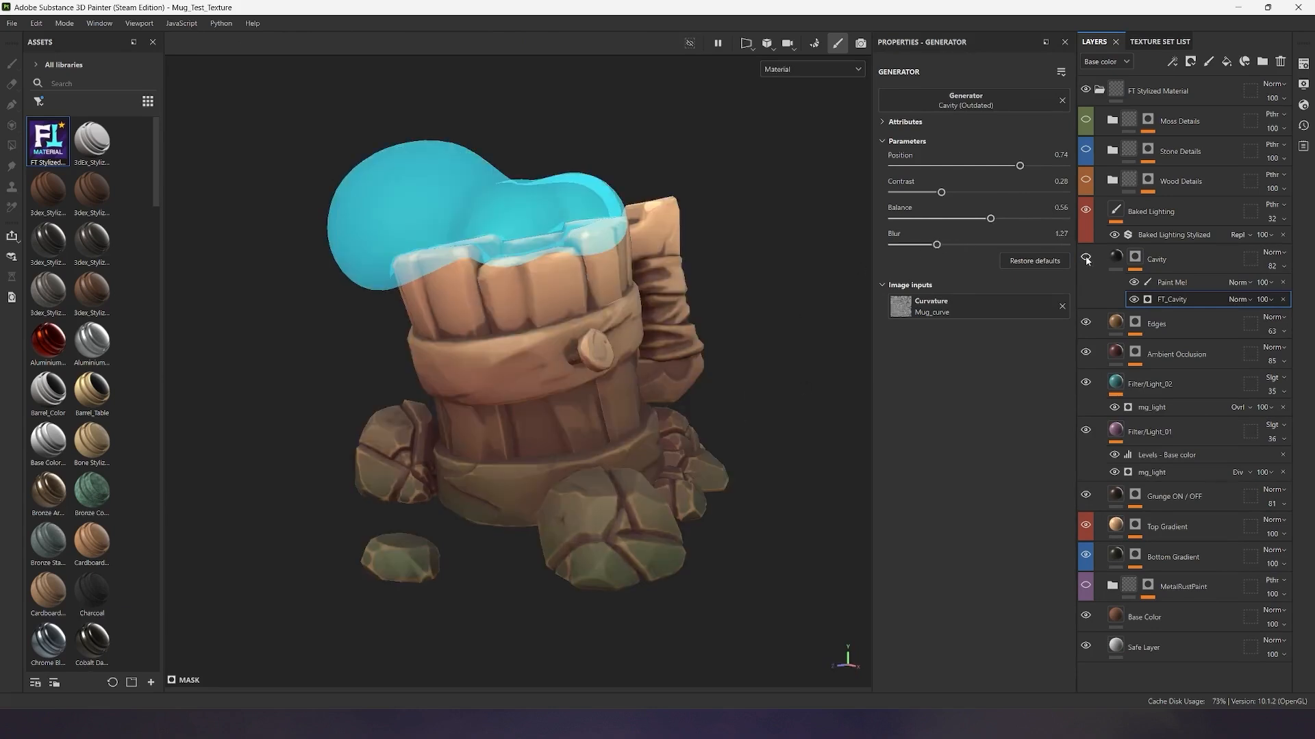
Turn on the Cavity layer and raise Baked Lighting opacity to 56
click(1157, 259)
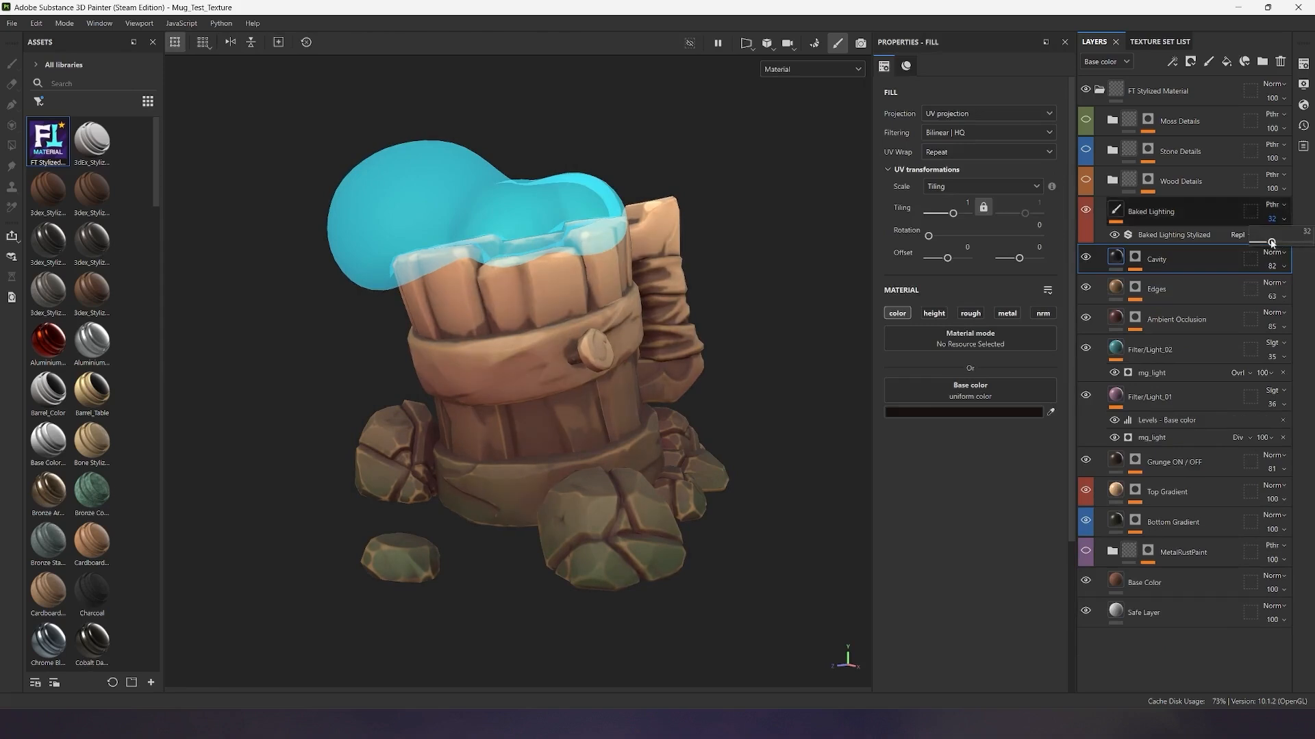
drag(1245, 242, 1282, 243)
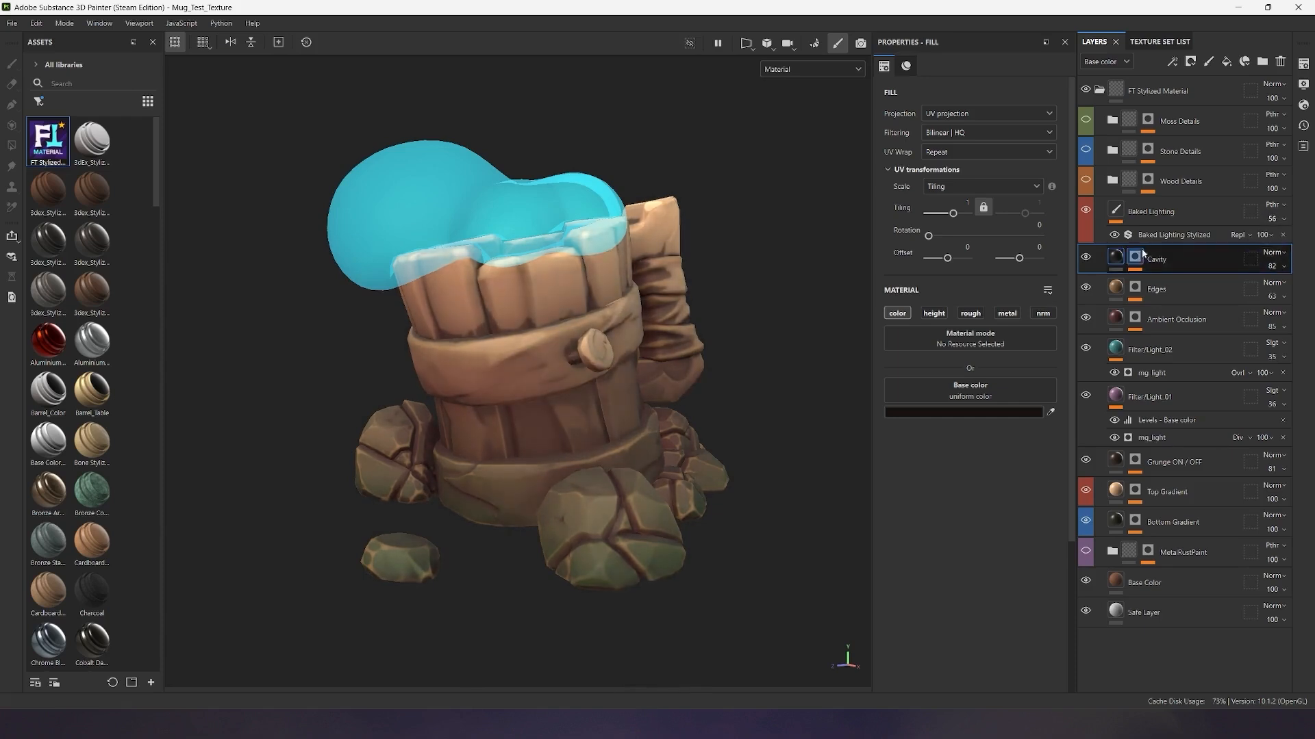
click(11, 64)
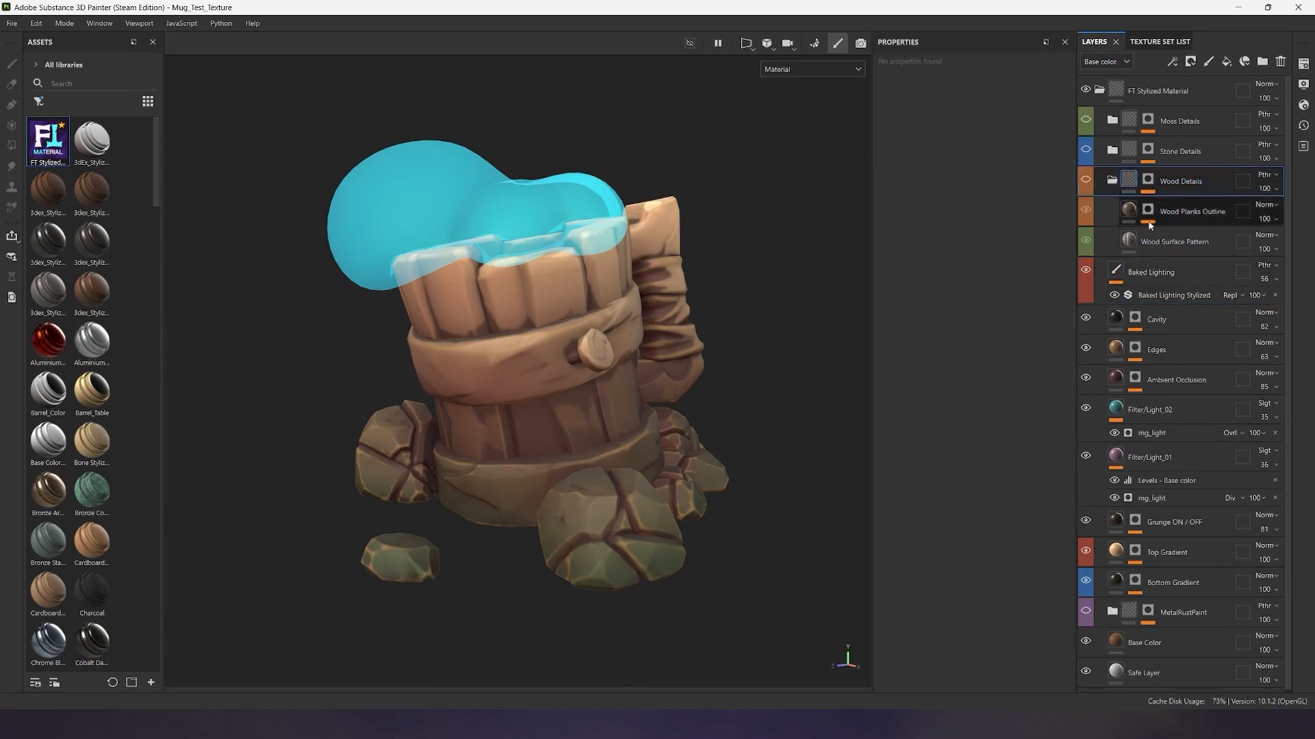
click(1178, 211)
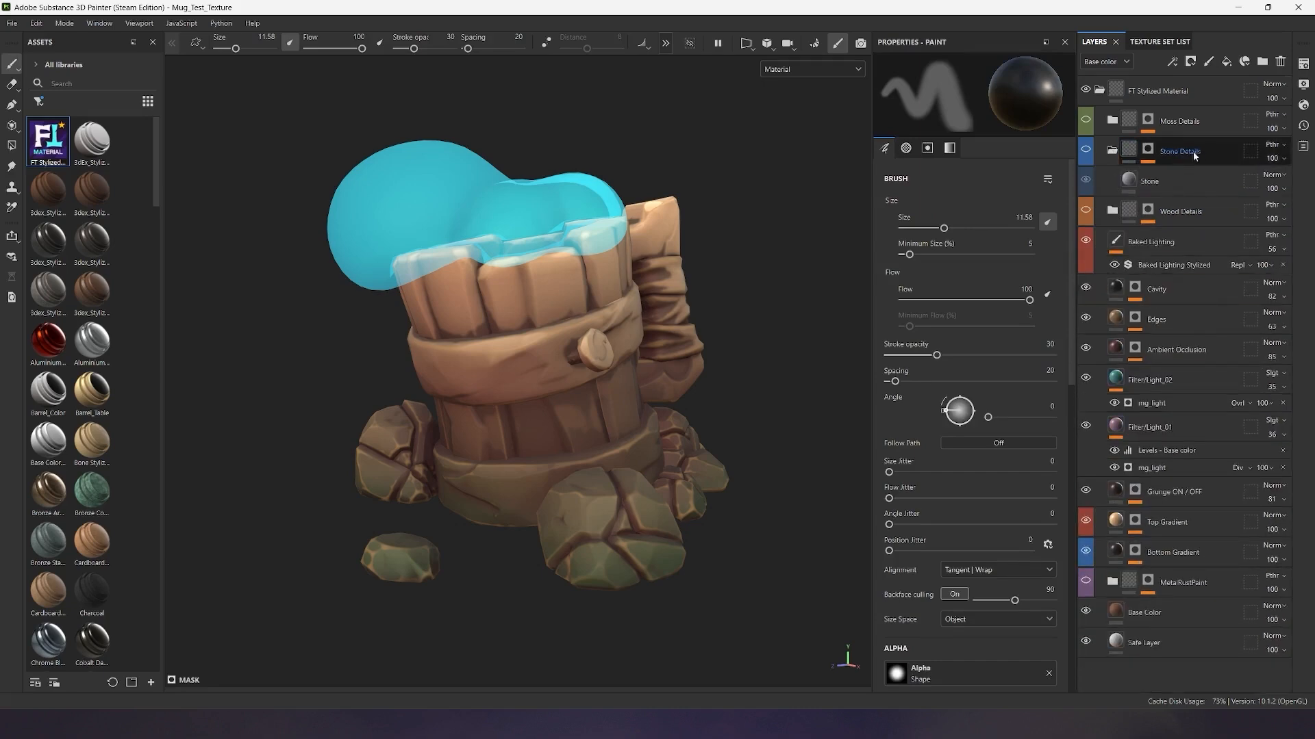
click(1149, 180)
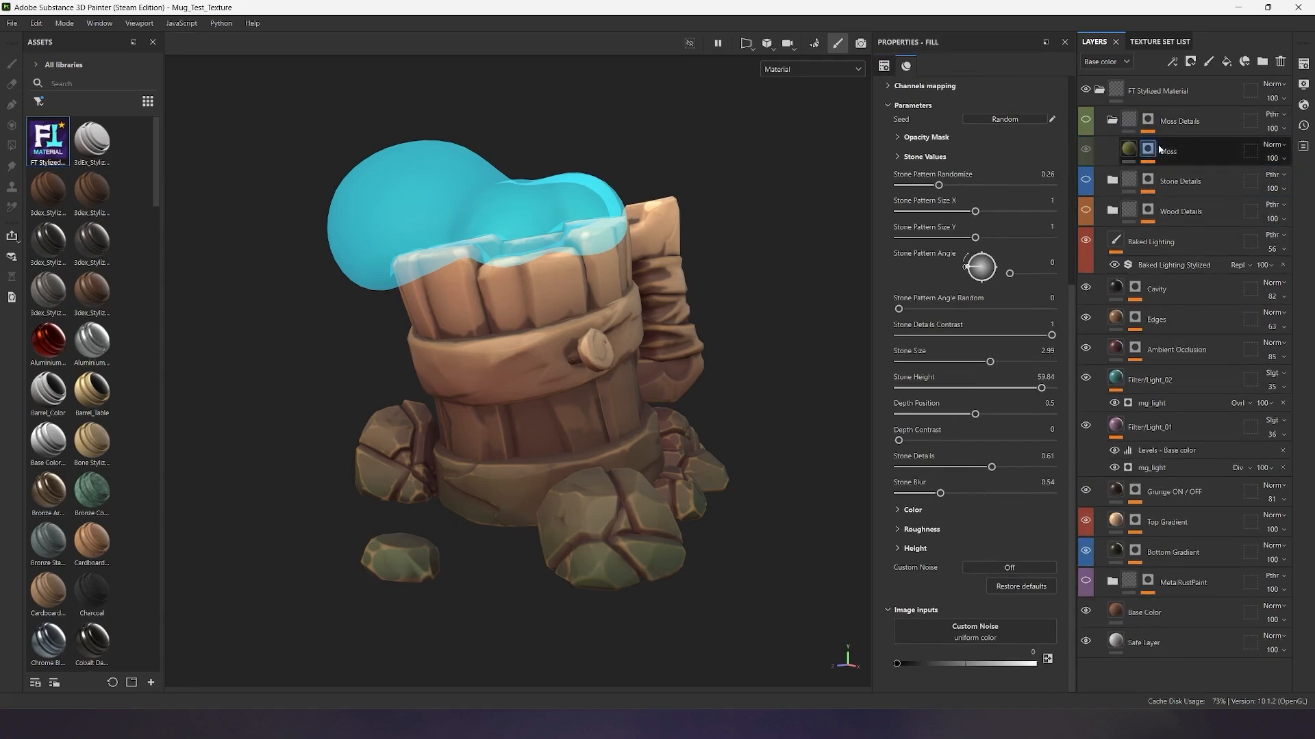
click(1182, 191)
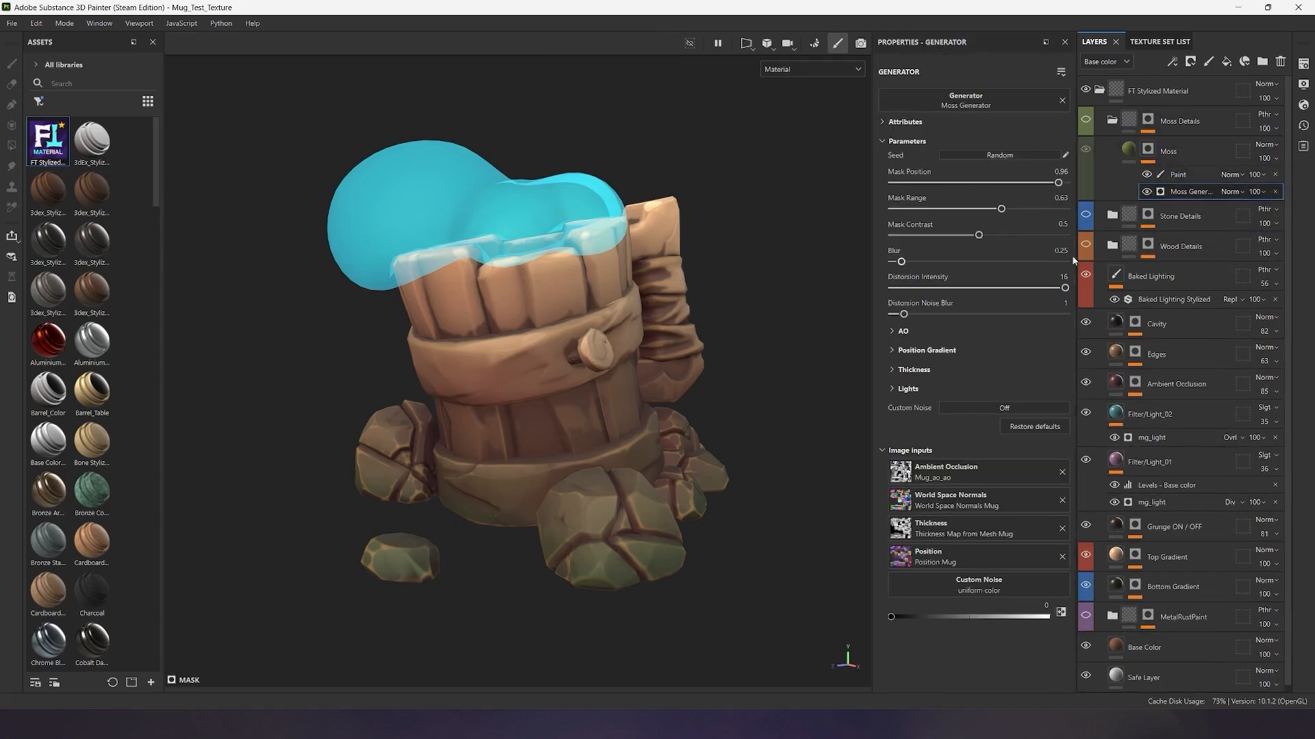
click(1167, 150)
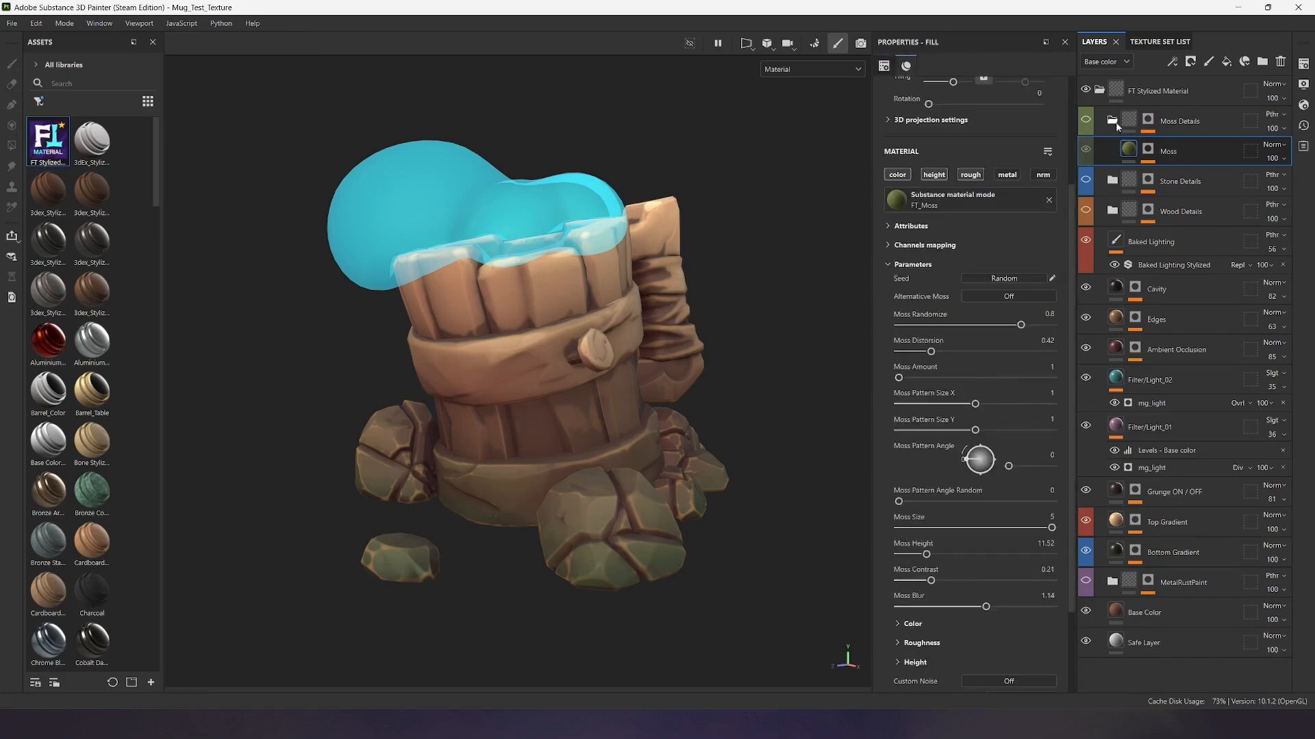
click(1112, 121)
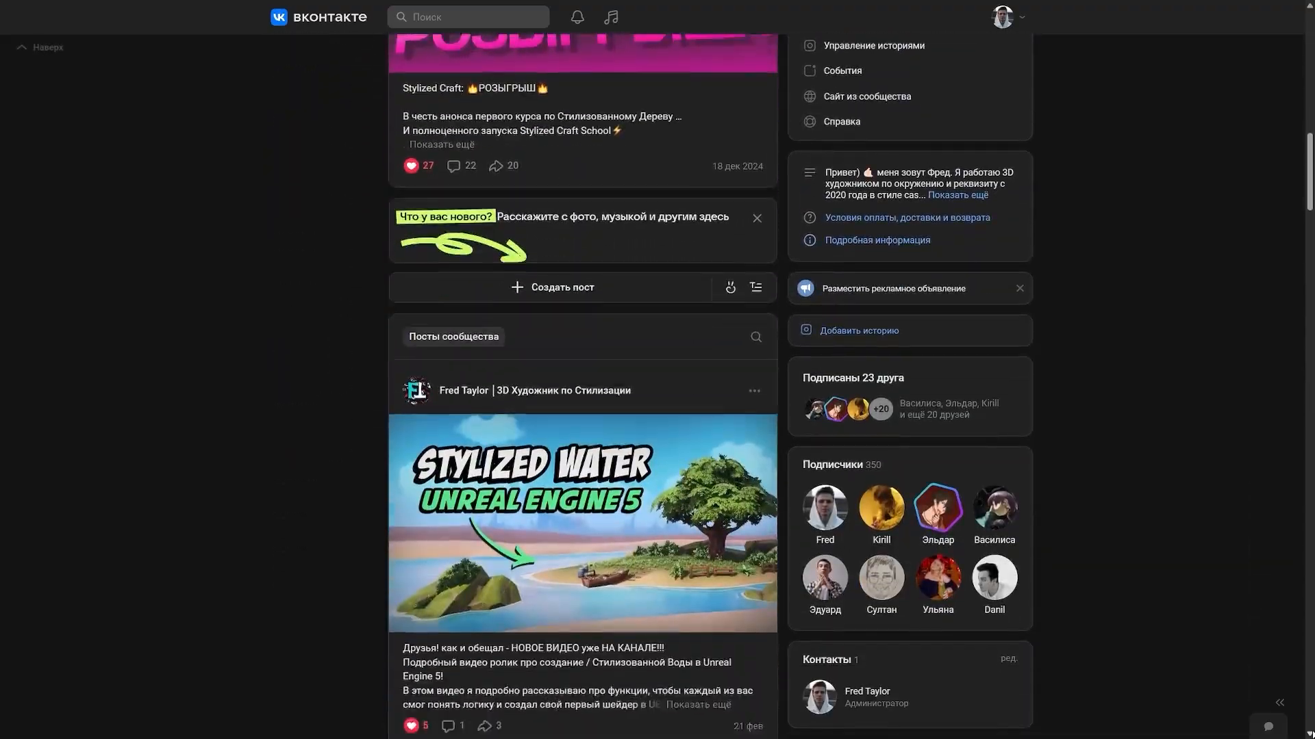
scroll(down, 3)
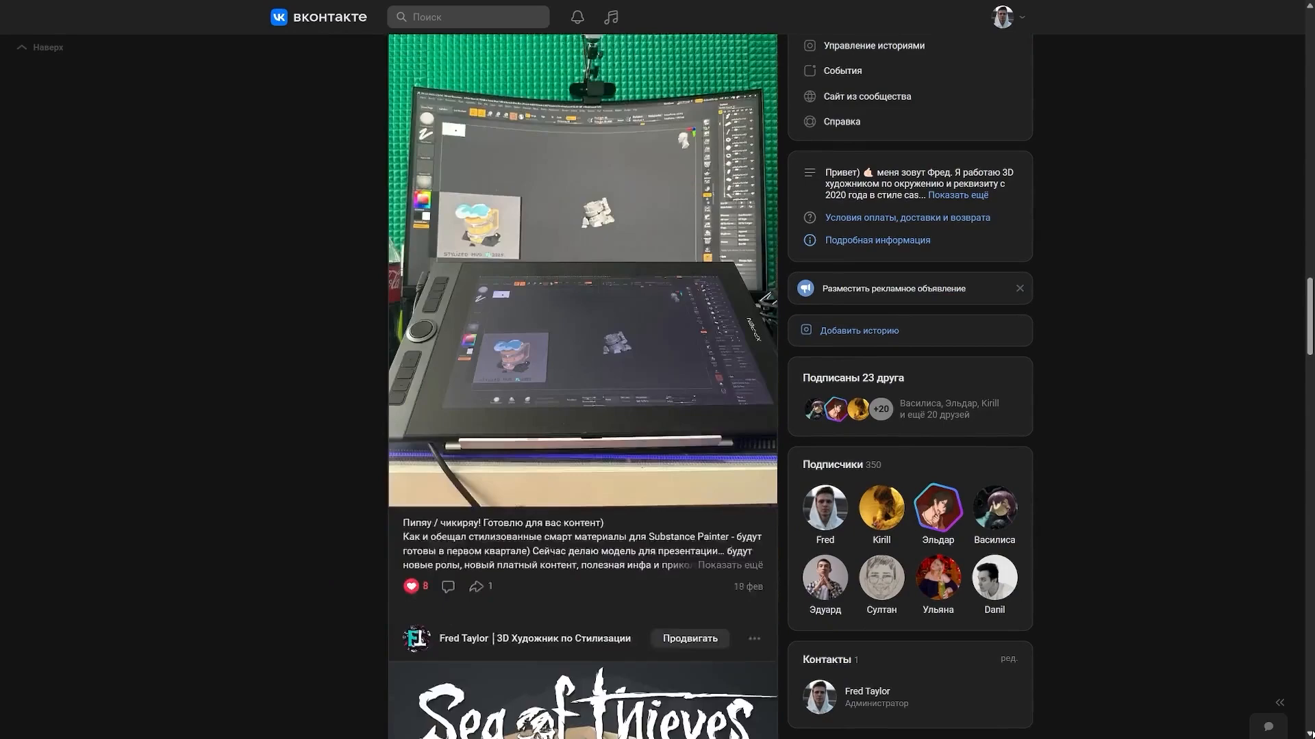
scroll(down, 3)
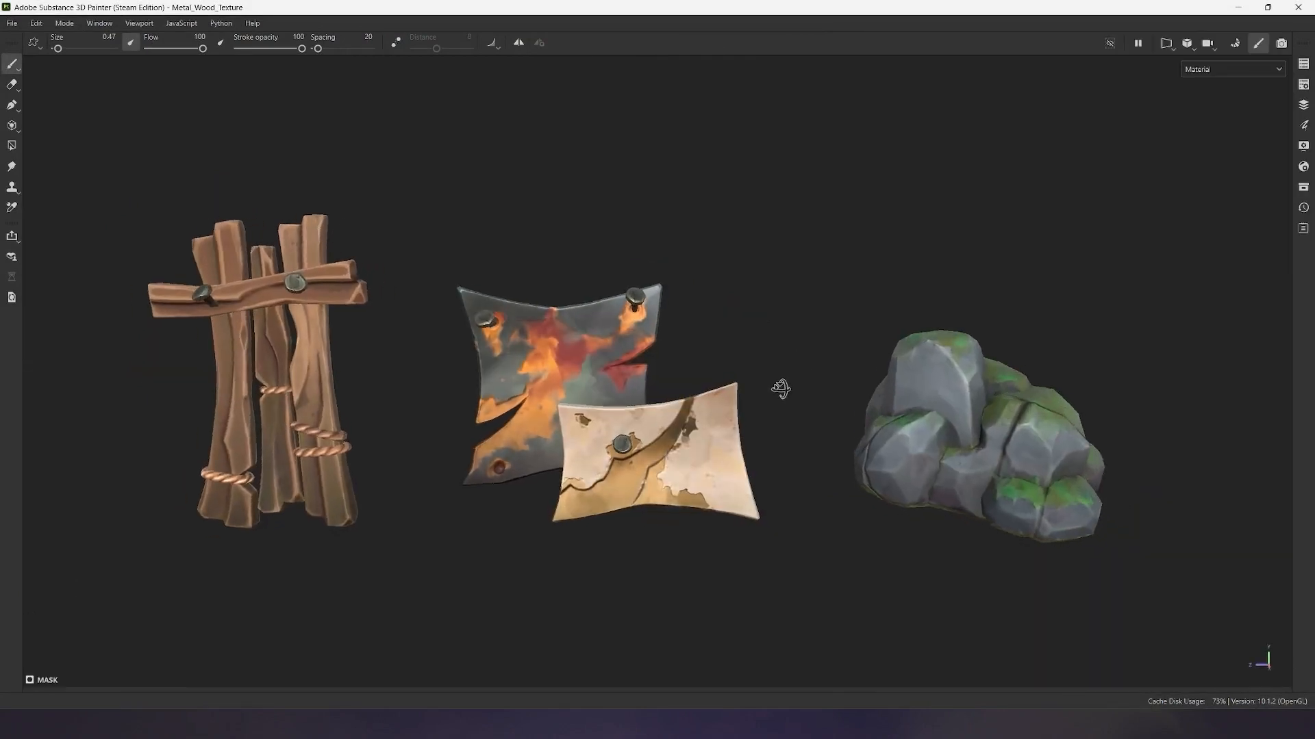
Orbit the view around the three finished props
drag(779, 387, 759, 402)
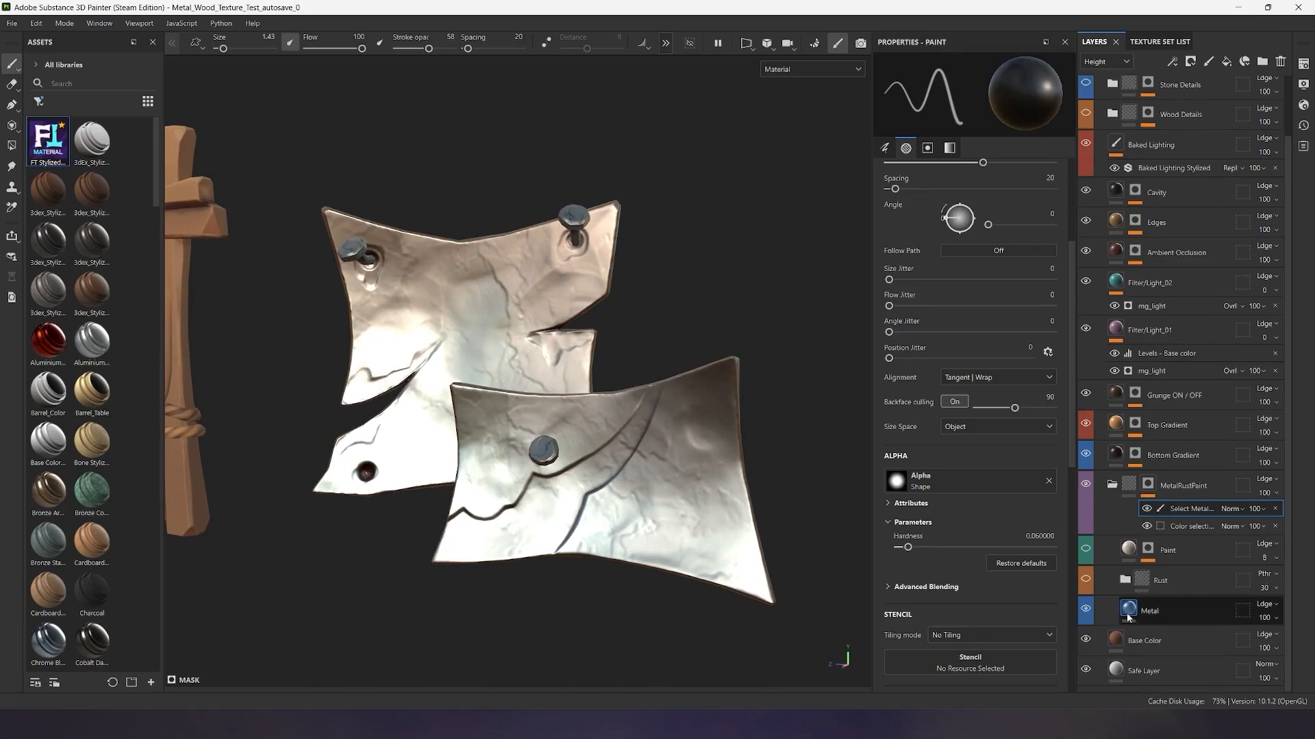
Lower the Metal fill's pattern position, add more colours and settle on a larger pattern scale
click(1149, 611)
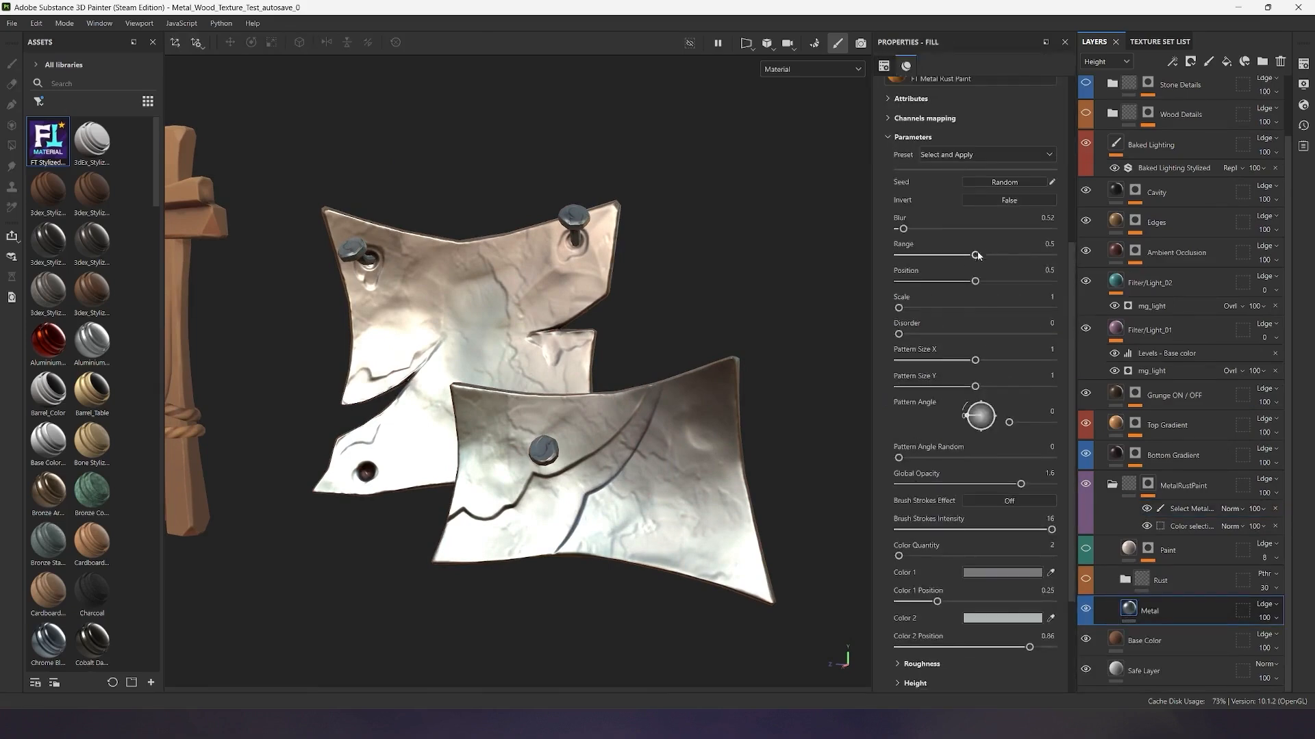
drag(977, 281, 947, 281)
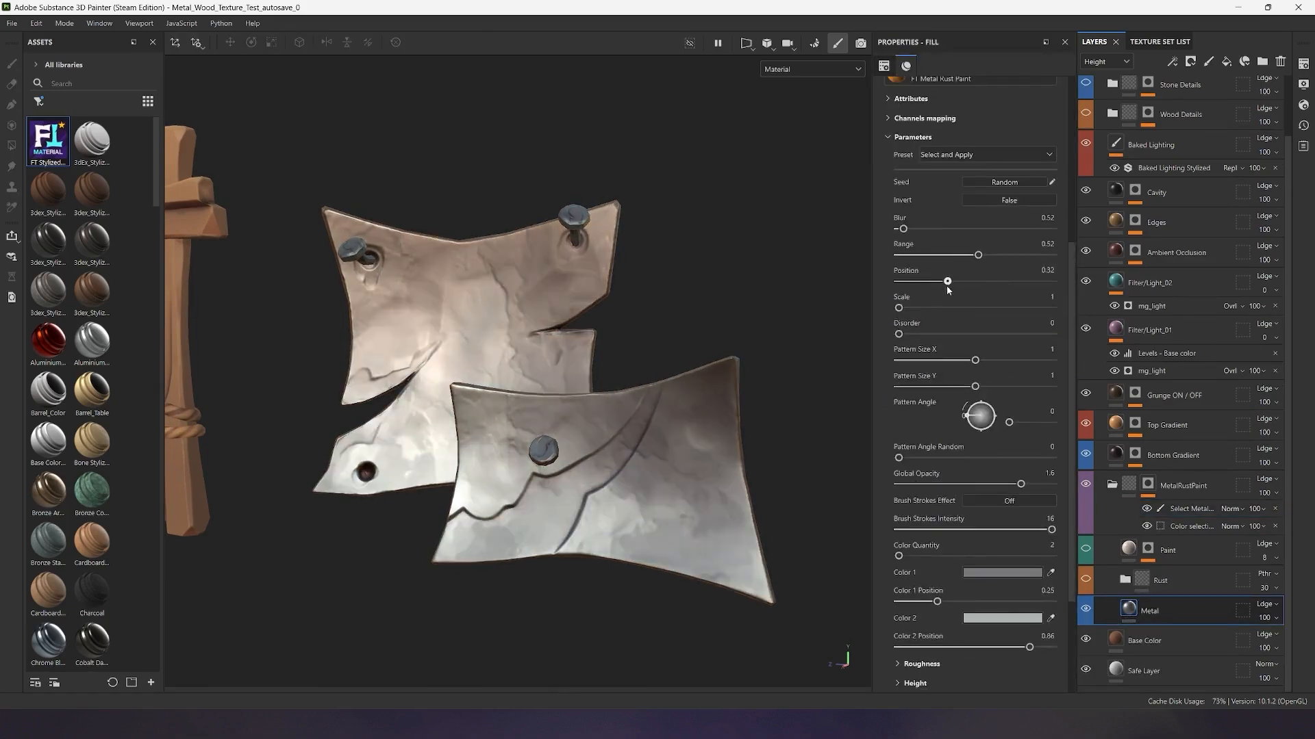
click(1002, 645)
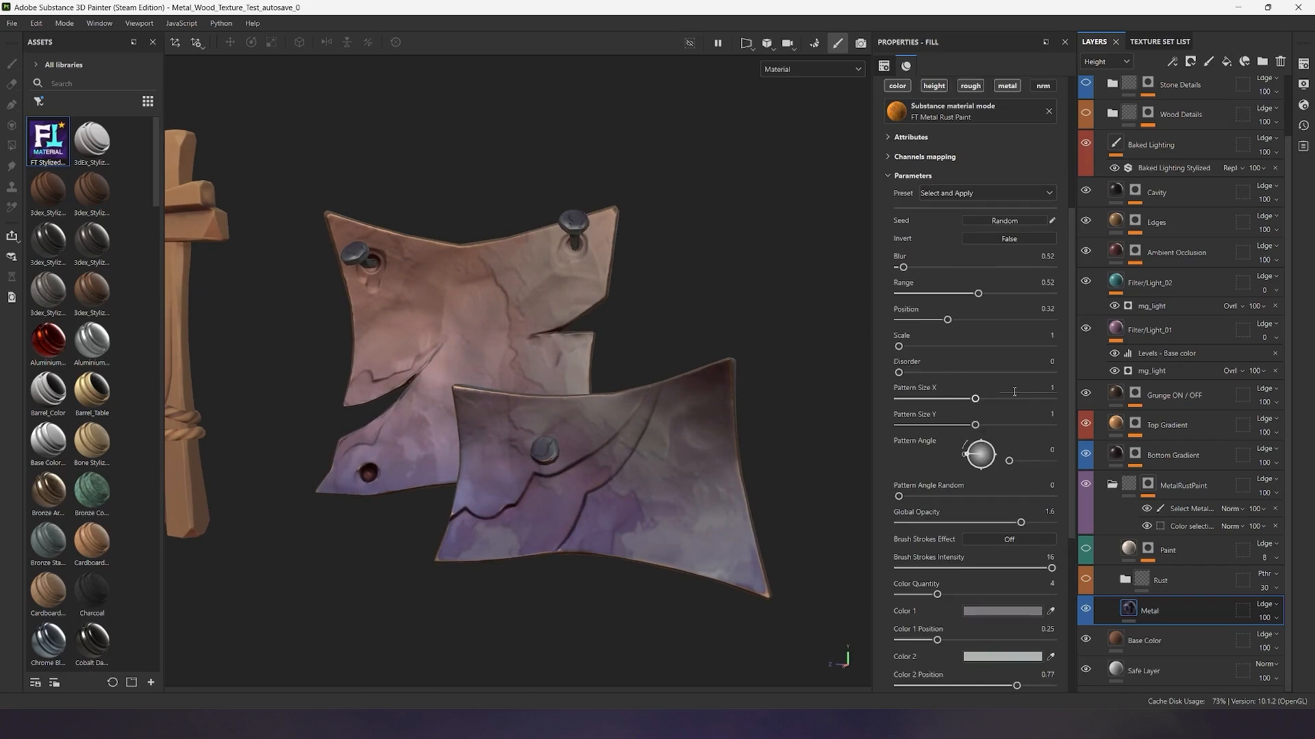
drag(946, 319, 988, 319)
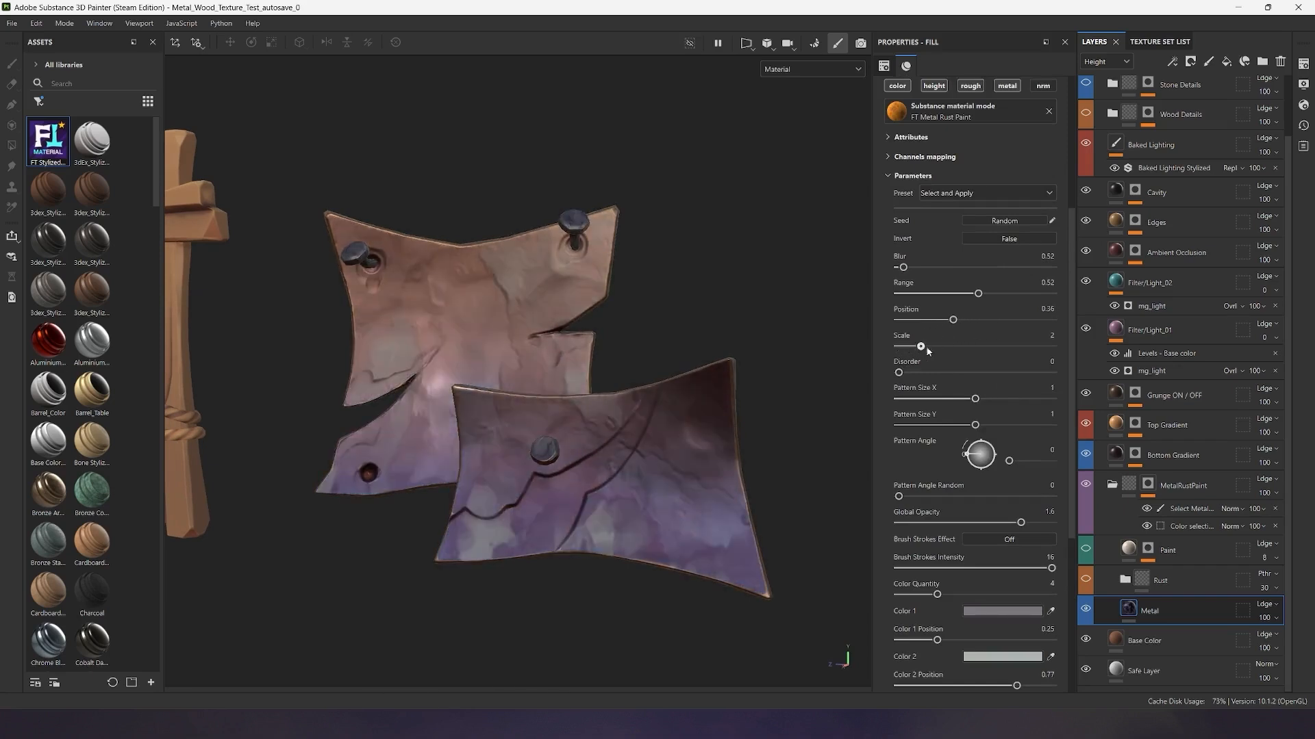
drag(920, 347, 1007, 347)
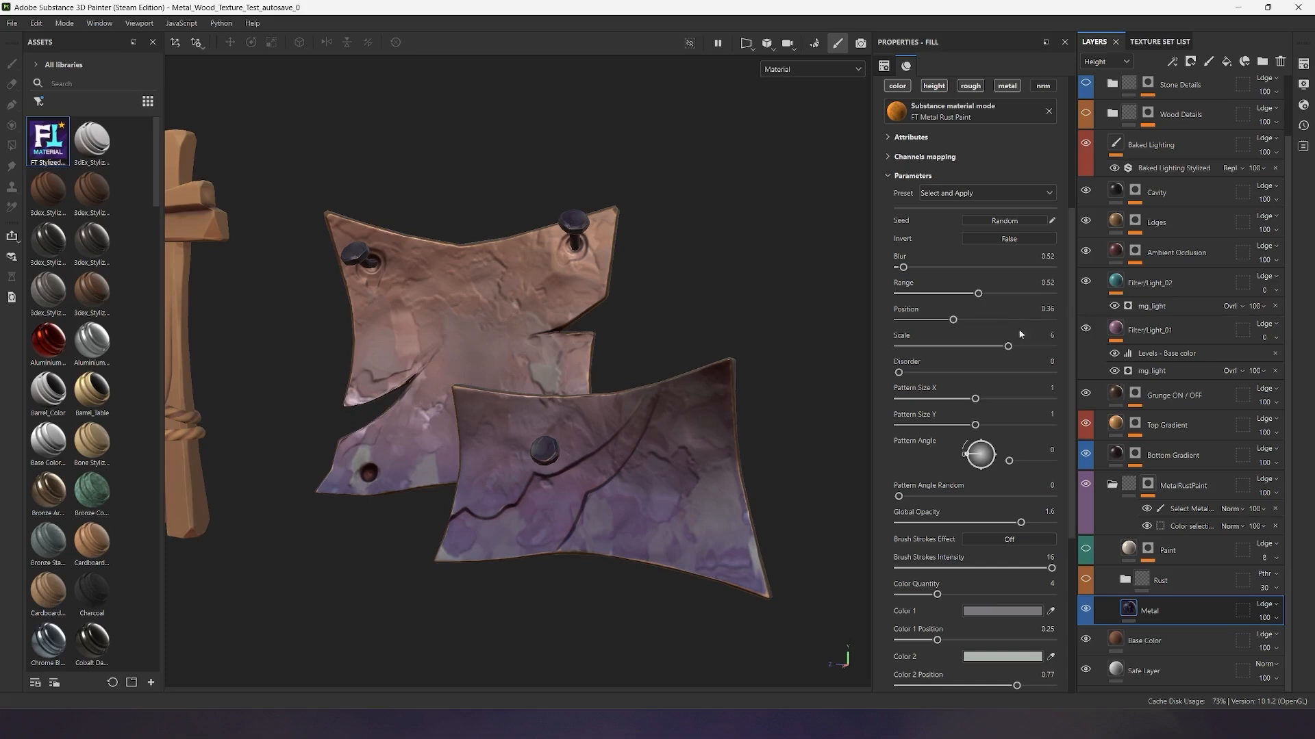
drag(1007, 347, 964, 347)
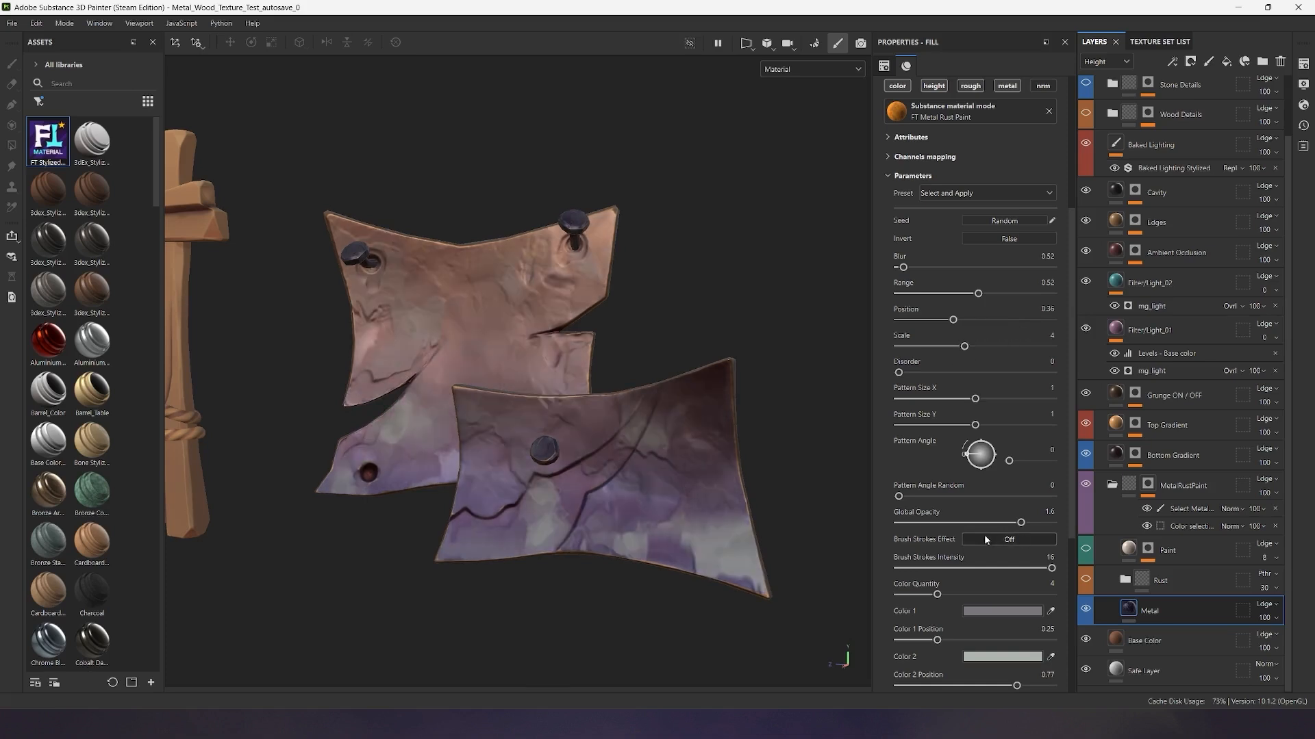
Enable the Brush Strokes Effect and adjust the metal's roughness intensity
click(1008, 539)
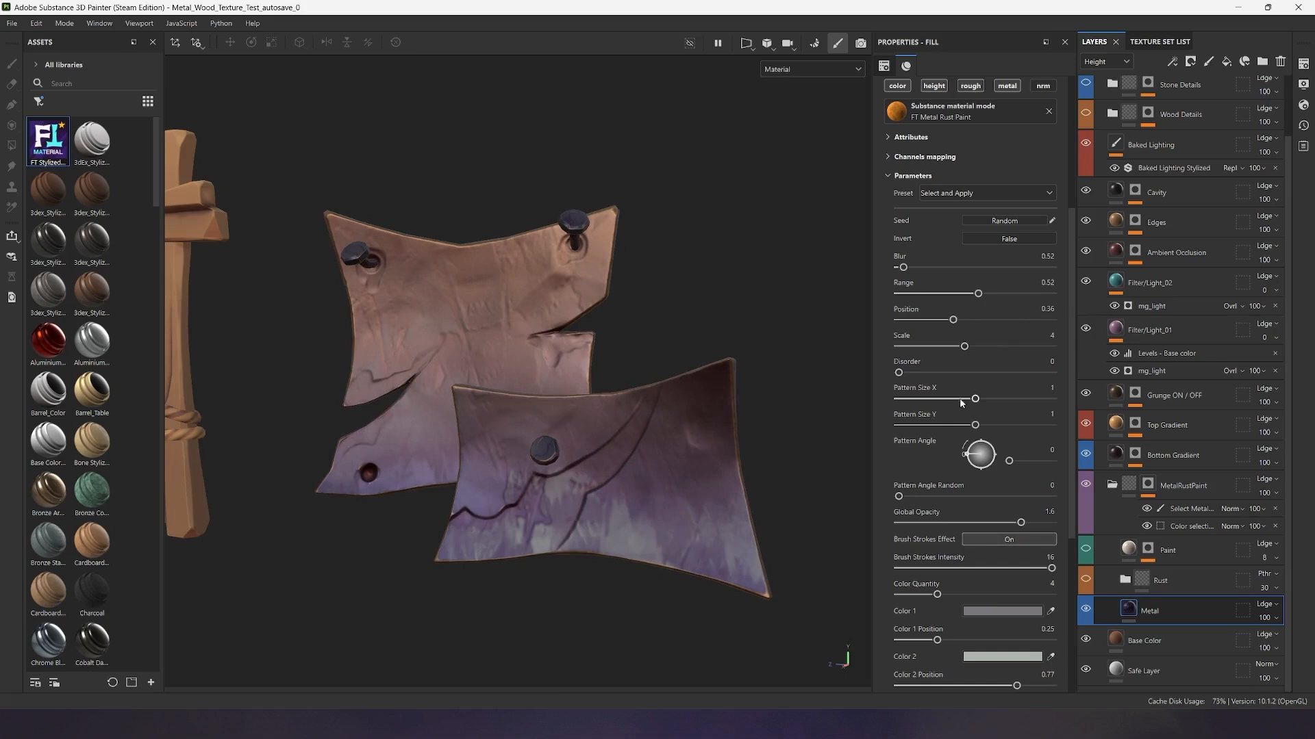
drag(973, 398, 953, 399)
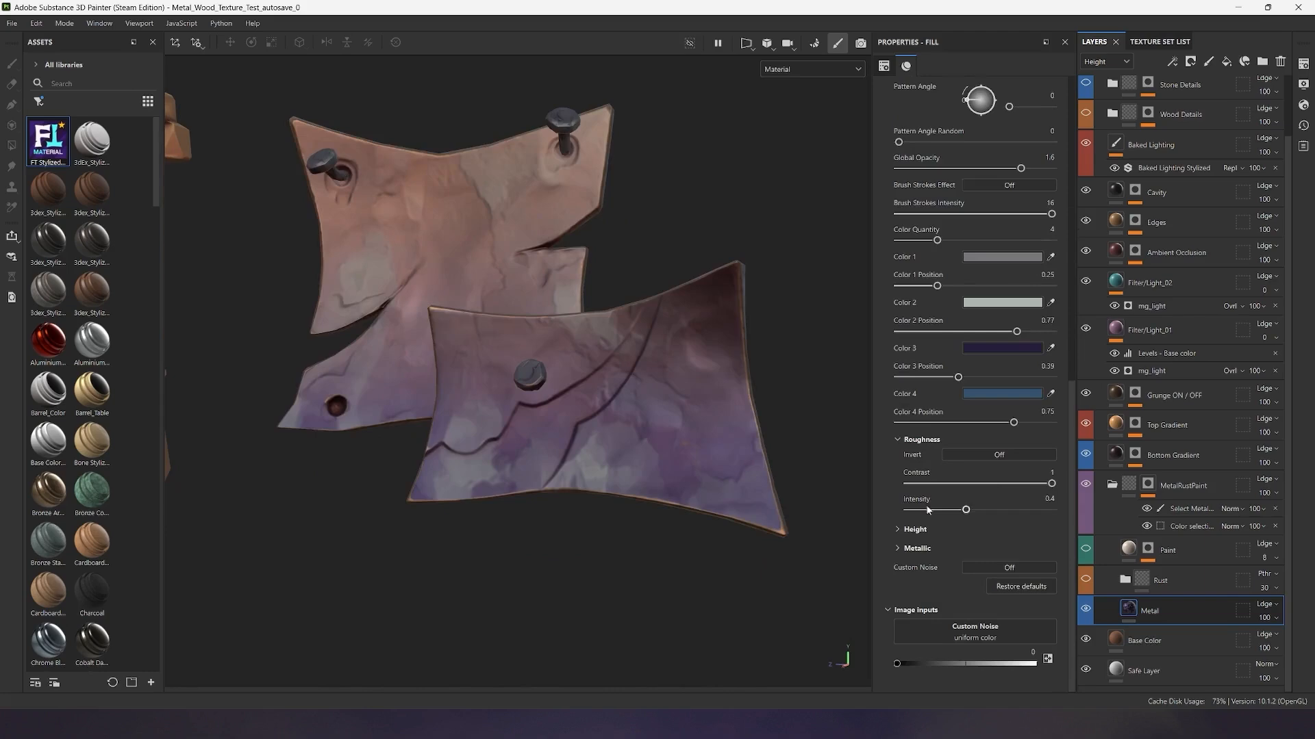
drag(966, 509, 960, 509)
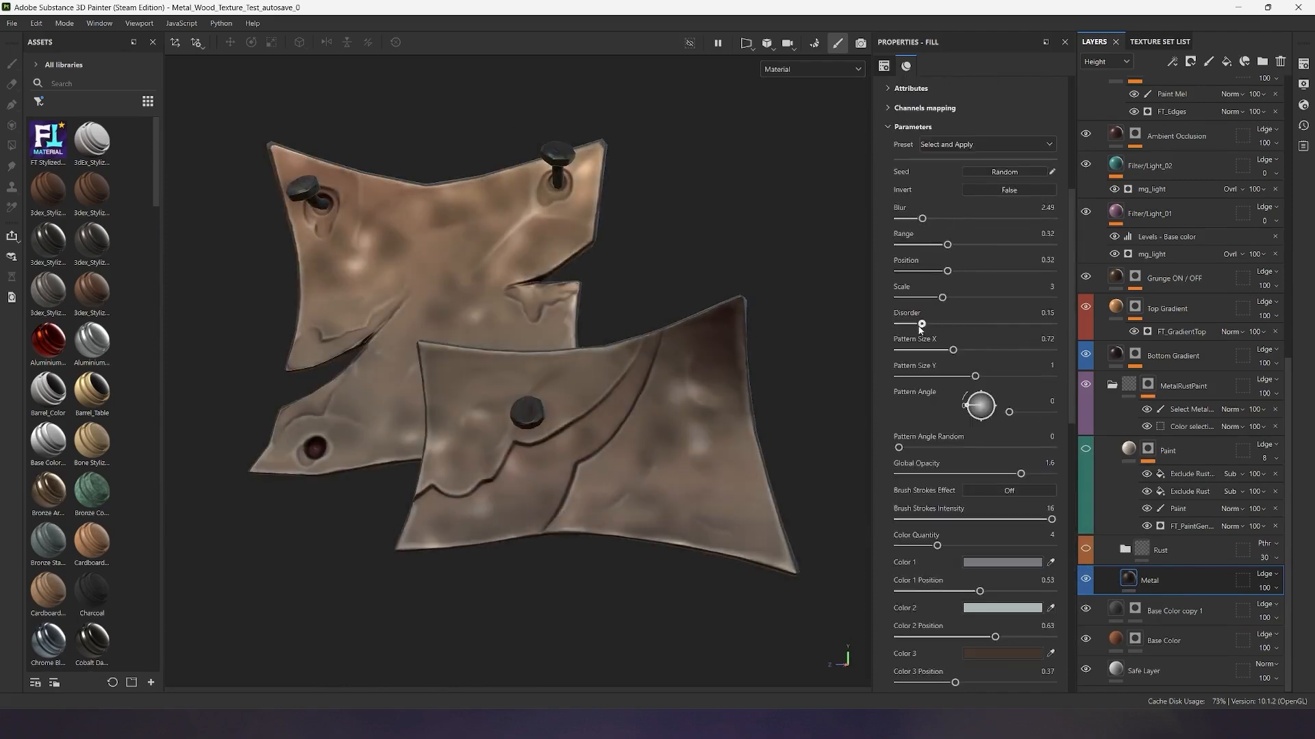
Retune the Rust Generator's position, contrast and post position/contrast for wider, softer rust patches
scroll(down, 3)
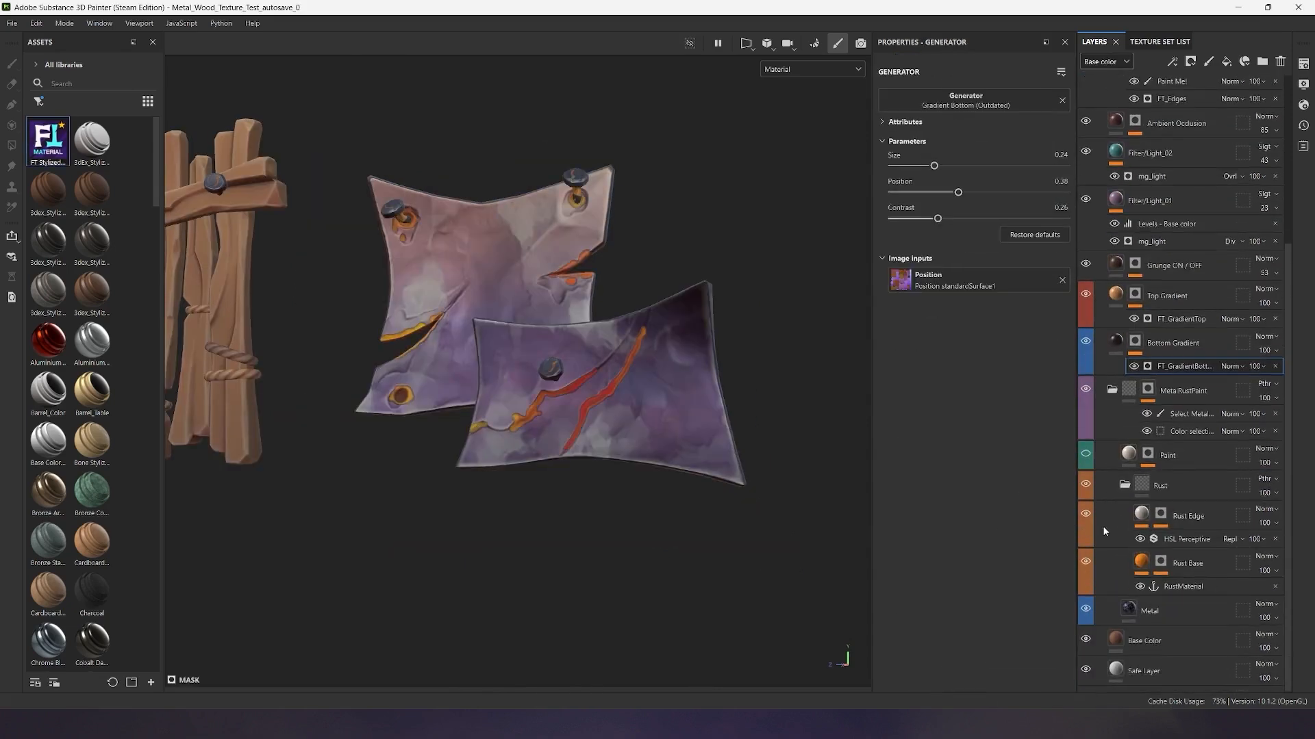
click(1085, 512)
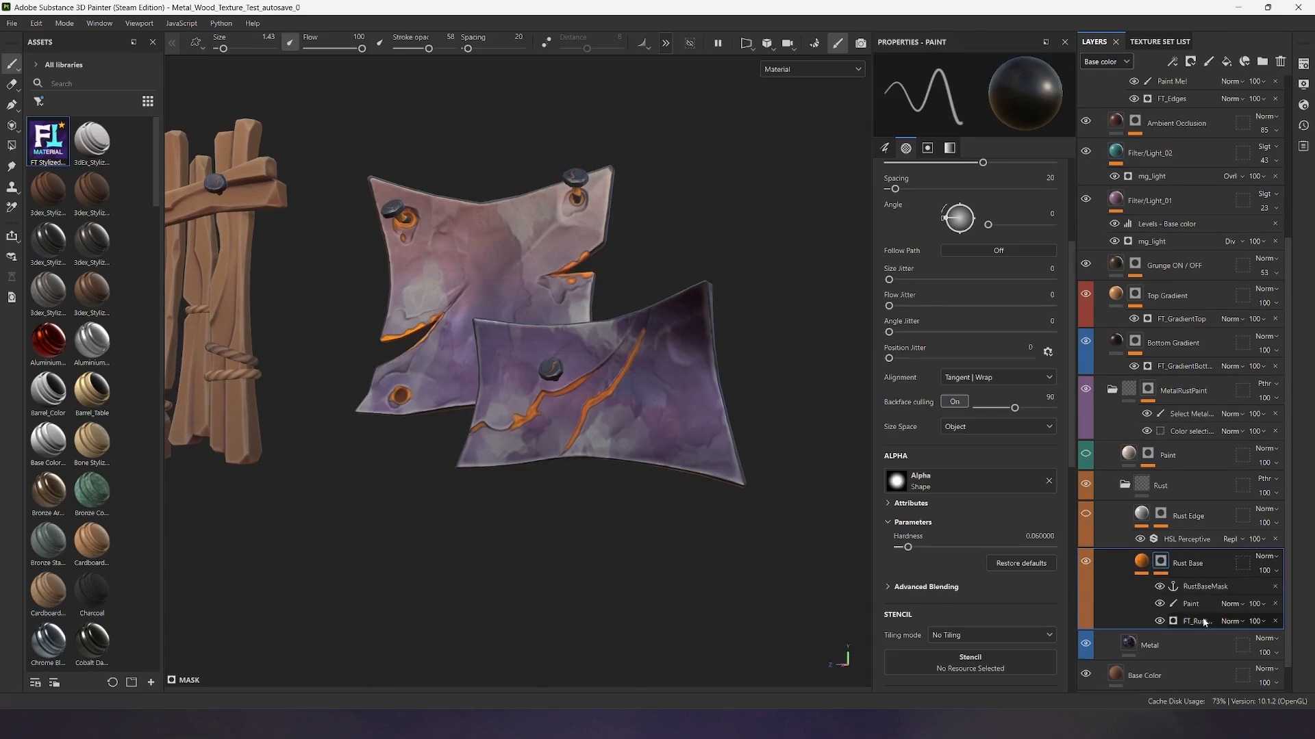
click(1197, 621)
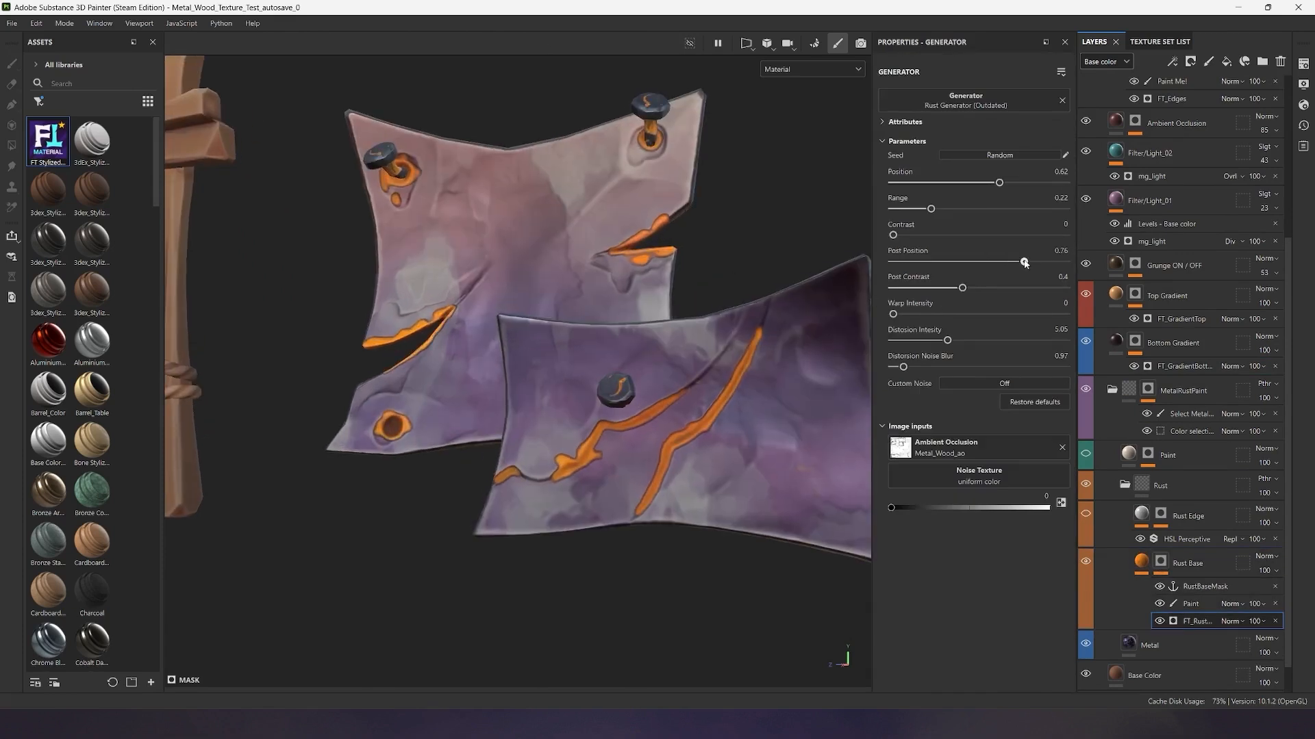
drag(998, 182, 1005, 182)
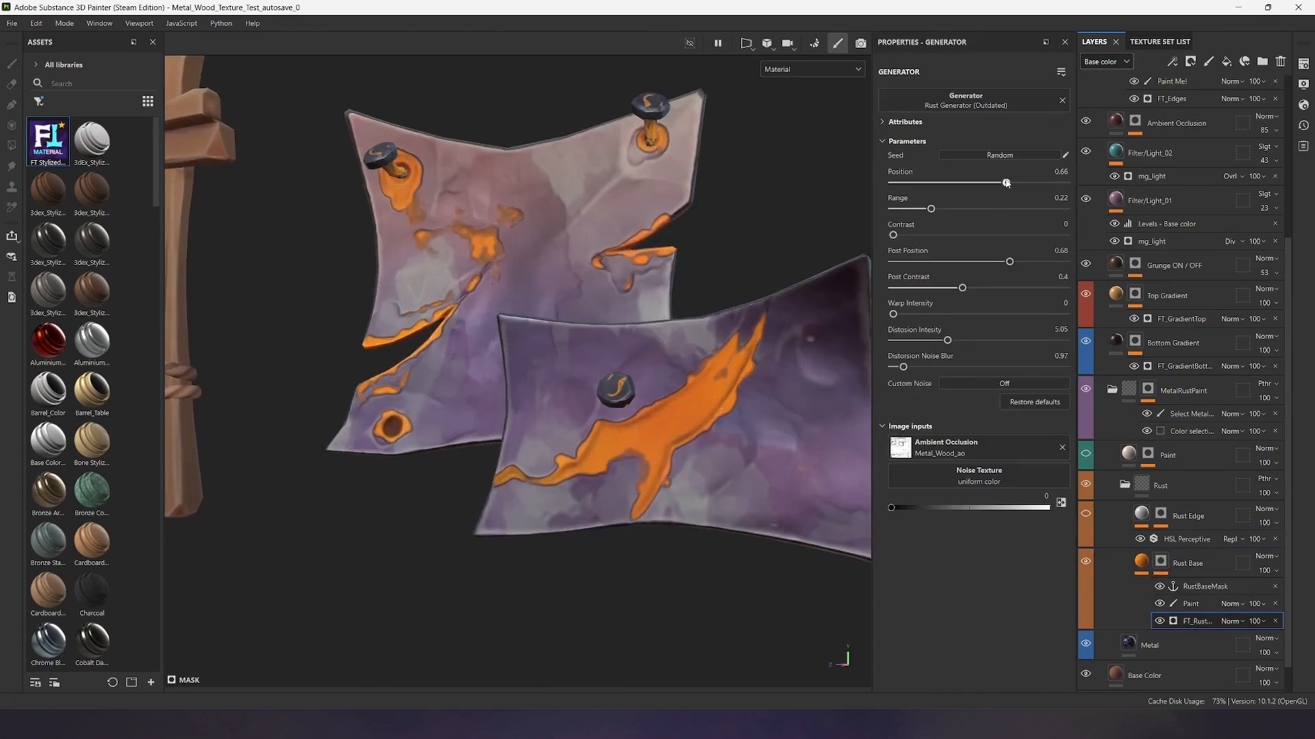
drag(893, 234, 903, 234)
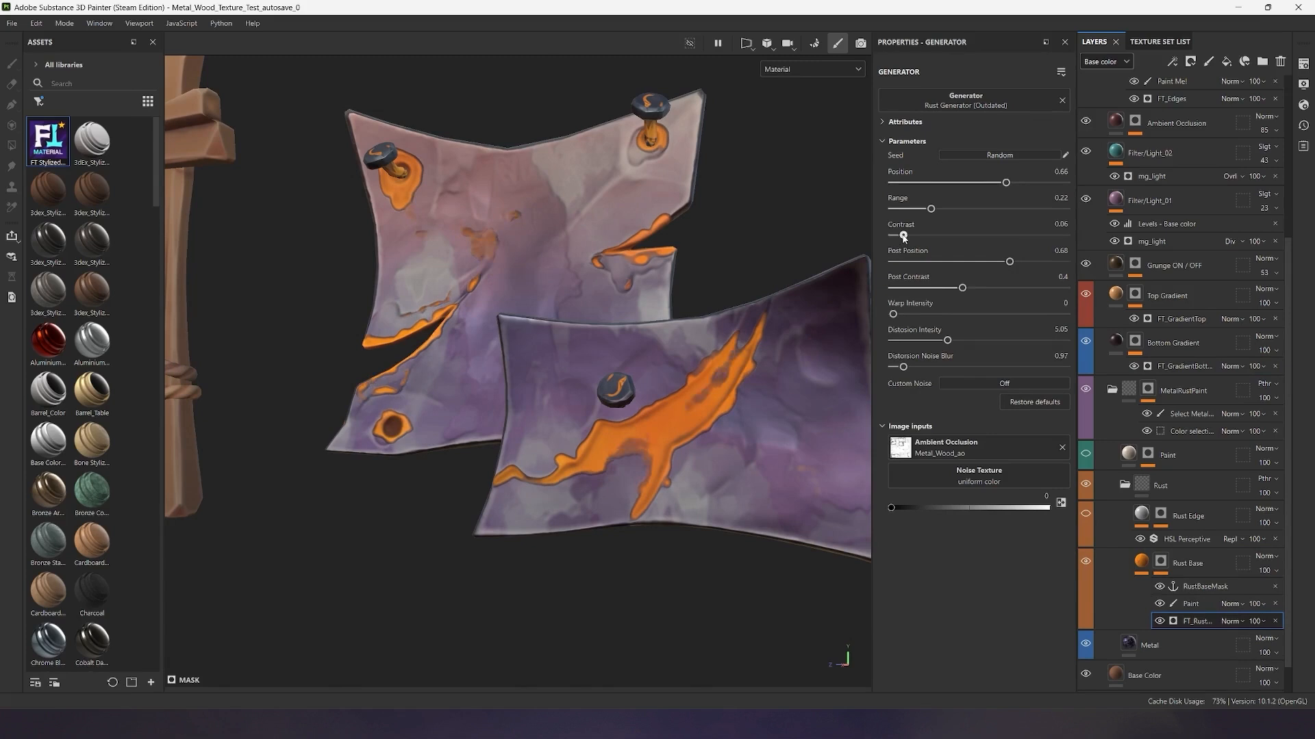
drag(1009, 262, 978, 262)
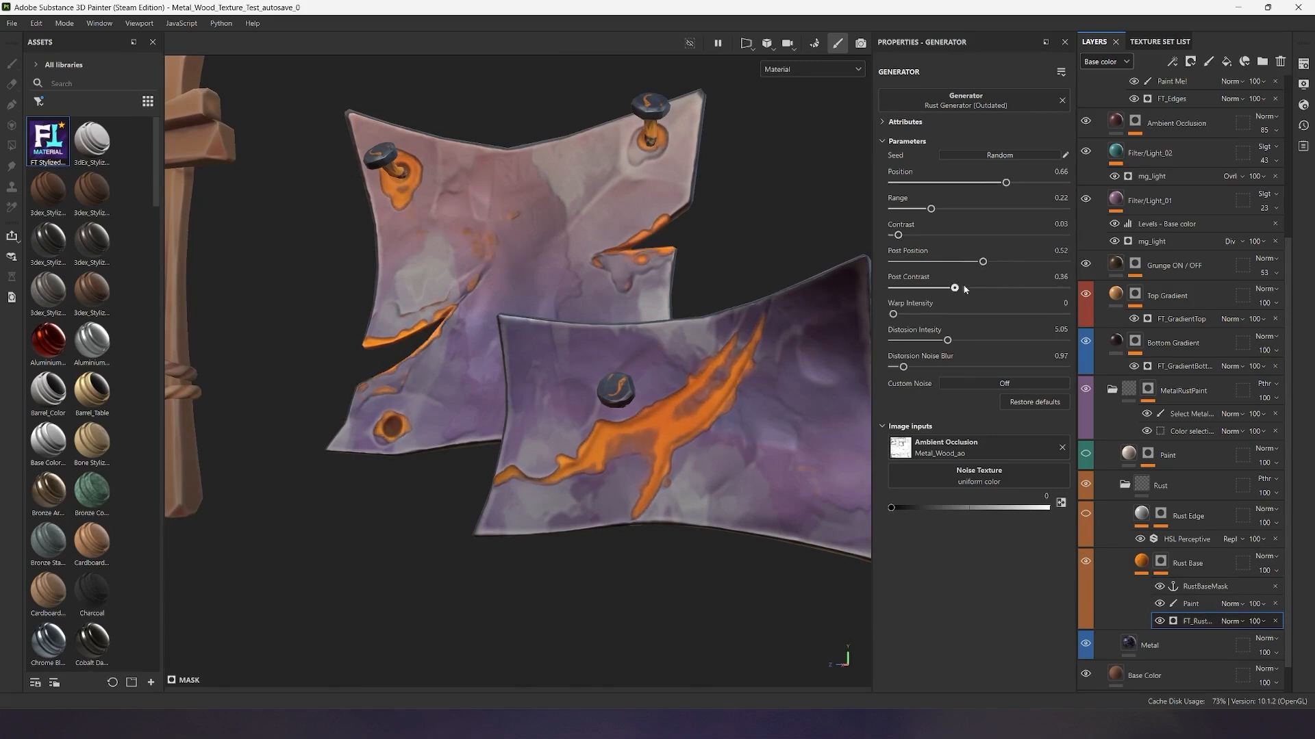
drag(953, 287, 1010, 288)
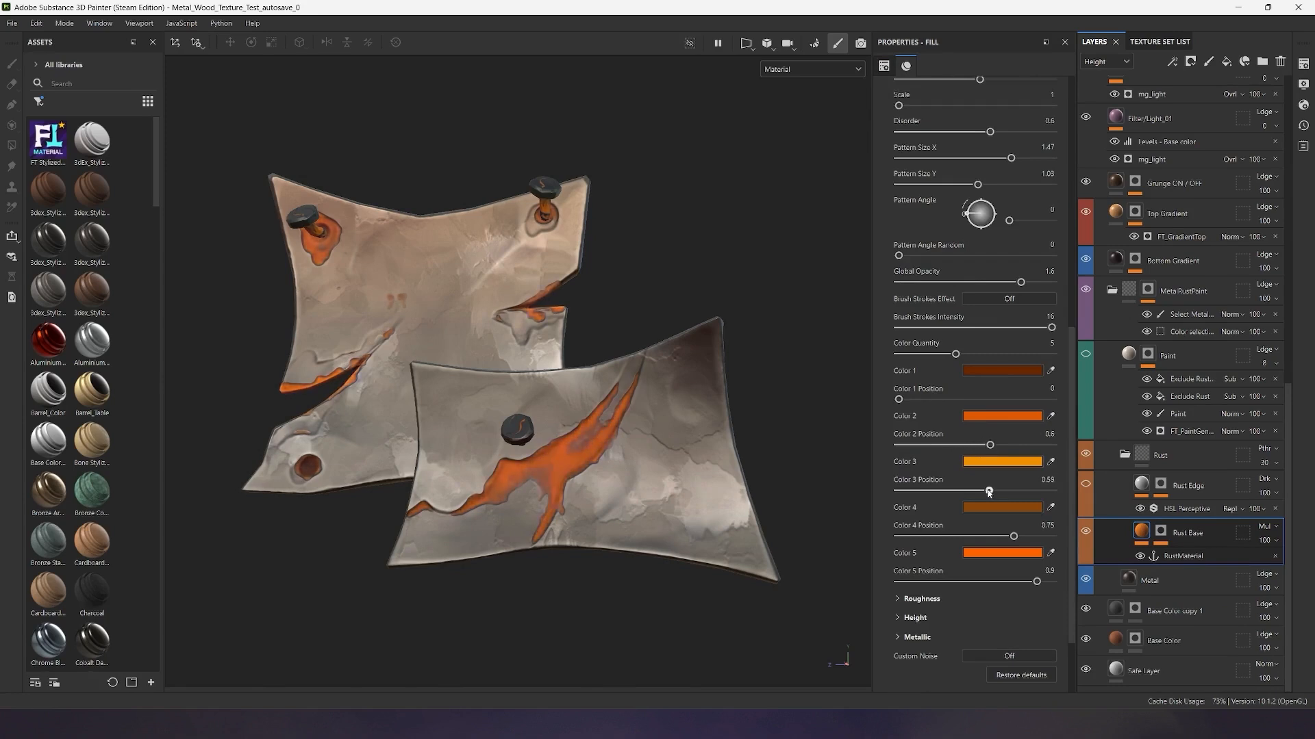
Shift the fourth rust colour position and adjust the rust's roughness contrast
drag(1014, 537, 991, 537)
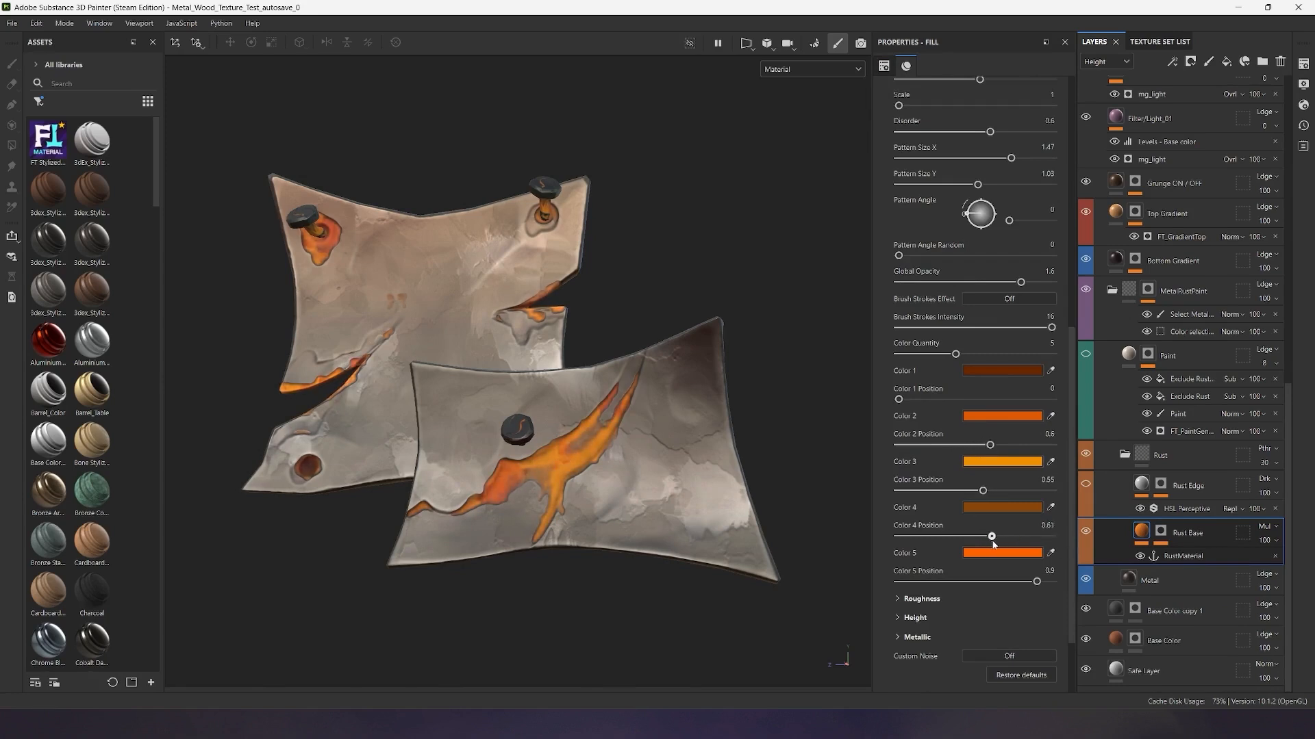
scroll(down, 3)
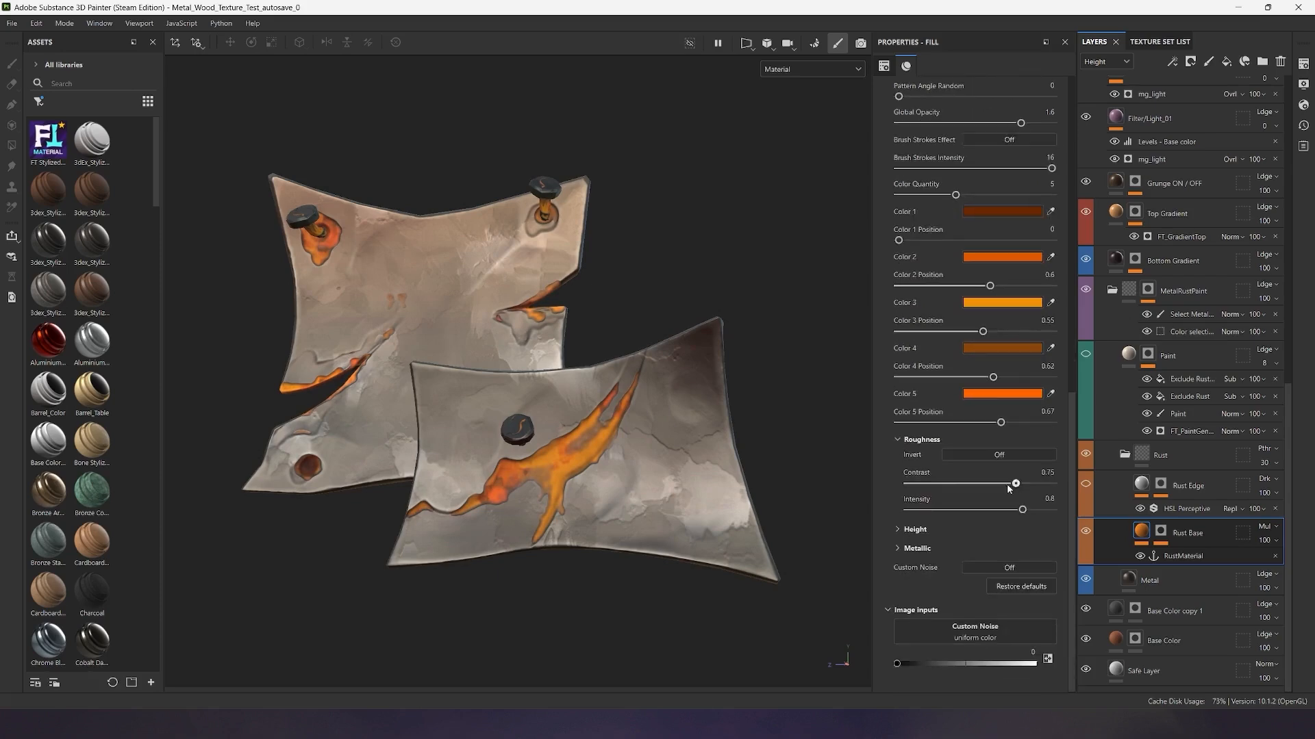
drag(1021, 510, 967, 510)
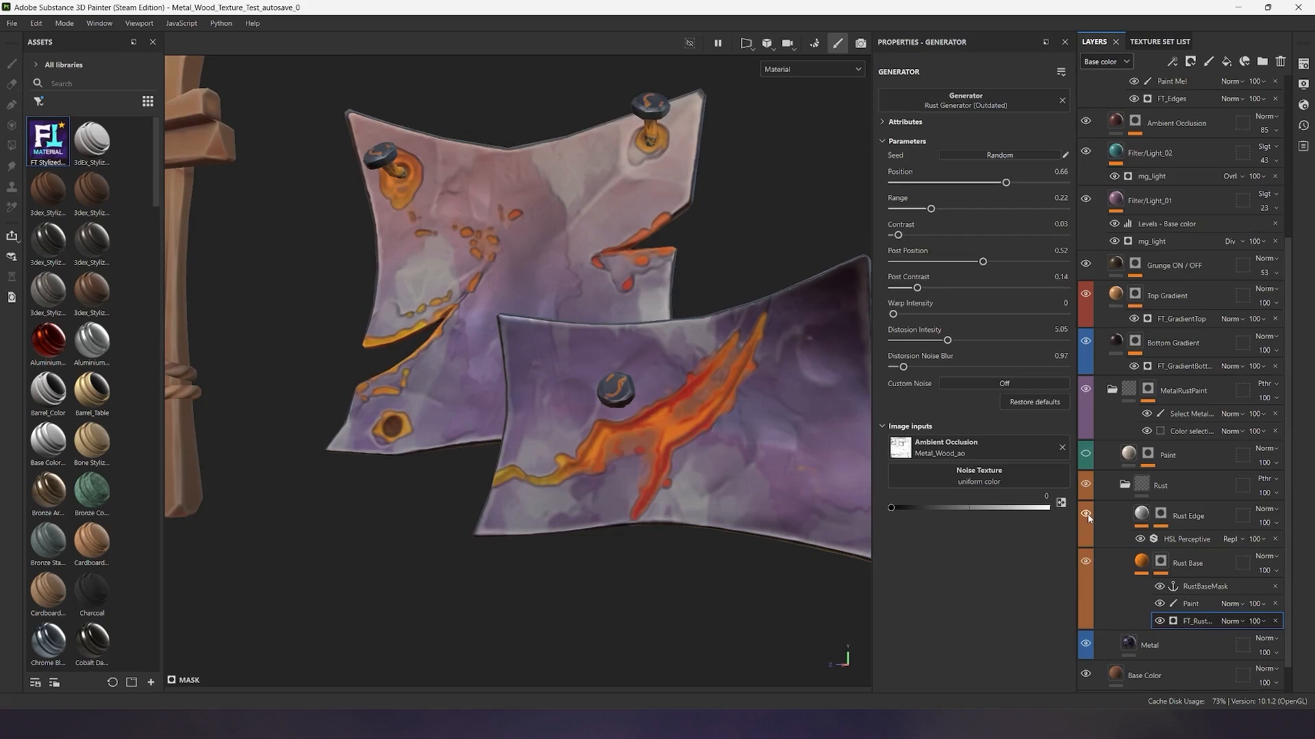
Lower the Rust Edge Generator intensity and distortion scale and reveal its utility settings
drag(897, 234, 903, 234)
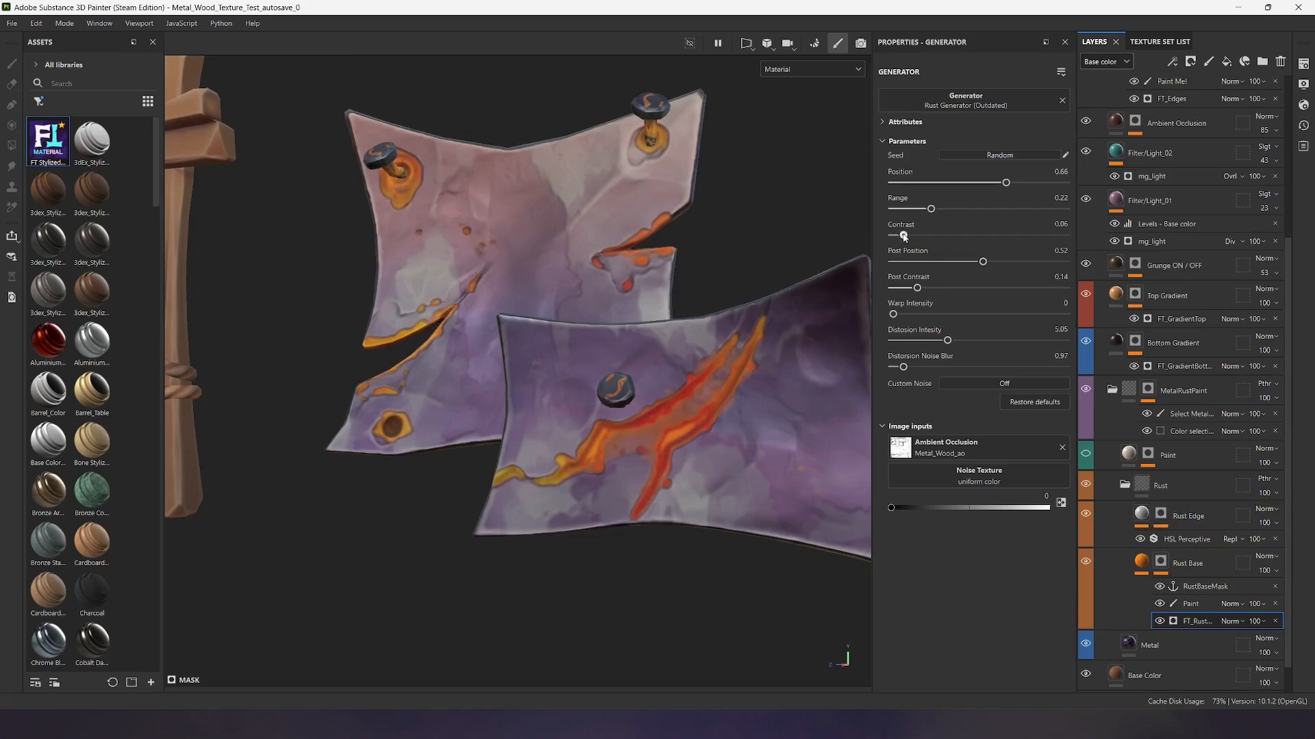
drag(902, 236, 896, 236)
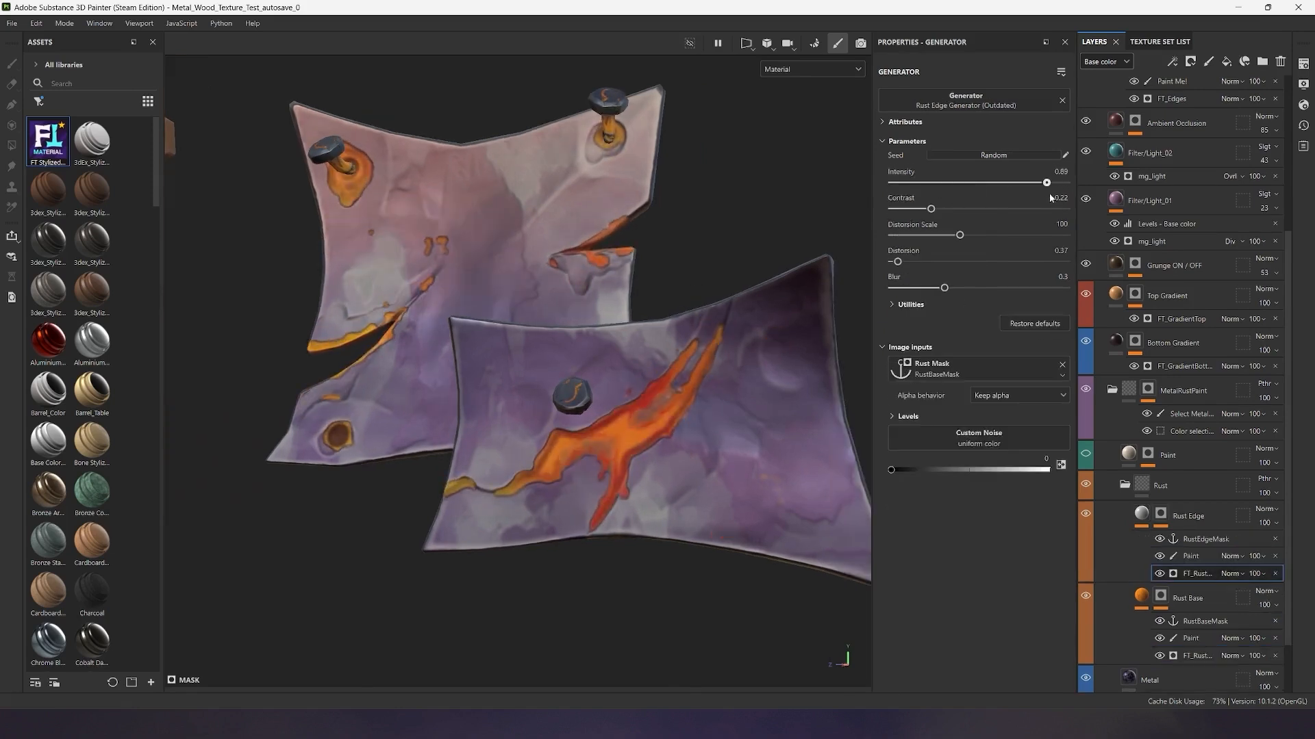
drag(895, 261, 933, 262)
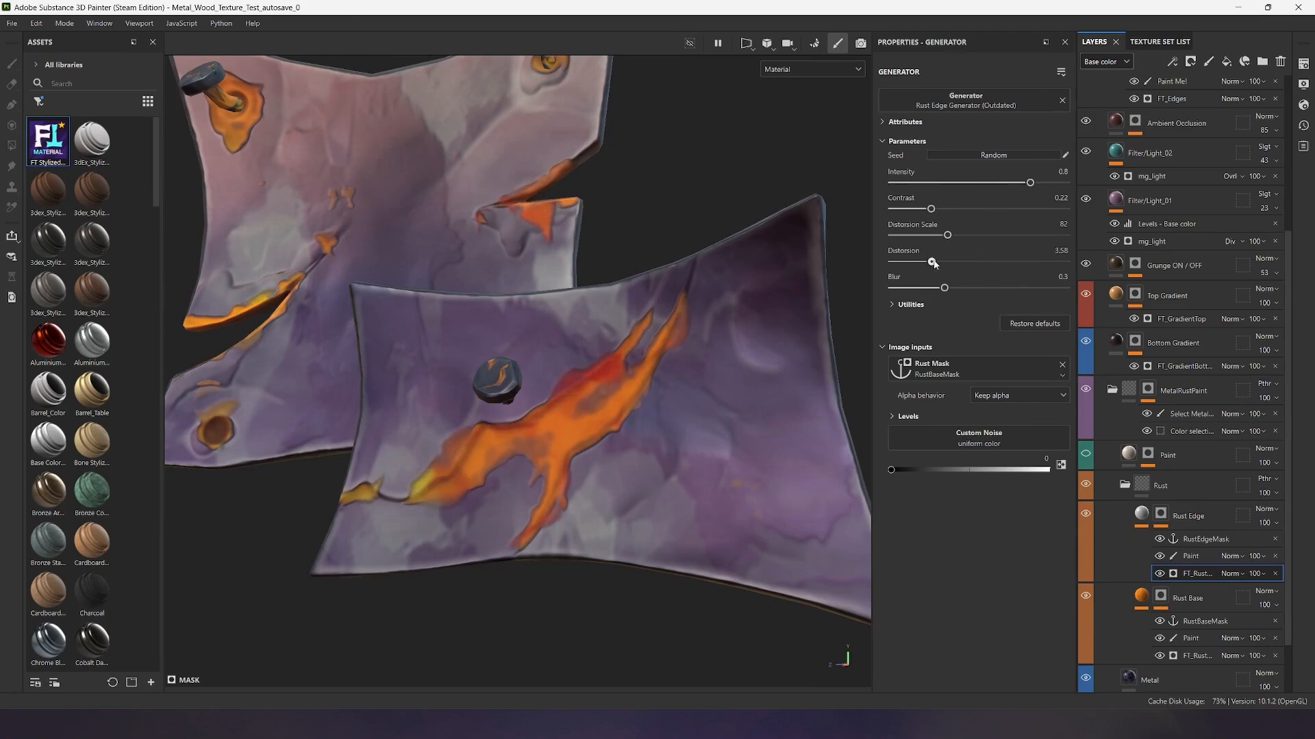
click(909, 304)
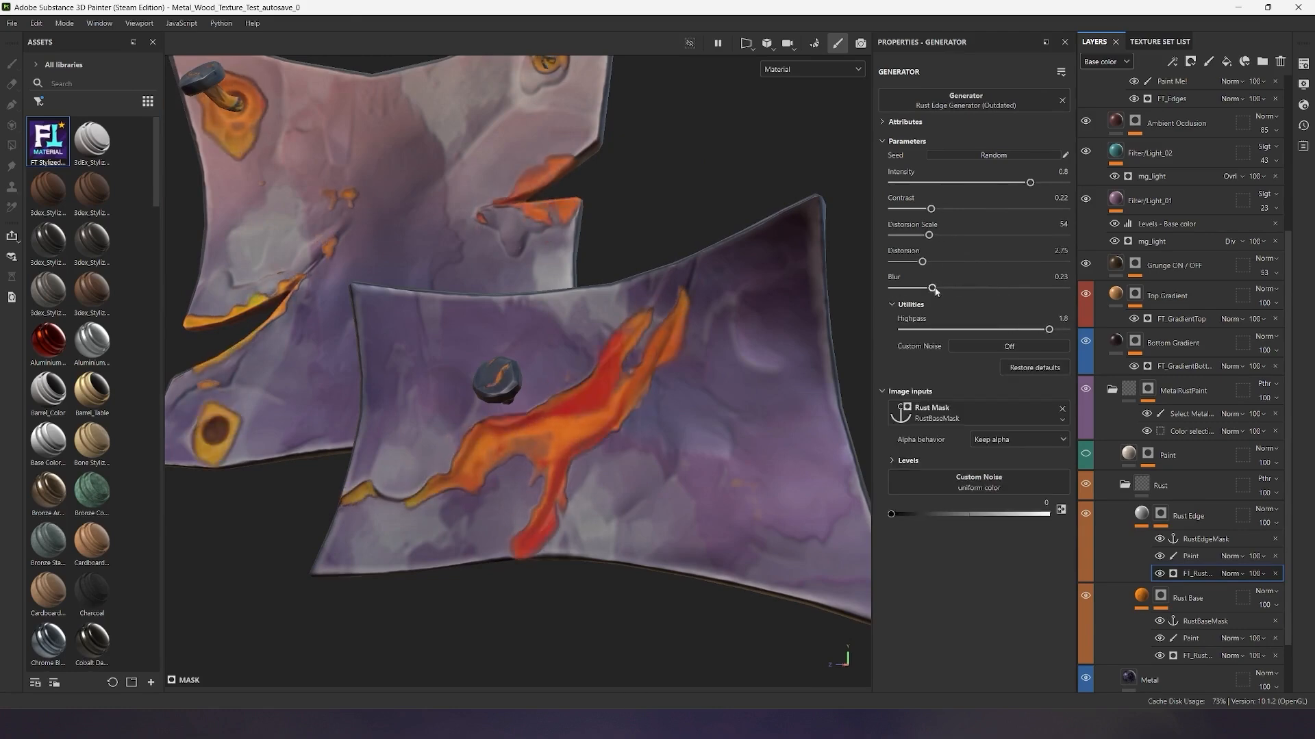
Select the HSL Perceptive filter and shift the rust hue
click(1184, 540)
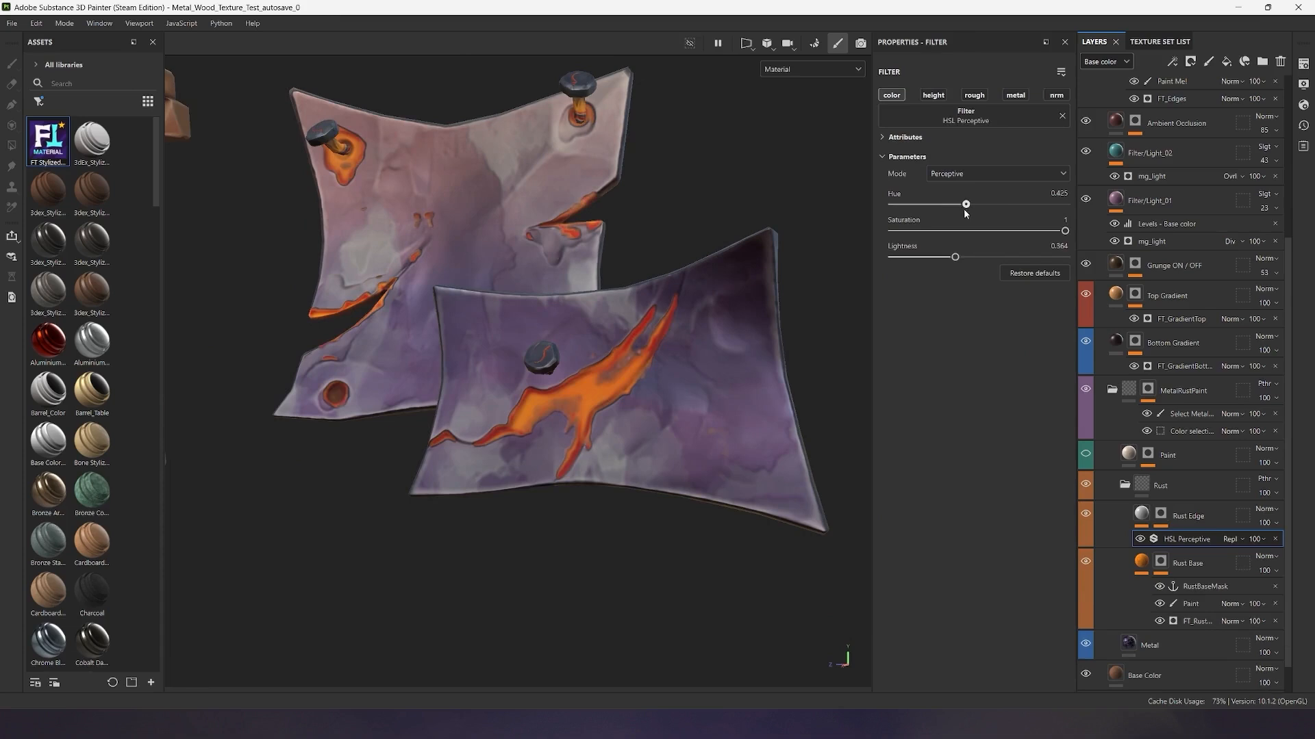
drag(1064, 230, 1016, 230)
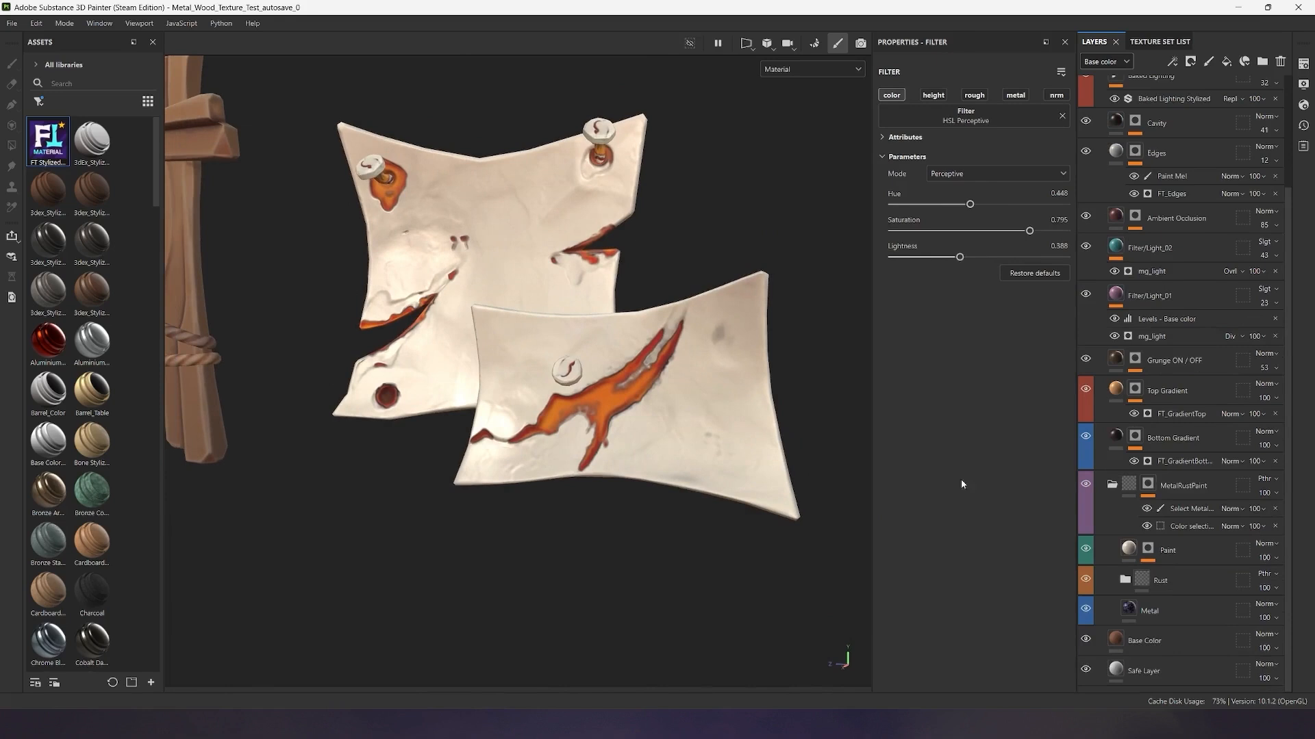
Blend more noise into the Paint generator wear and retune the Paint fill's roughness intensity
click(1190, 626)
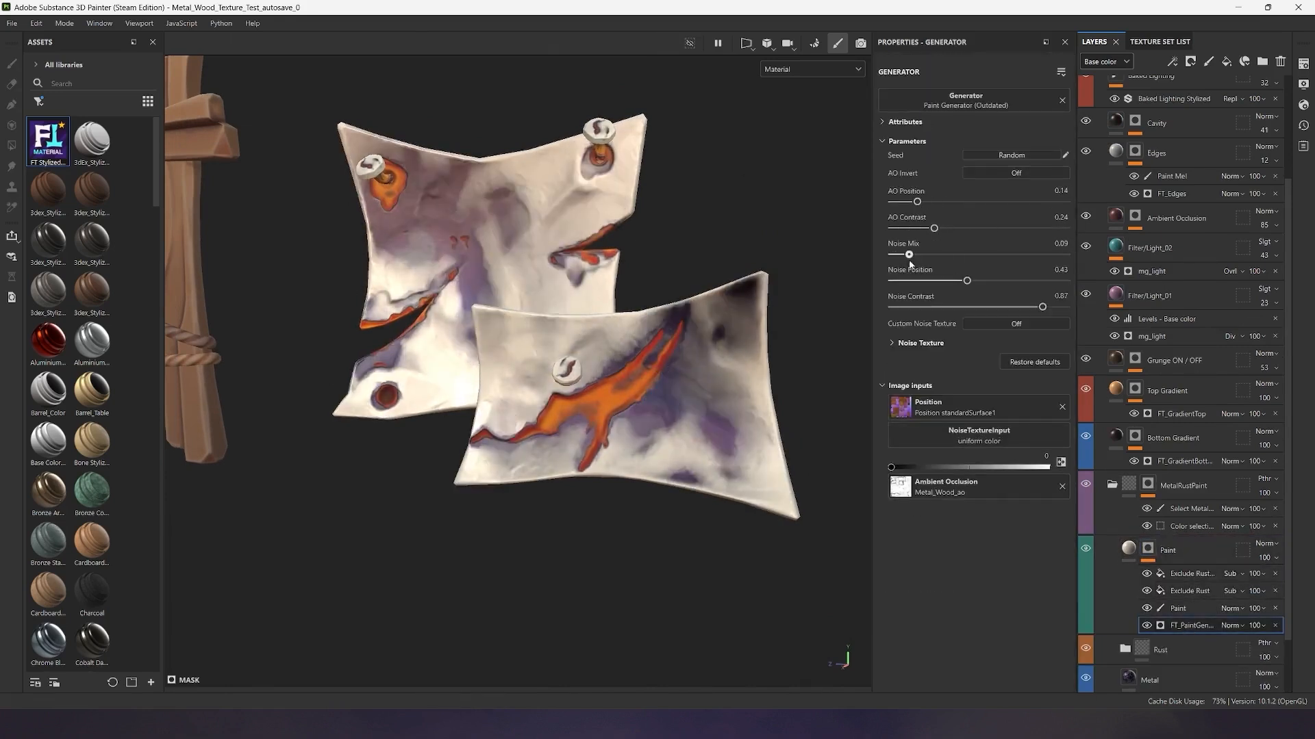
drag(1042, 305, 984, 305)
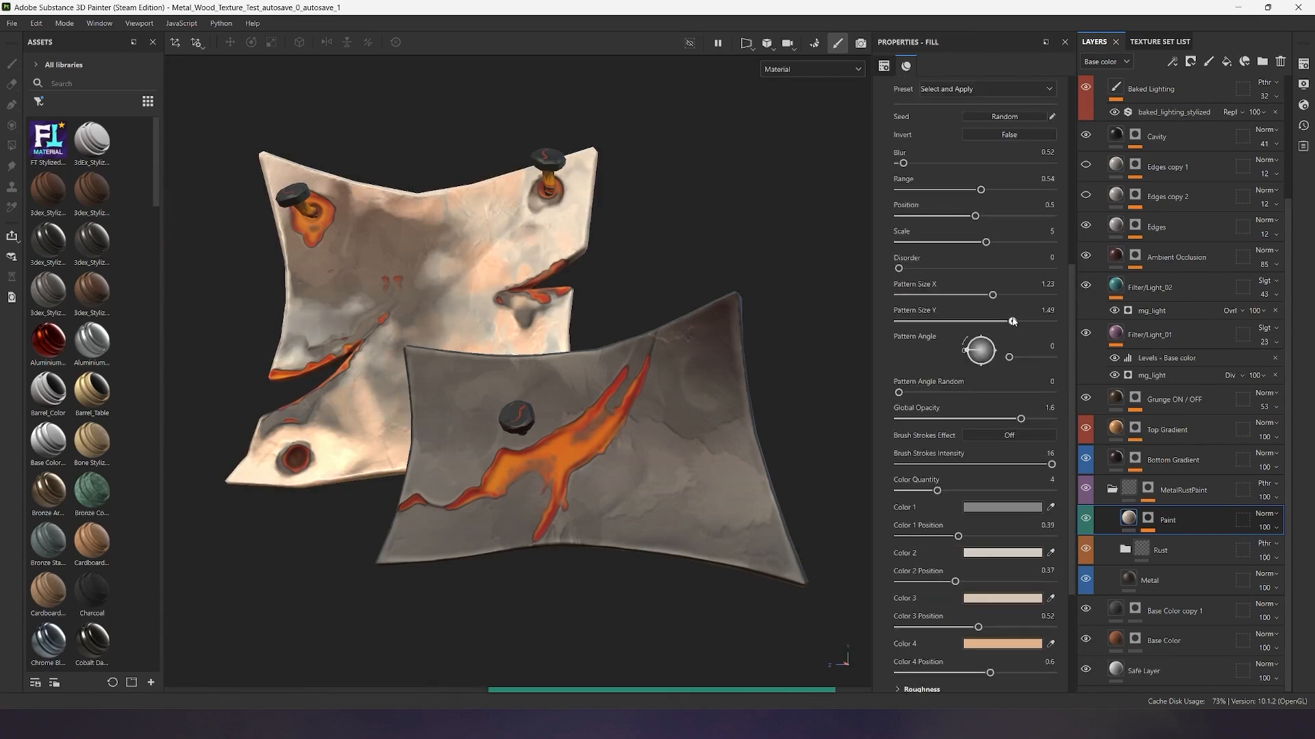
scroll(down, 3)
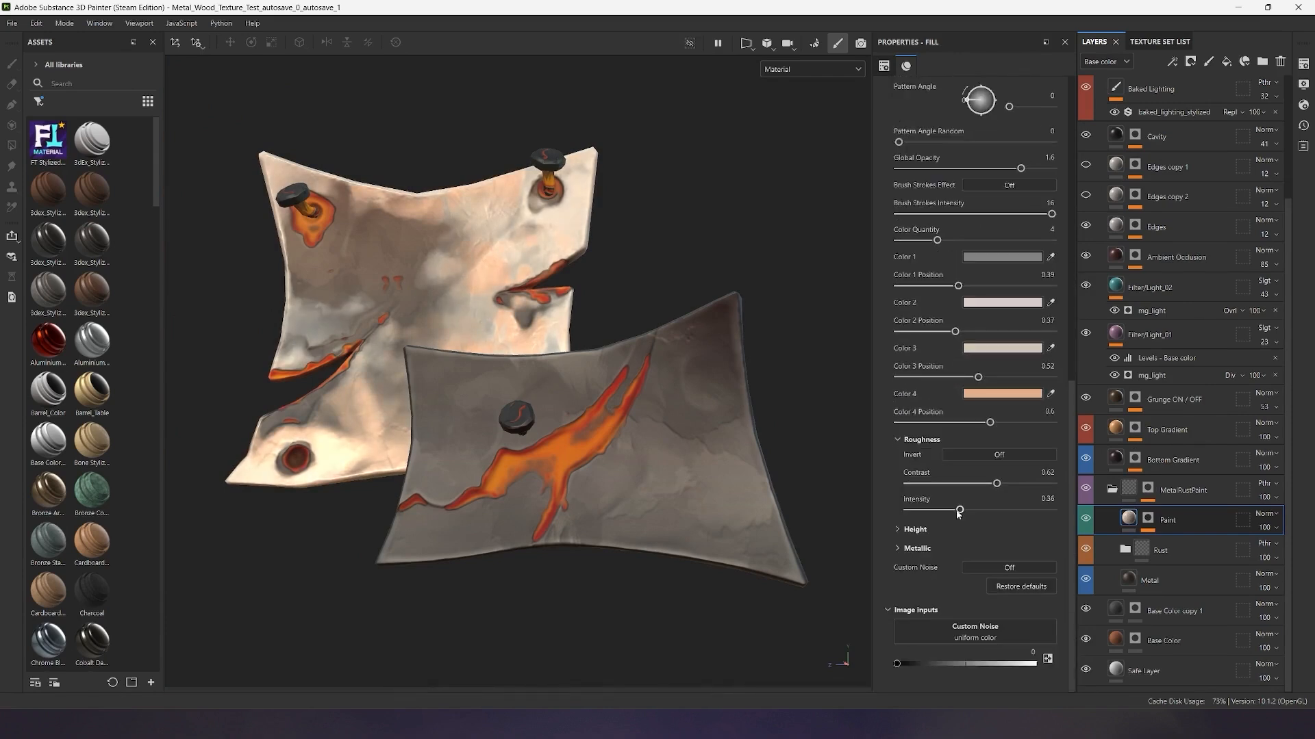
drag(958, 509, 1025, 509)
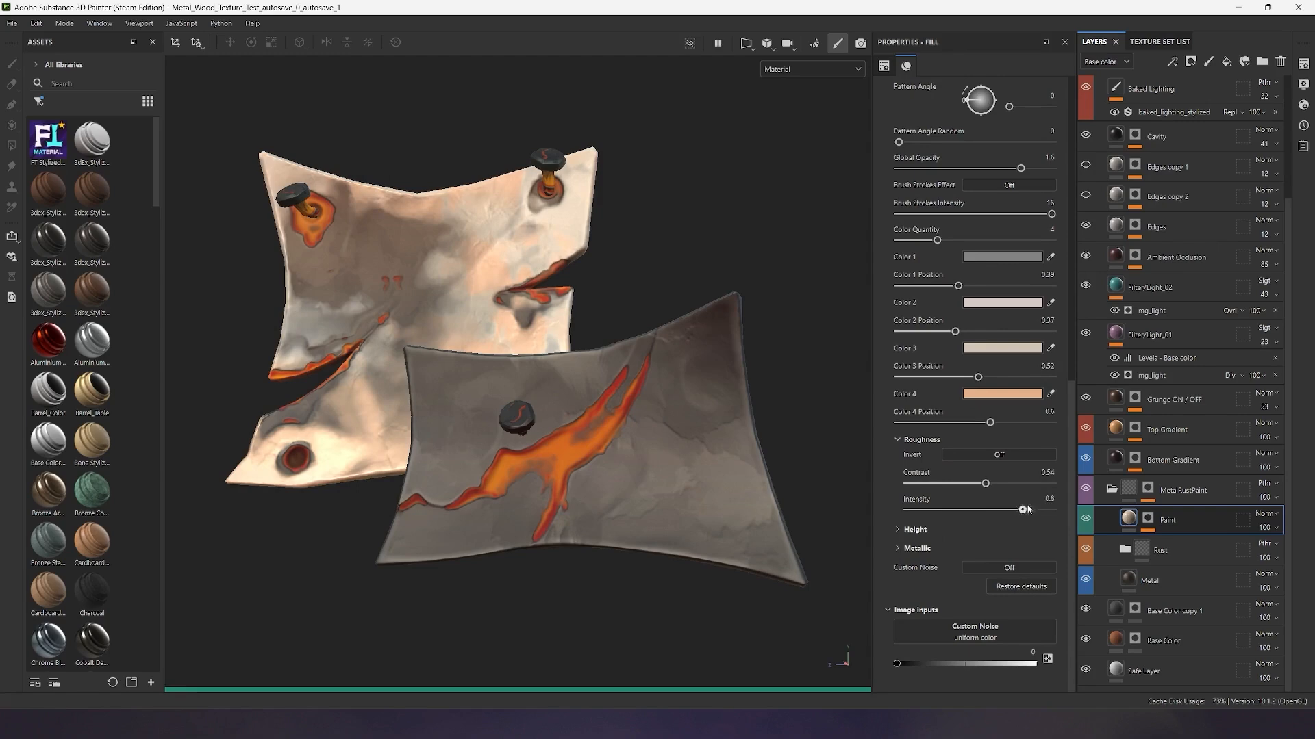
drag(1025, 511, 935, 511)
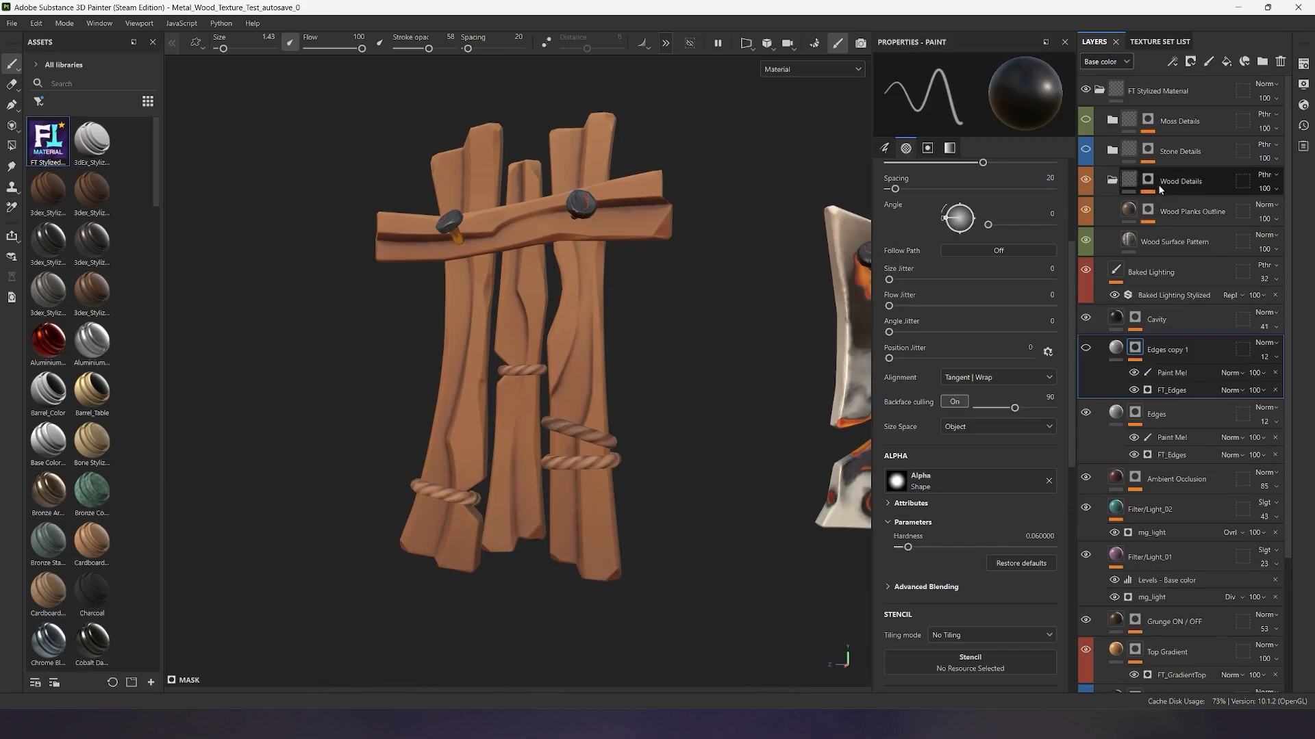
Expand Wood Details and select the Wood Surface Pattern fill with the planks in view
click(1112, 181)
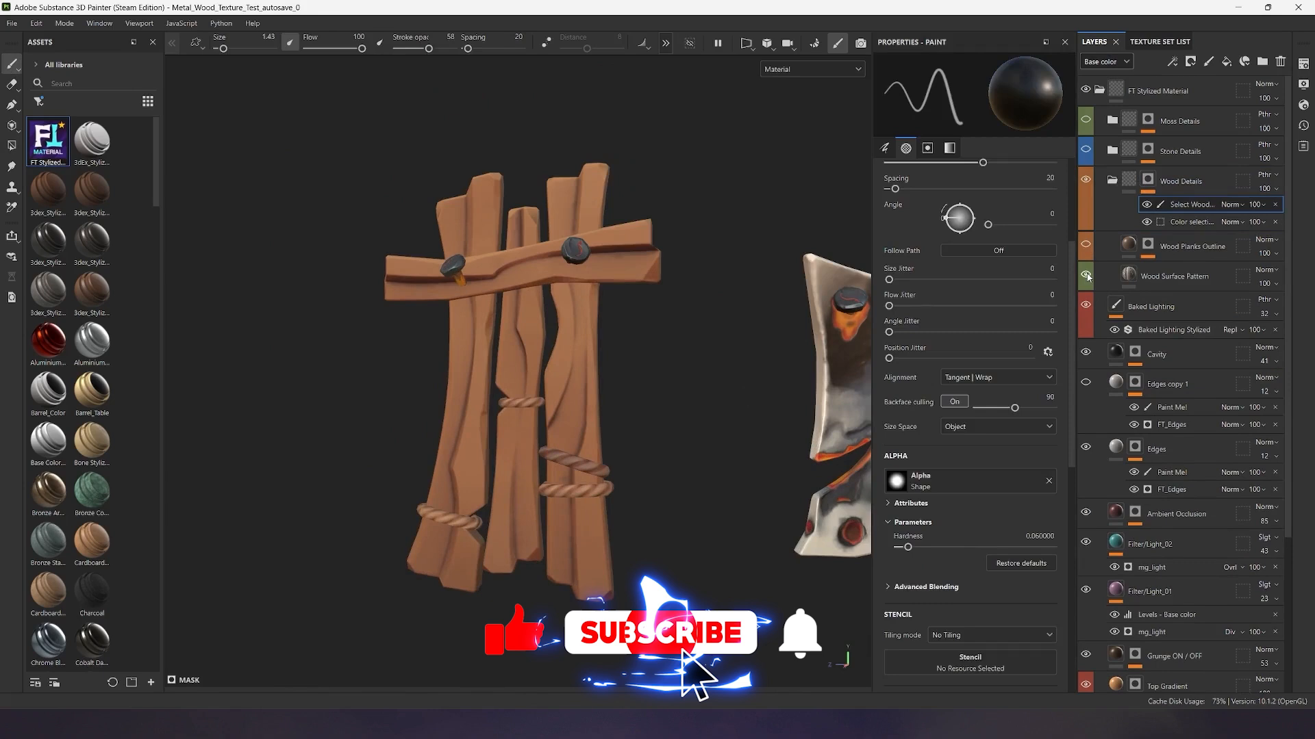
click(1173, 275)
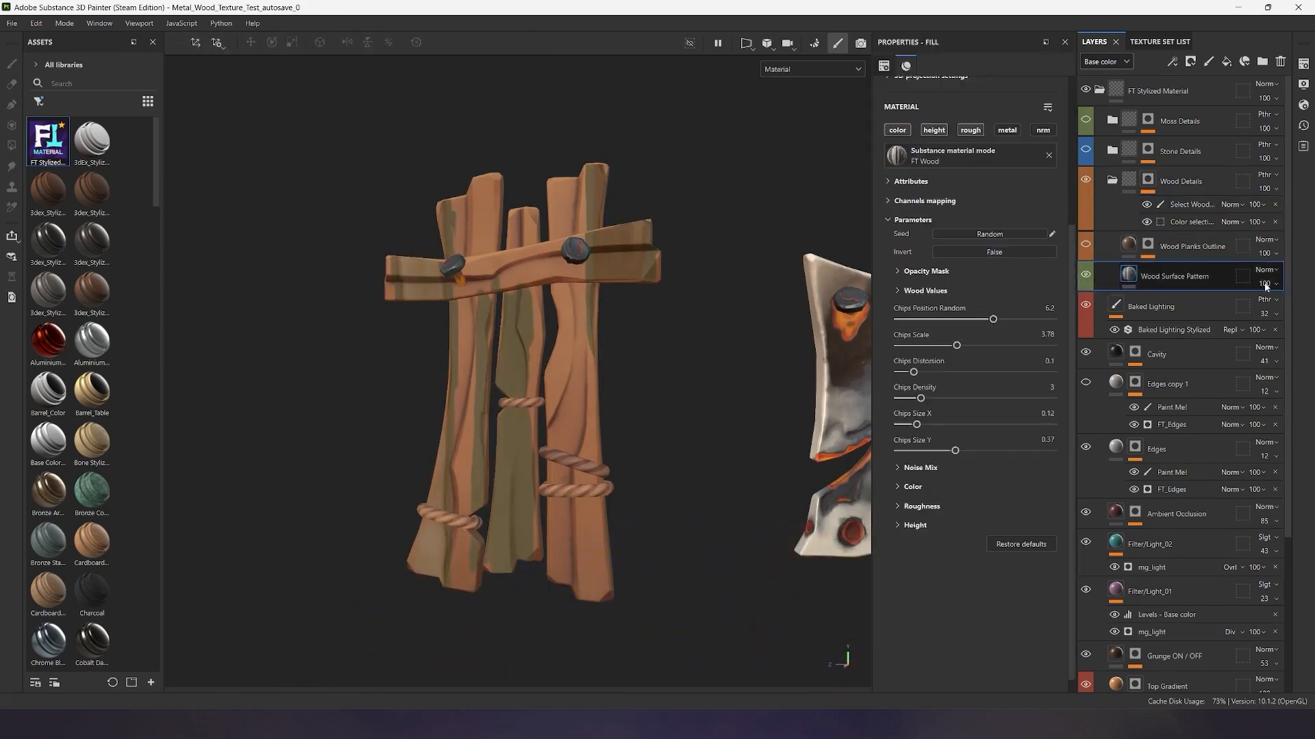
drag(521, 336, 526, 406)
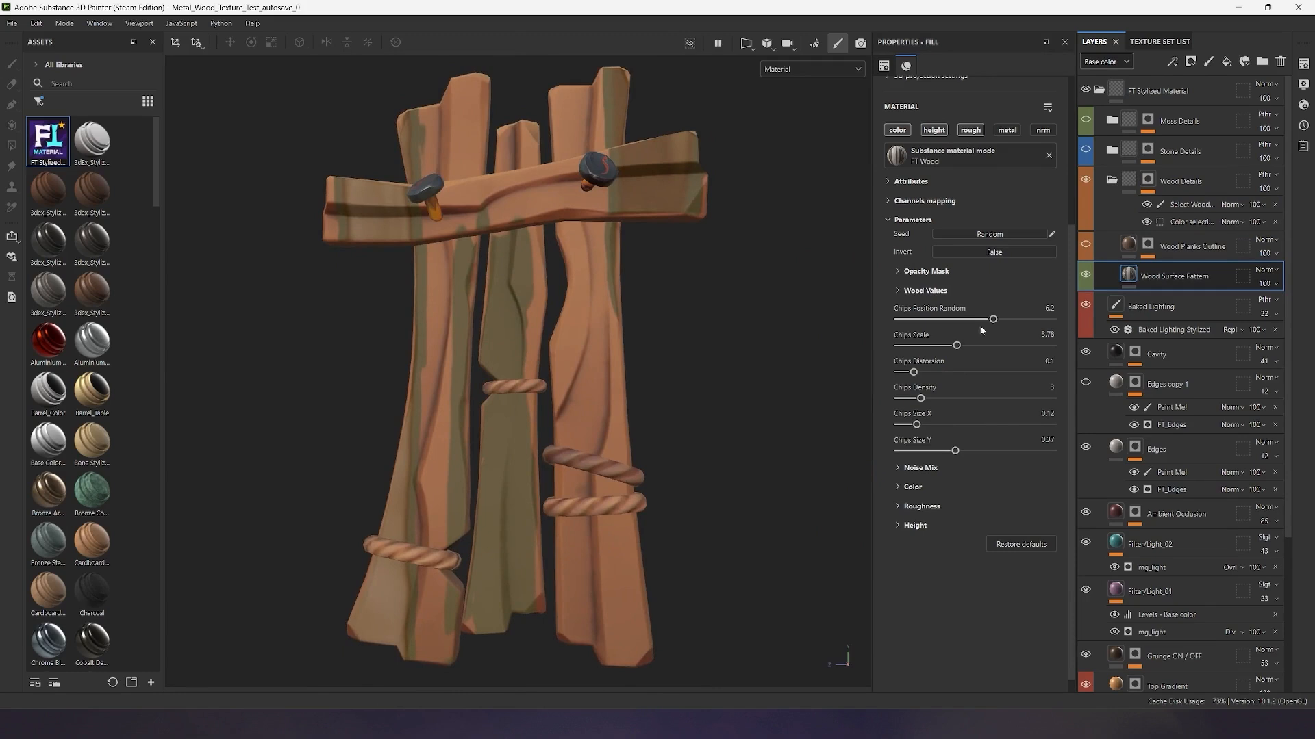
Make the wood chips more random, smaller, more distorted and denser
drag(992, 319, 1000, 319)
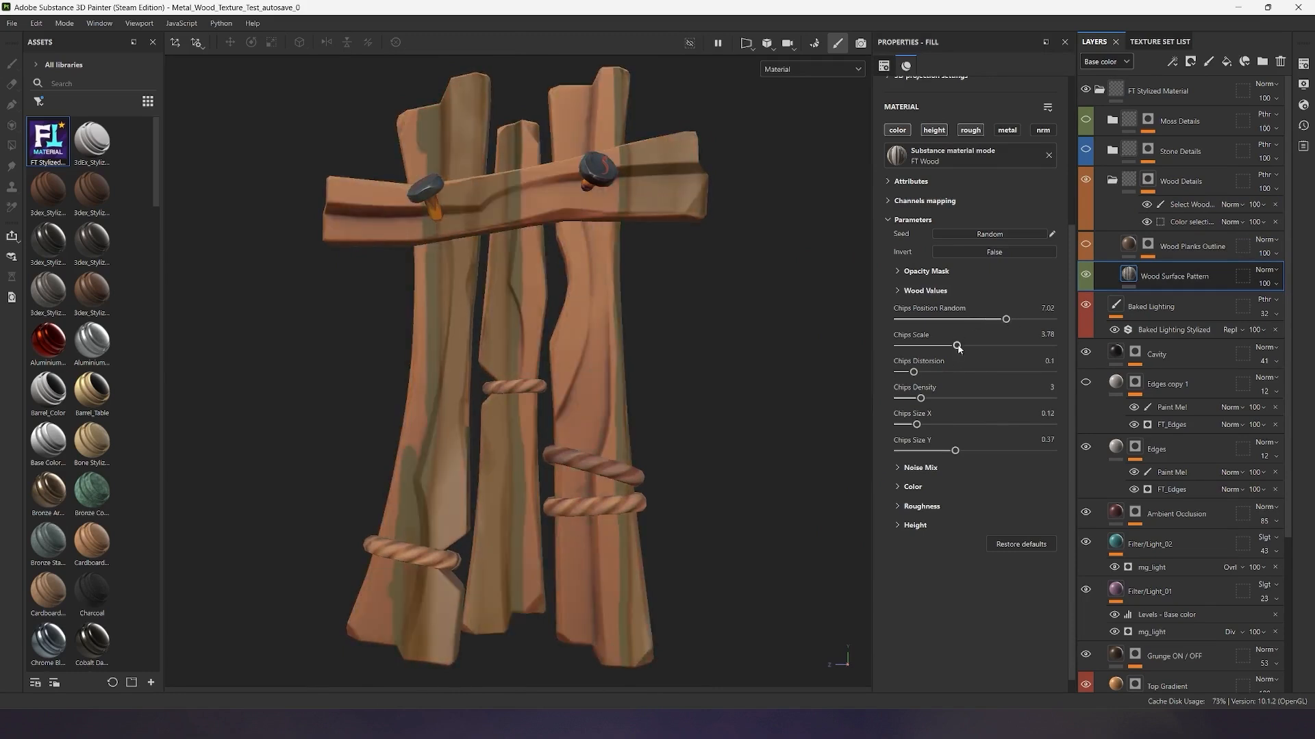
drag(954, 345, 975, 346)
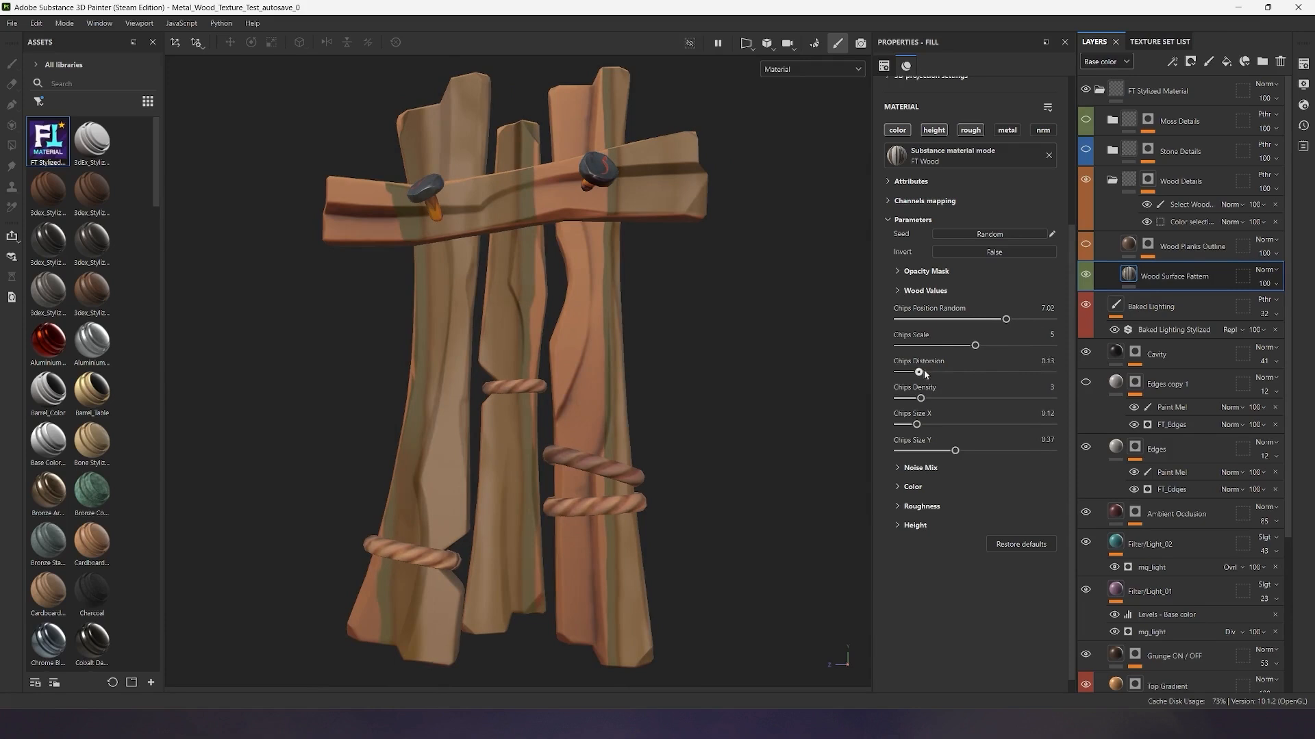
drag(918, 371, 937, 371)
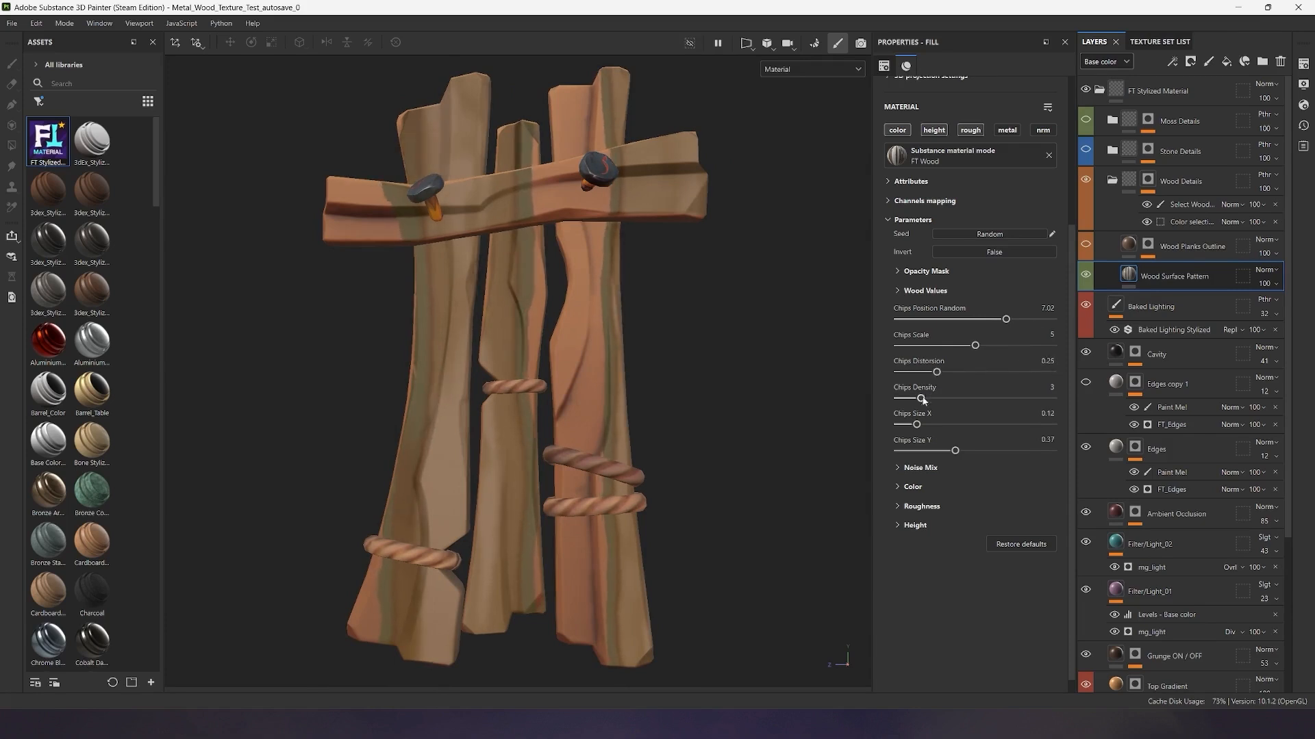
drag(914, 424, 981, 425)
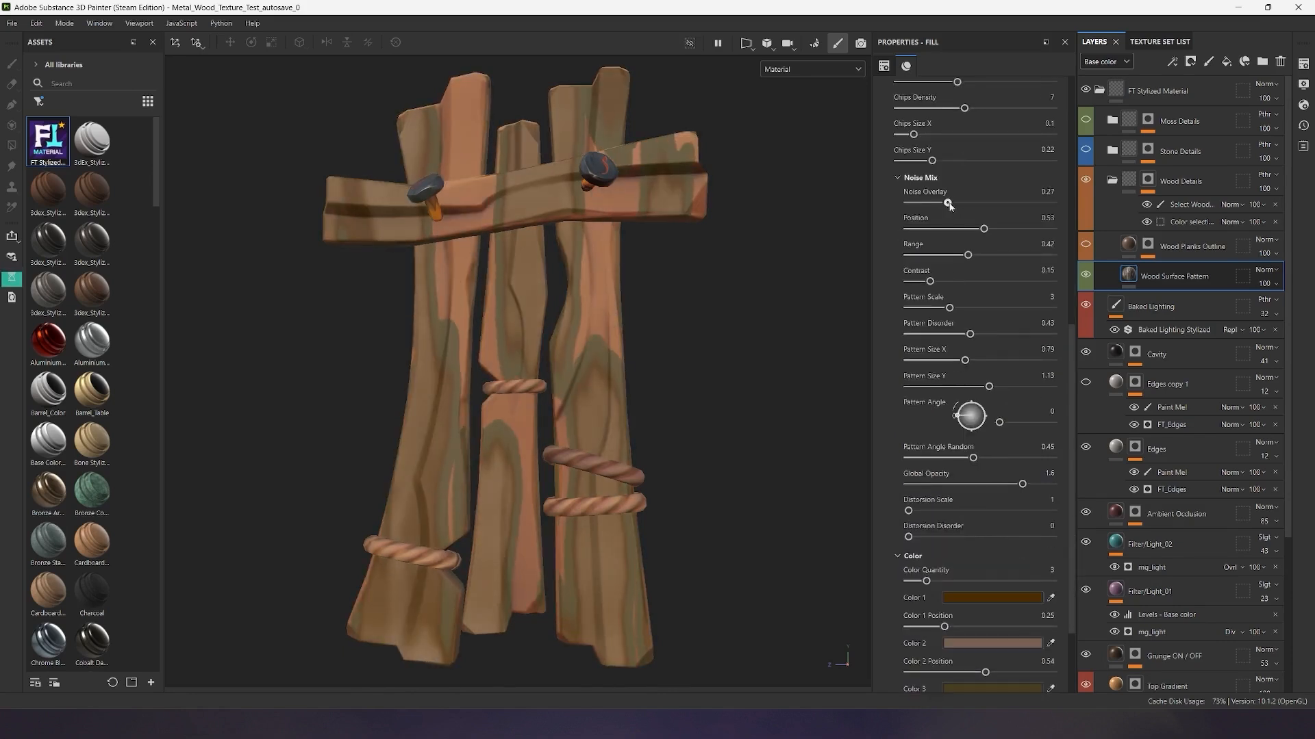
scroll(down, 3)
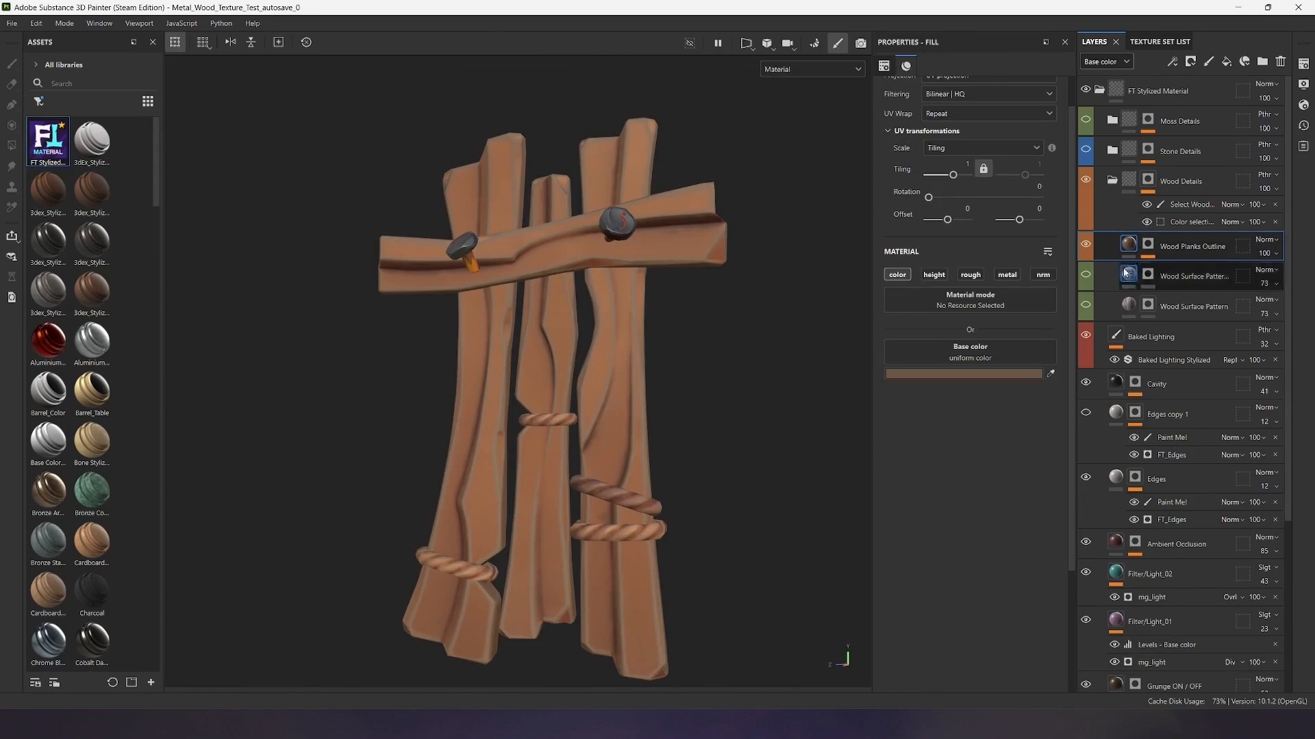
Expand the Wood Planks Outline layer to reveal its Paint and FT_Planks mask effects
click(964, 373)
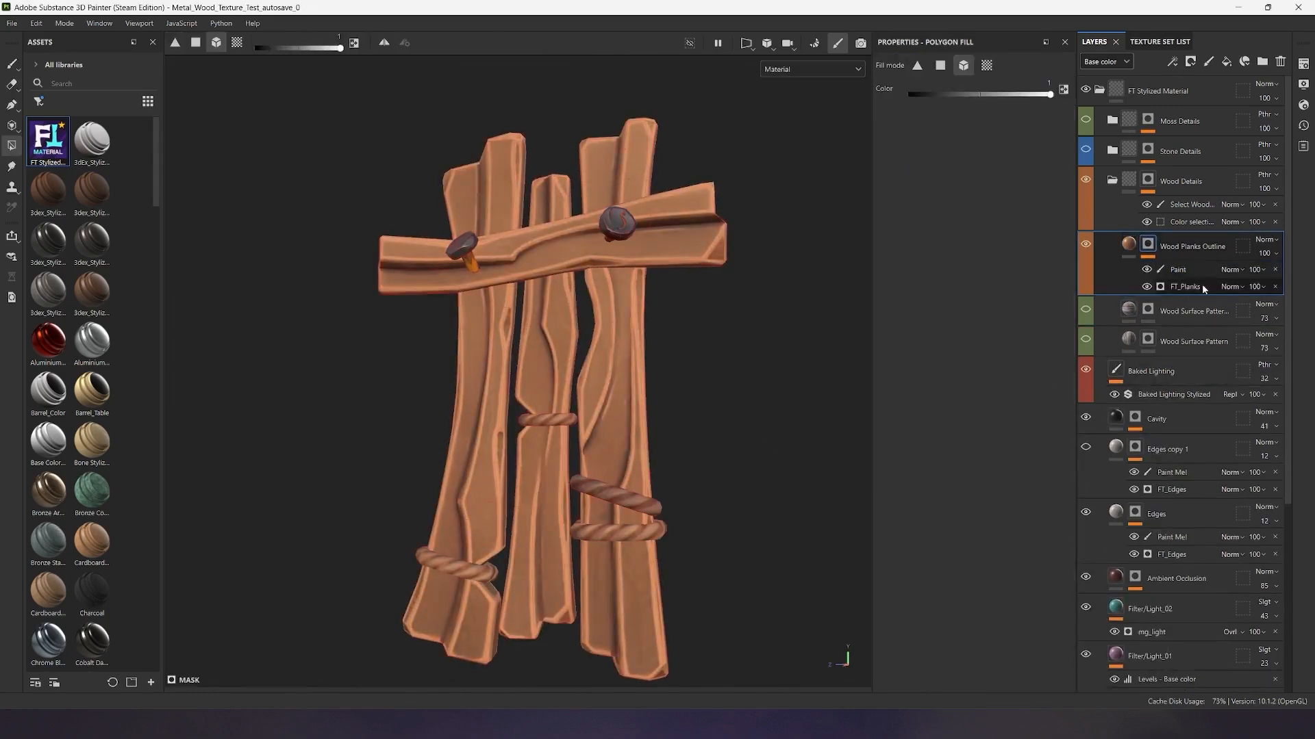
On the FT_Planks generator enable Use AO, raise Edges Blur and add slight, larger-scale edge distortion
click(1185, 286)
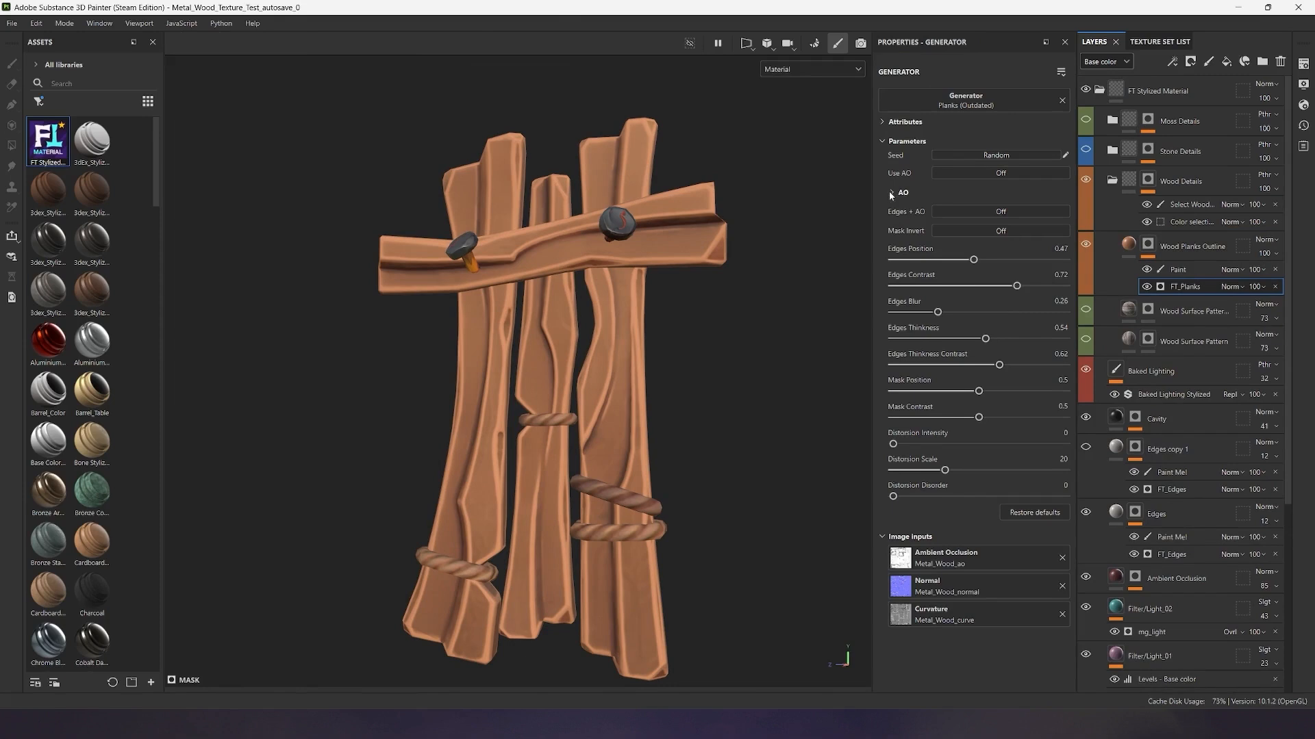
click(890, 191)
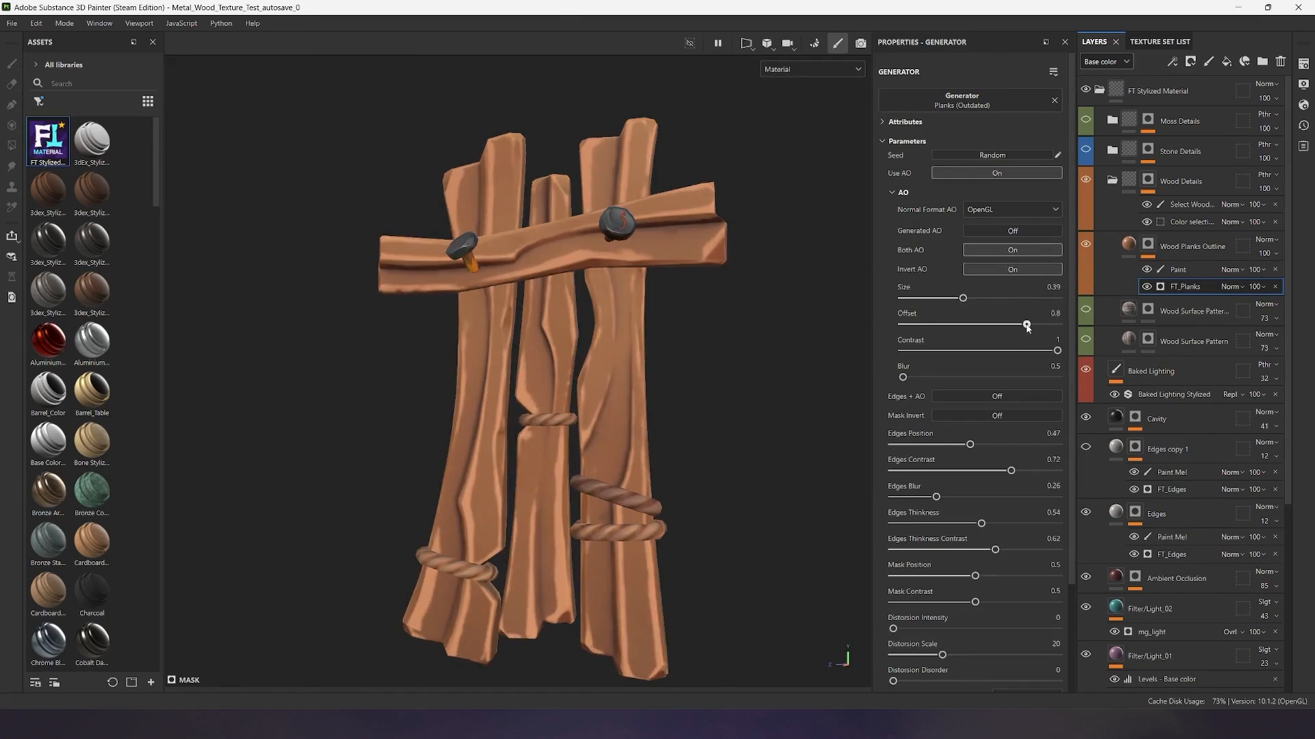
scroll(down, 3)
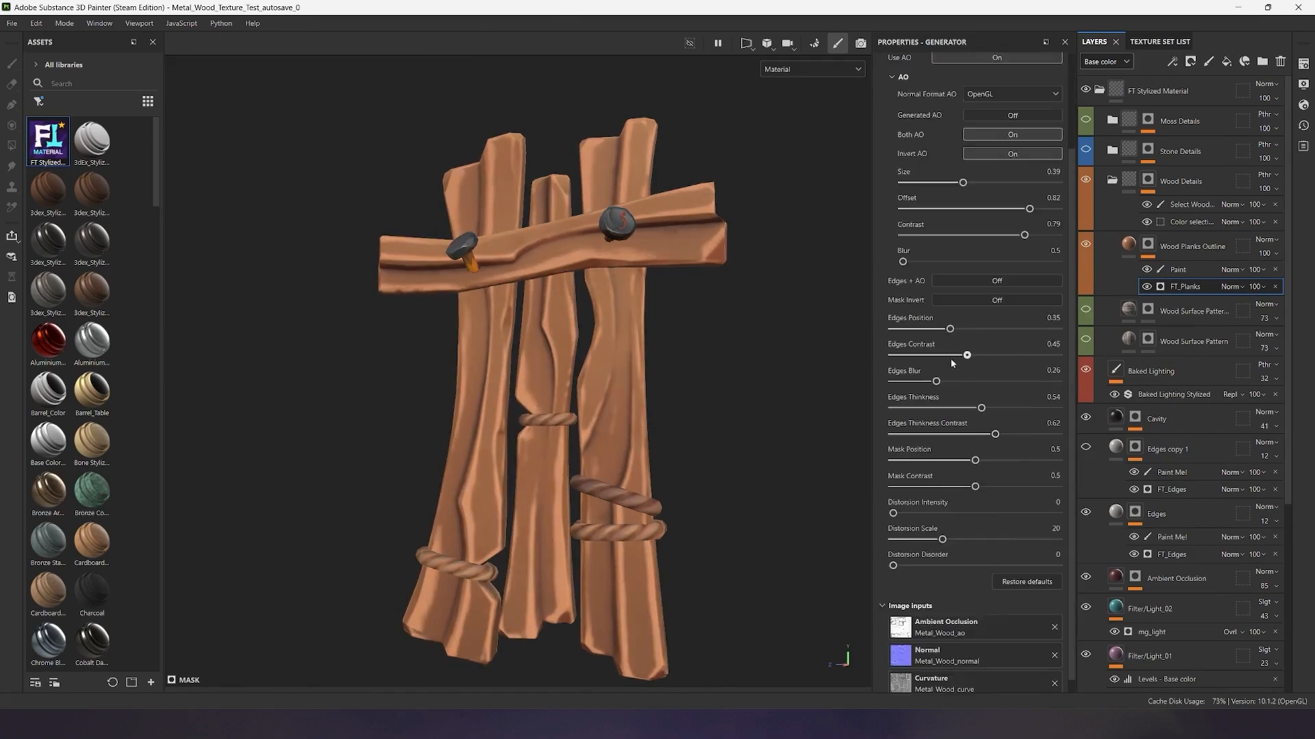
drag(936, 380, 1013, 380)
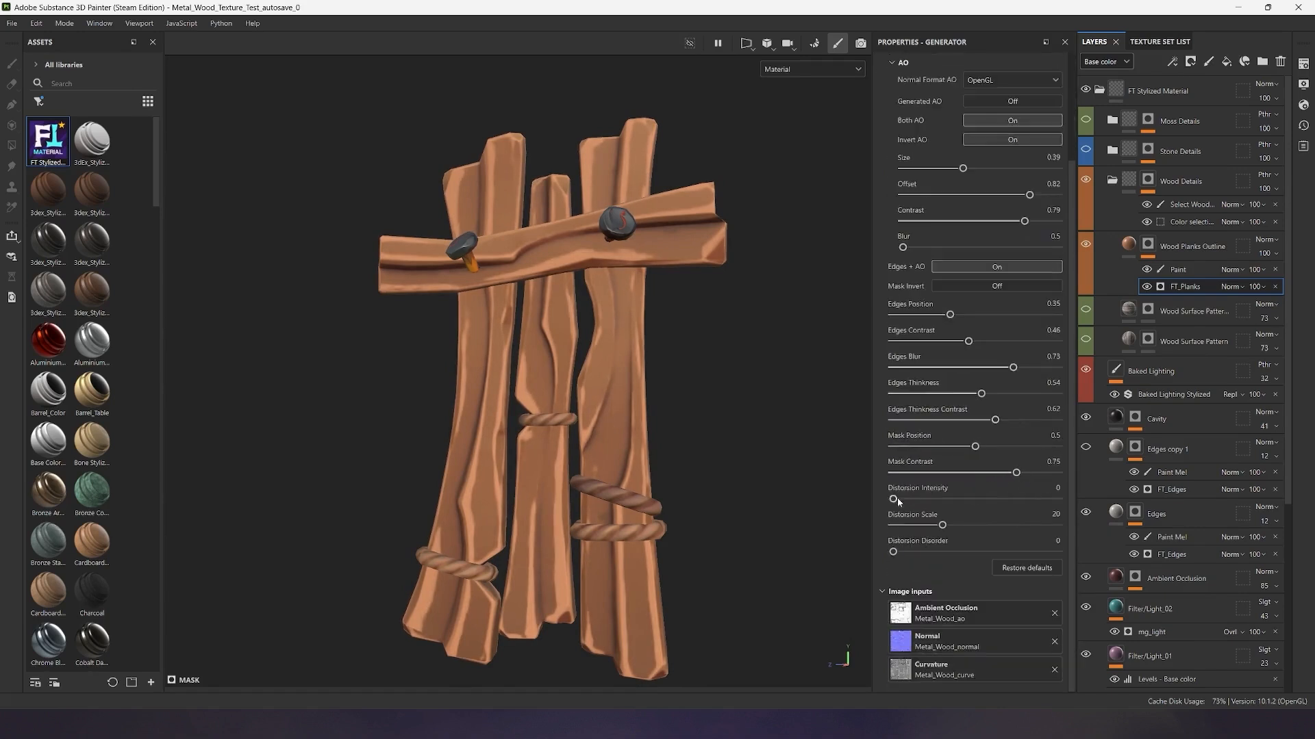
drag(940, 524, 1005, 525)
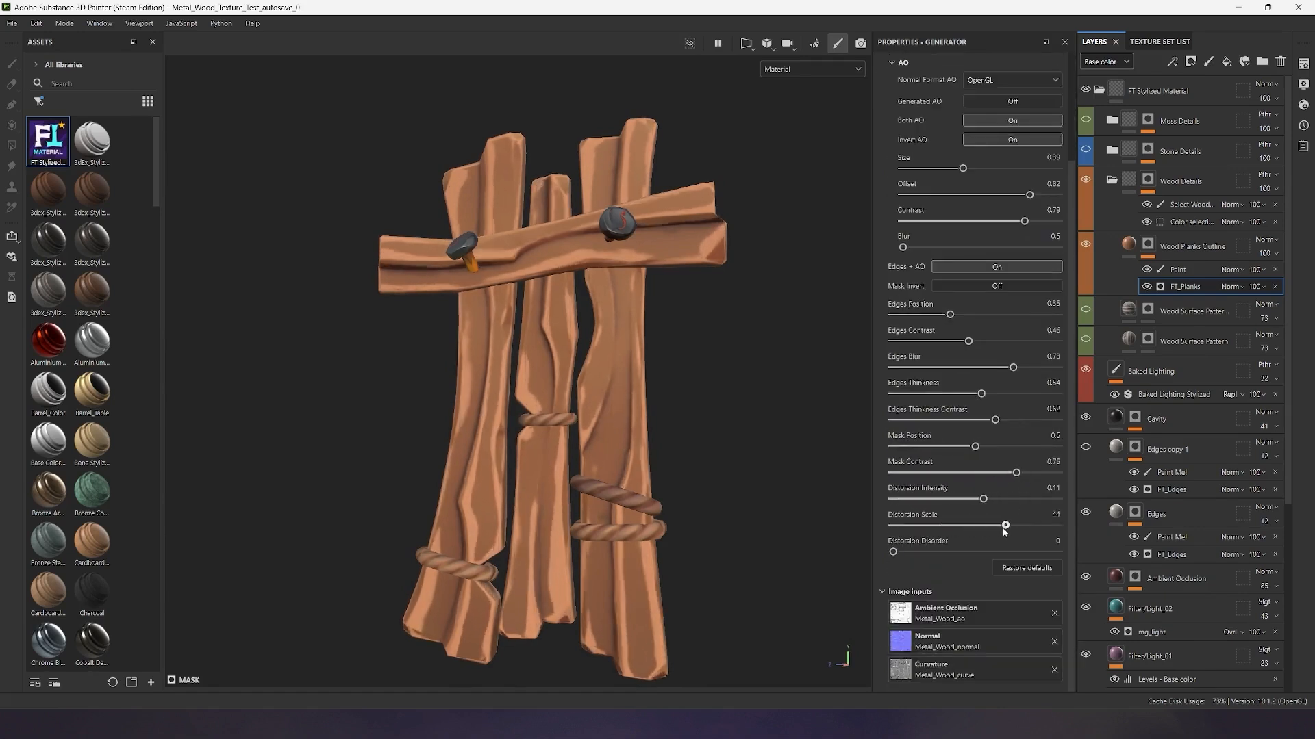
drag(893, 552, 972, 551)
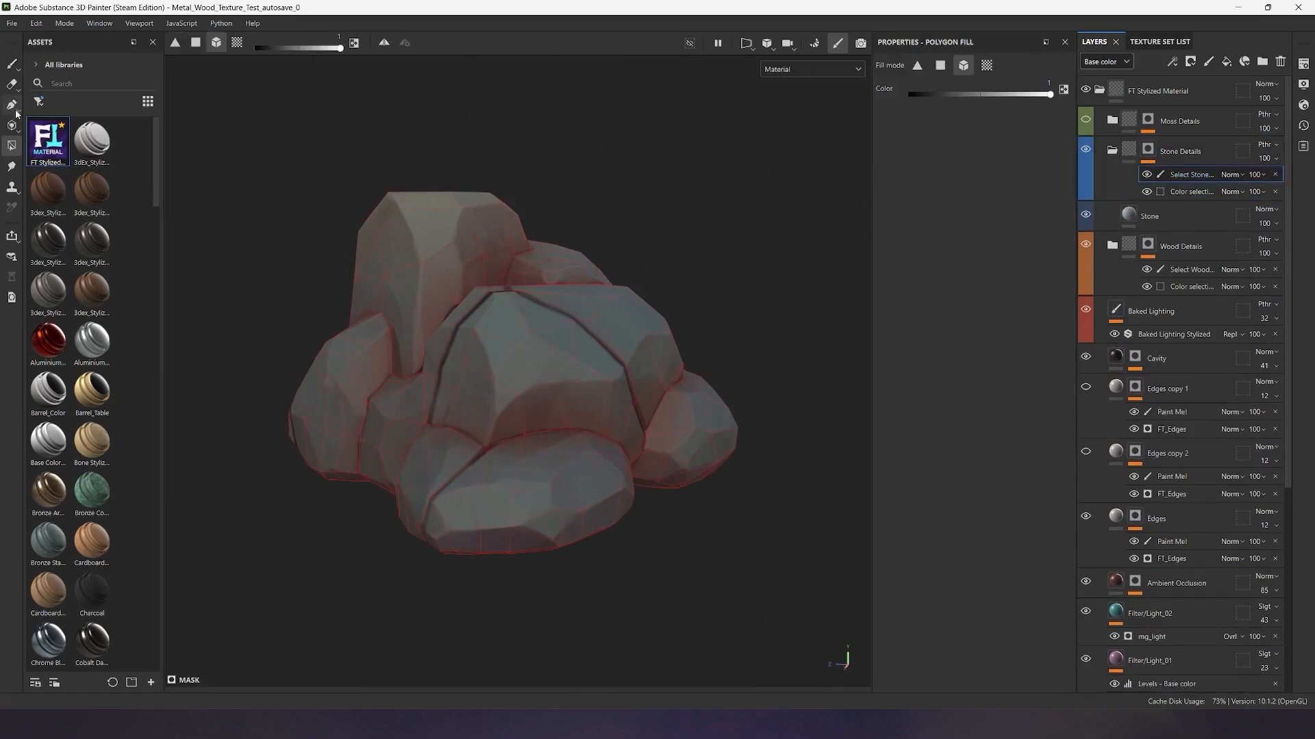
On the Stone fill adjust Stone Details and Blur, then set Color 1 to a greener stone tone
click(1148, 215)
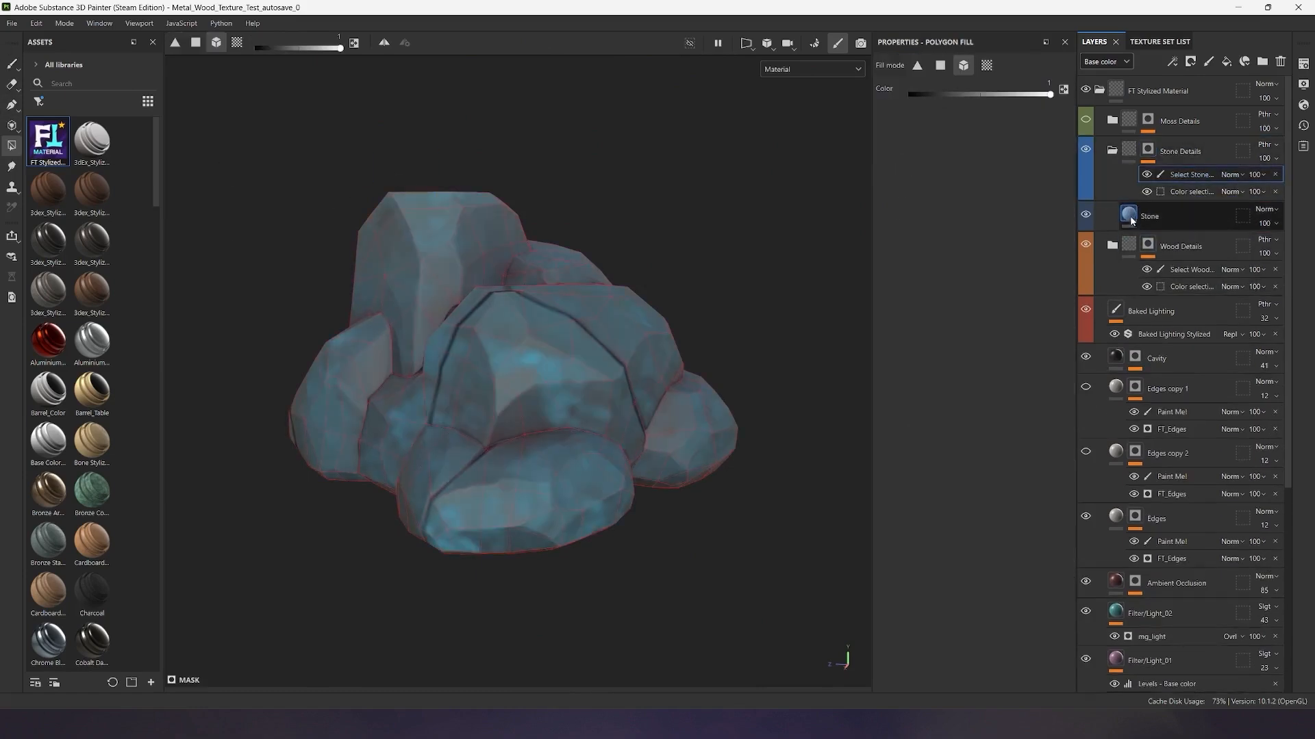
click(1149, 216)
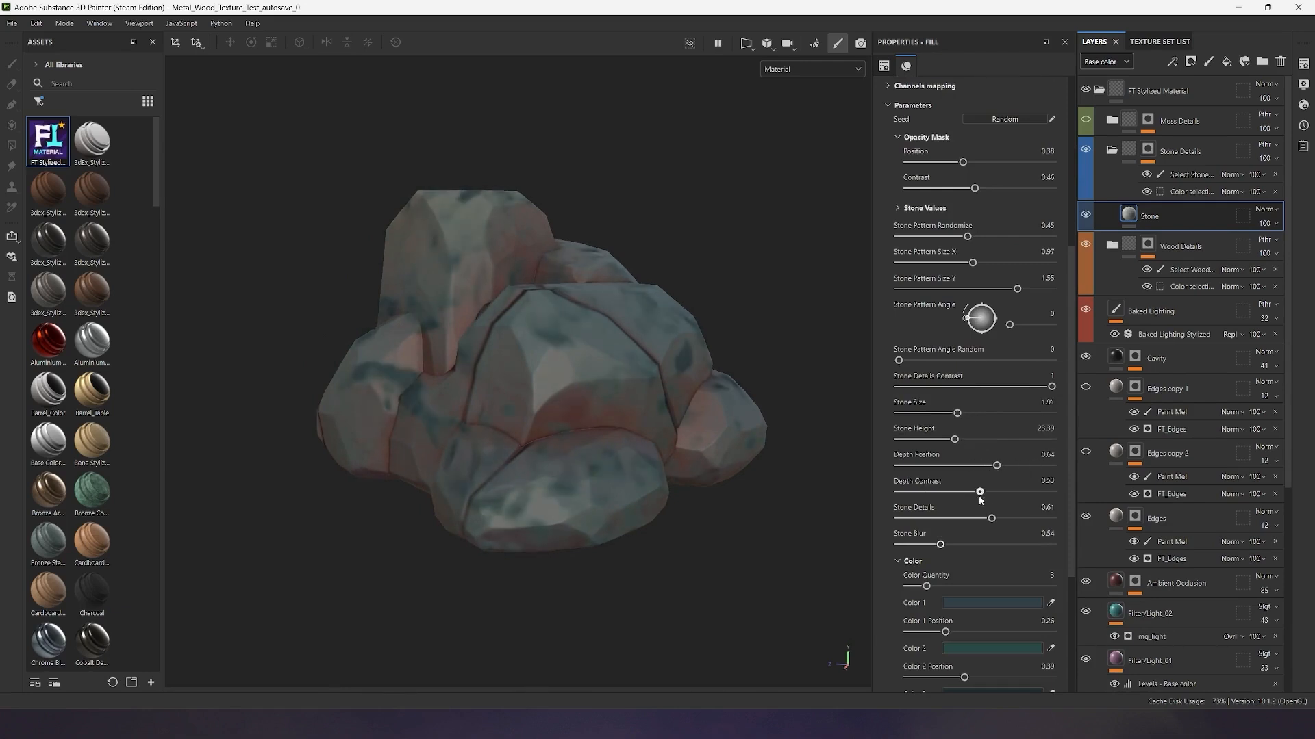
scroll(down, 3)
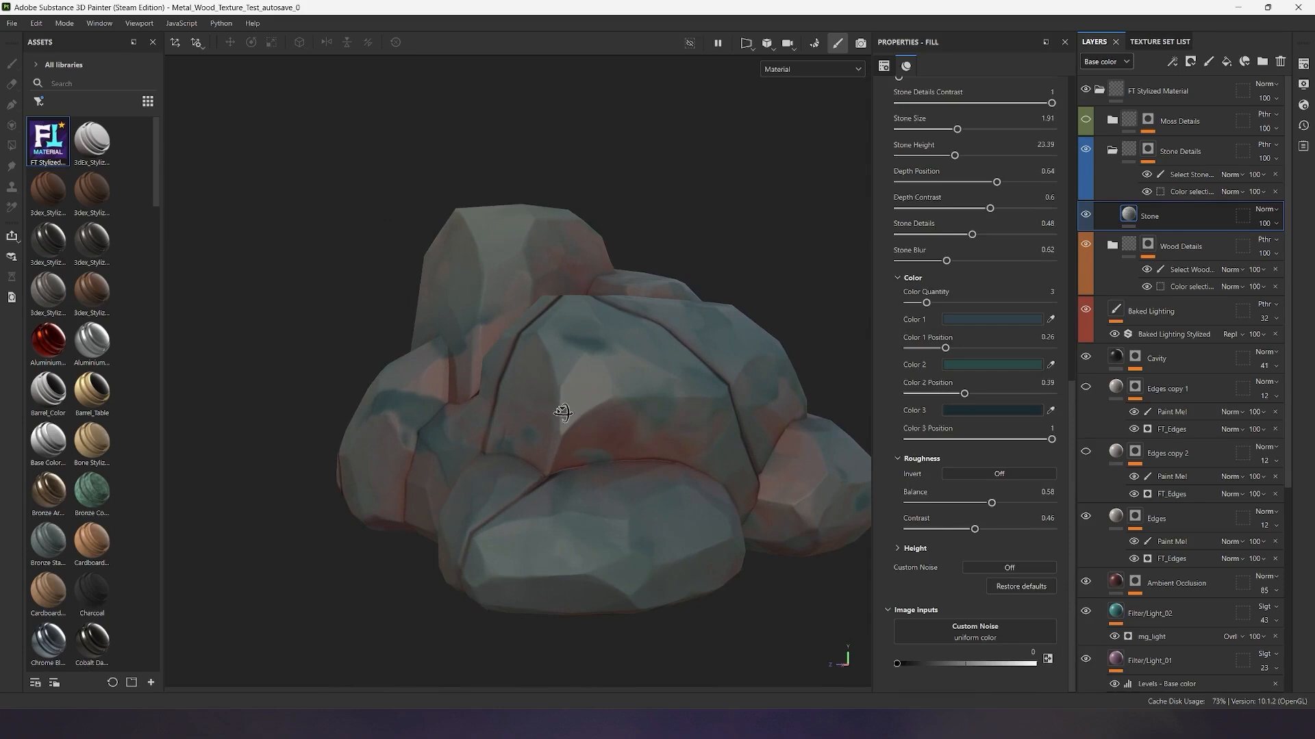
drag(992, 502, 988, 502)
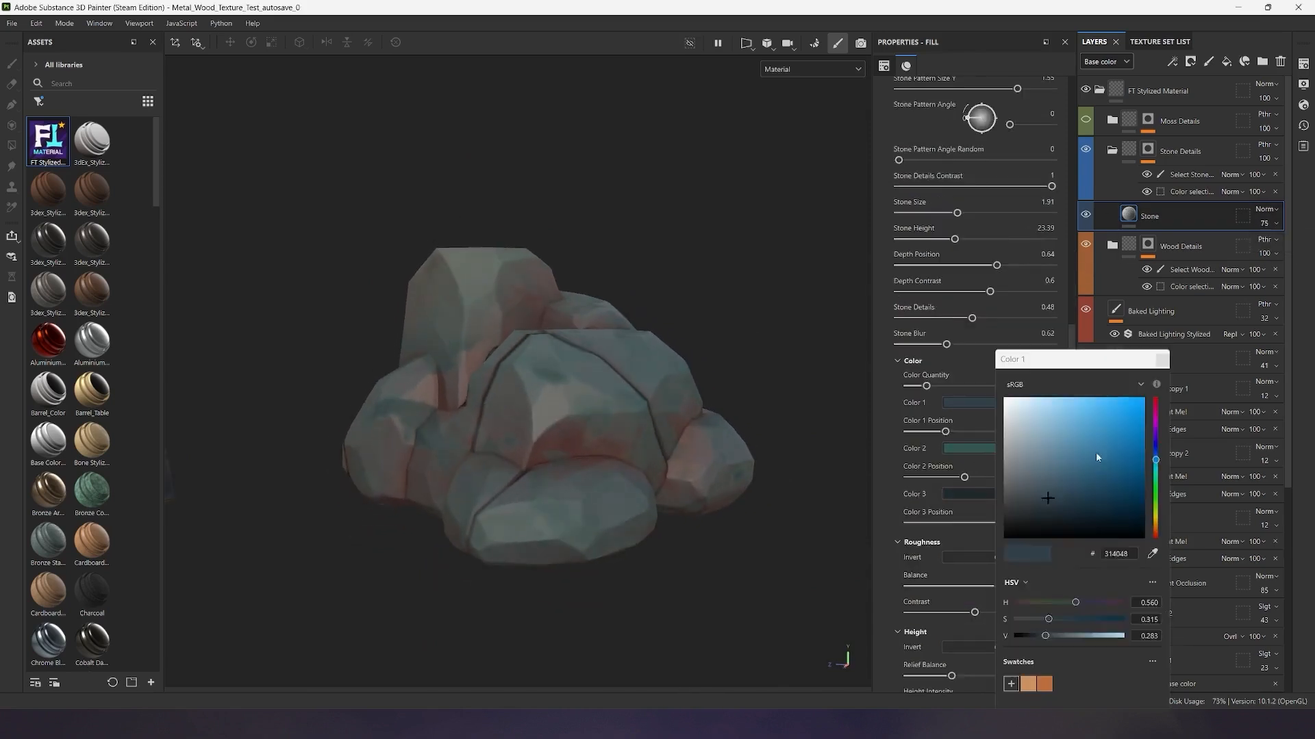
click(1155, 498)
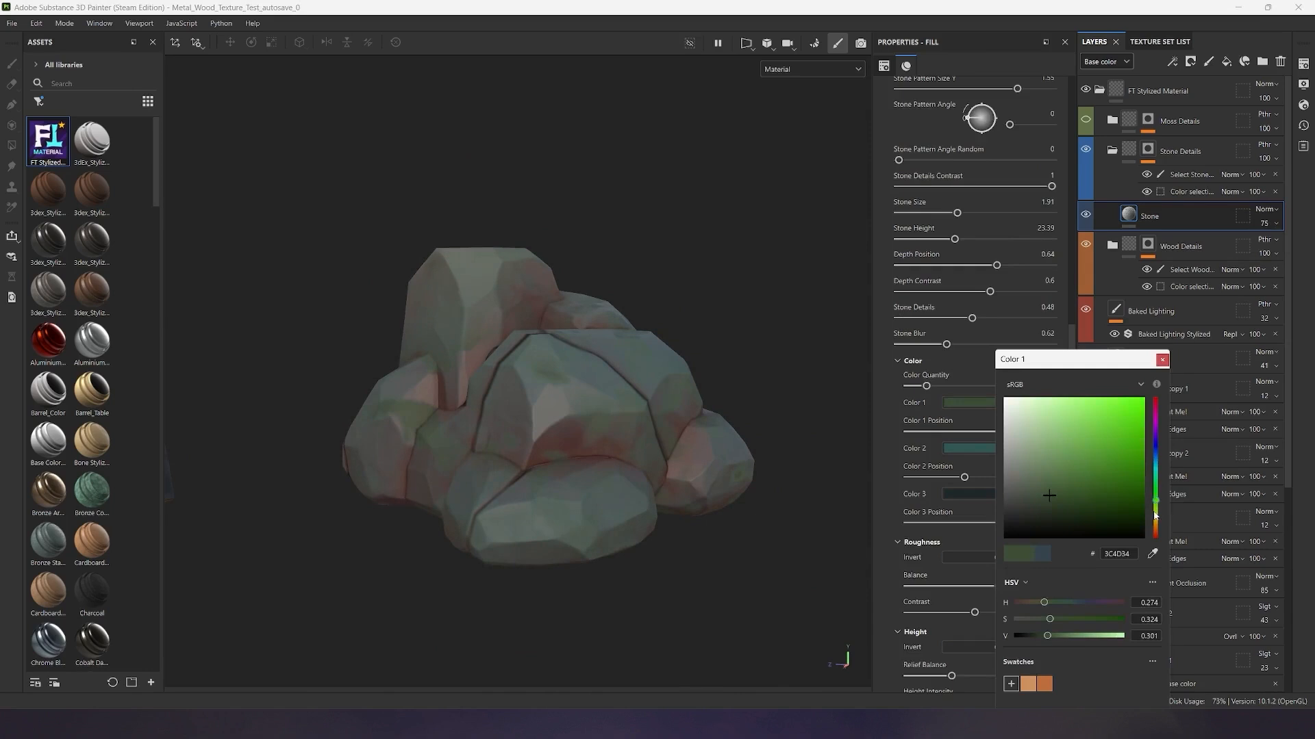
click(1047, 495)
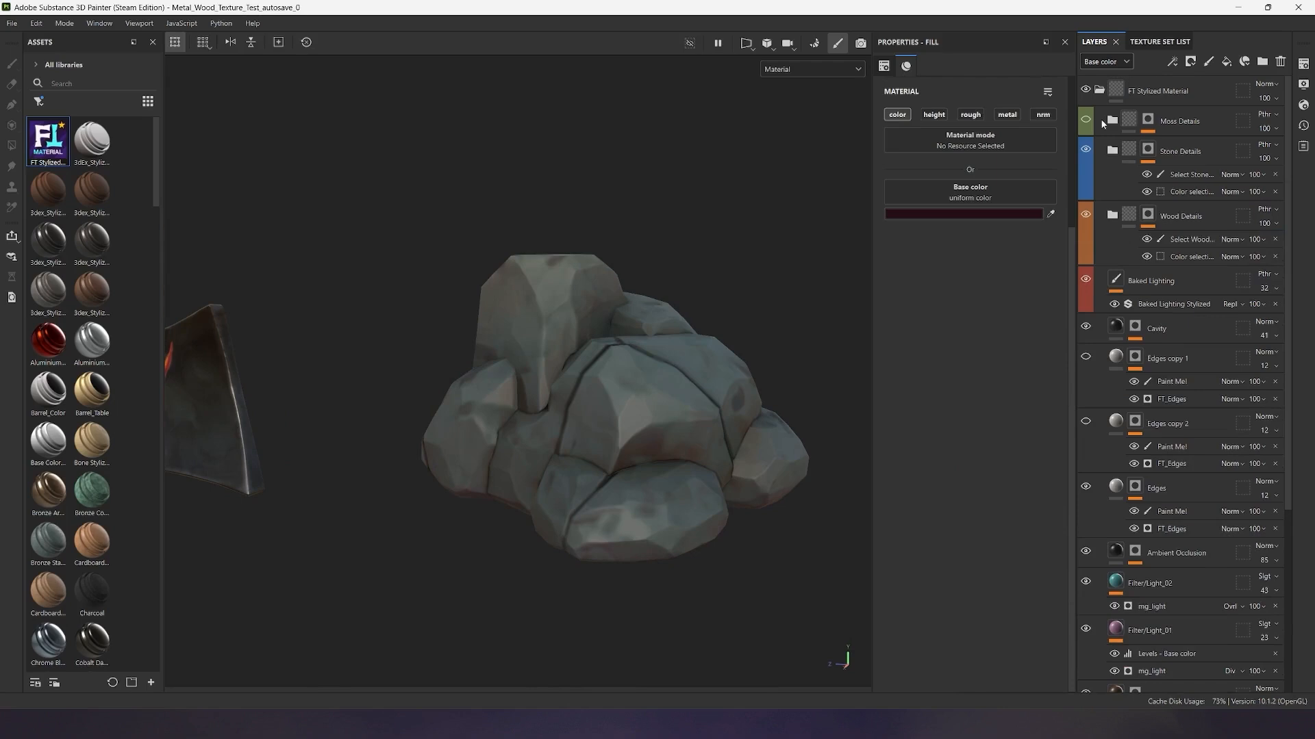
In the Moss Generator mask adjust distortion and blur, shift AO placement and disable AO invert
click(1086, 120)
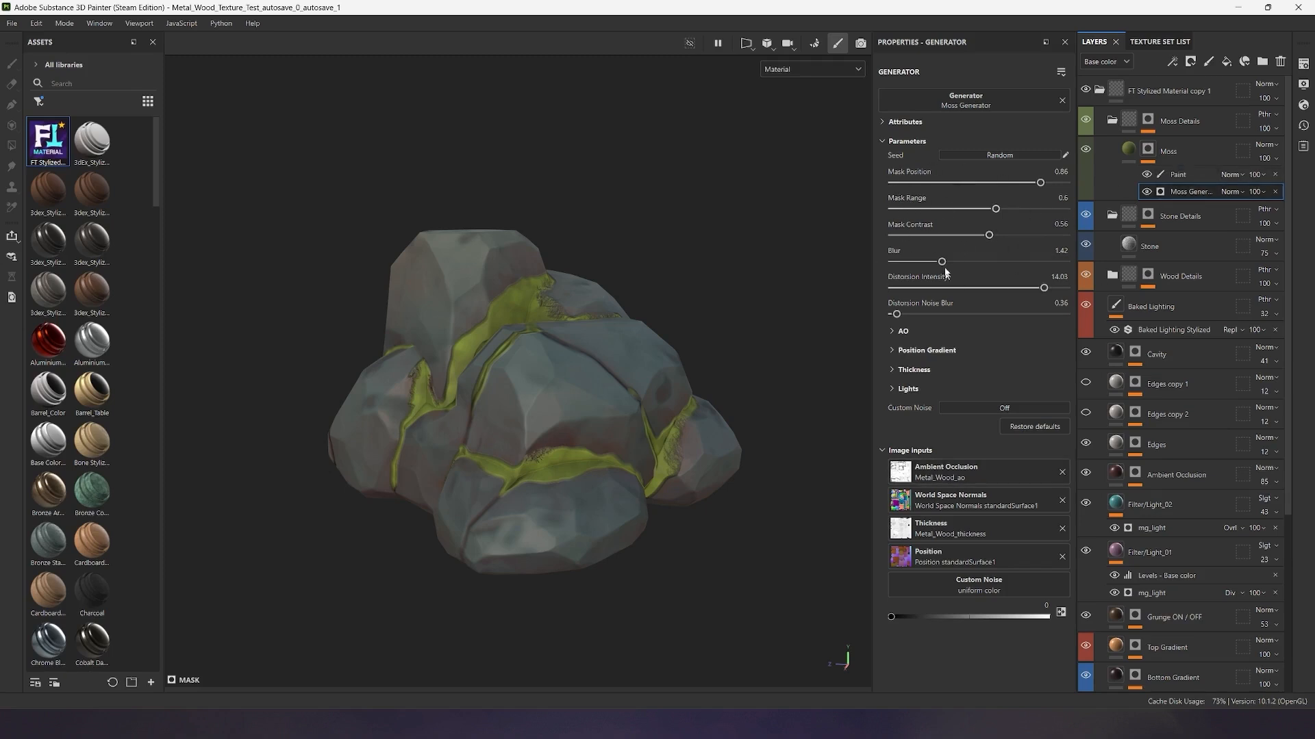
drag(1043, 288, 975, 287)
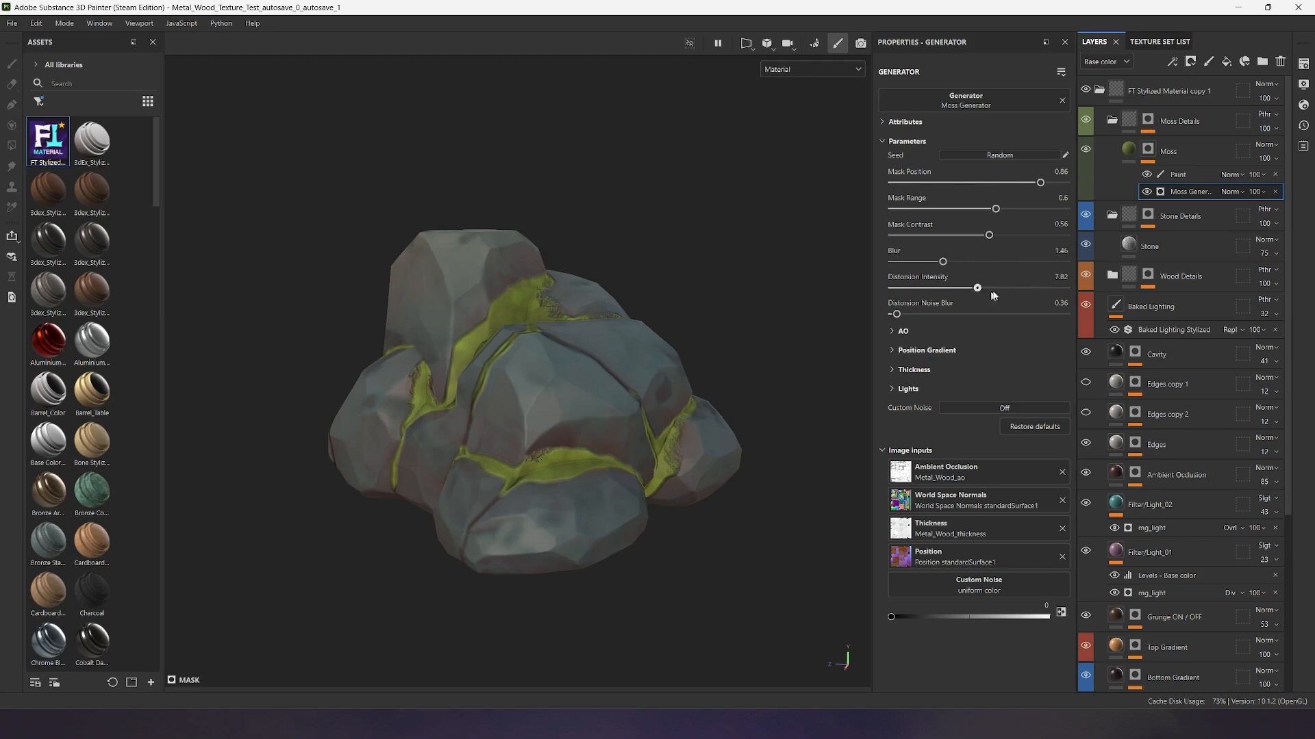
drag(975, 288, 1024, 287)
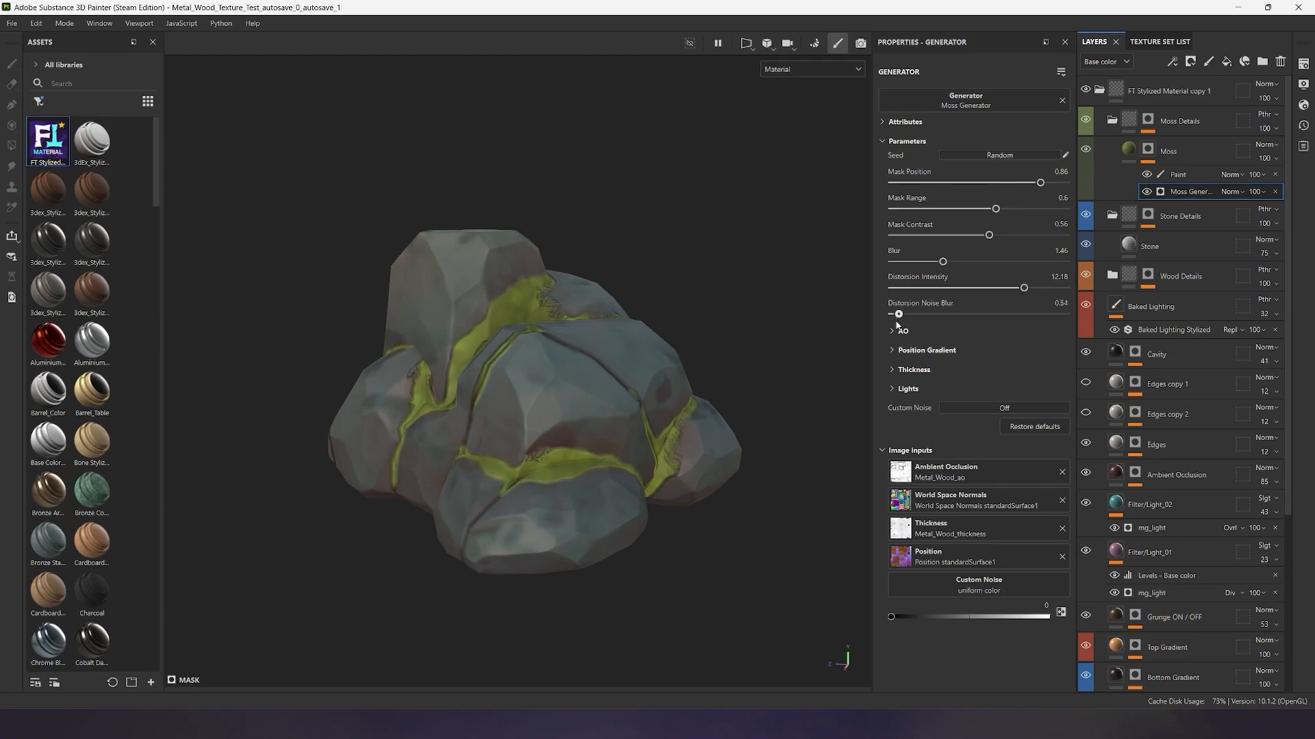
drag(936, 313, 890, 314)
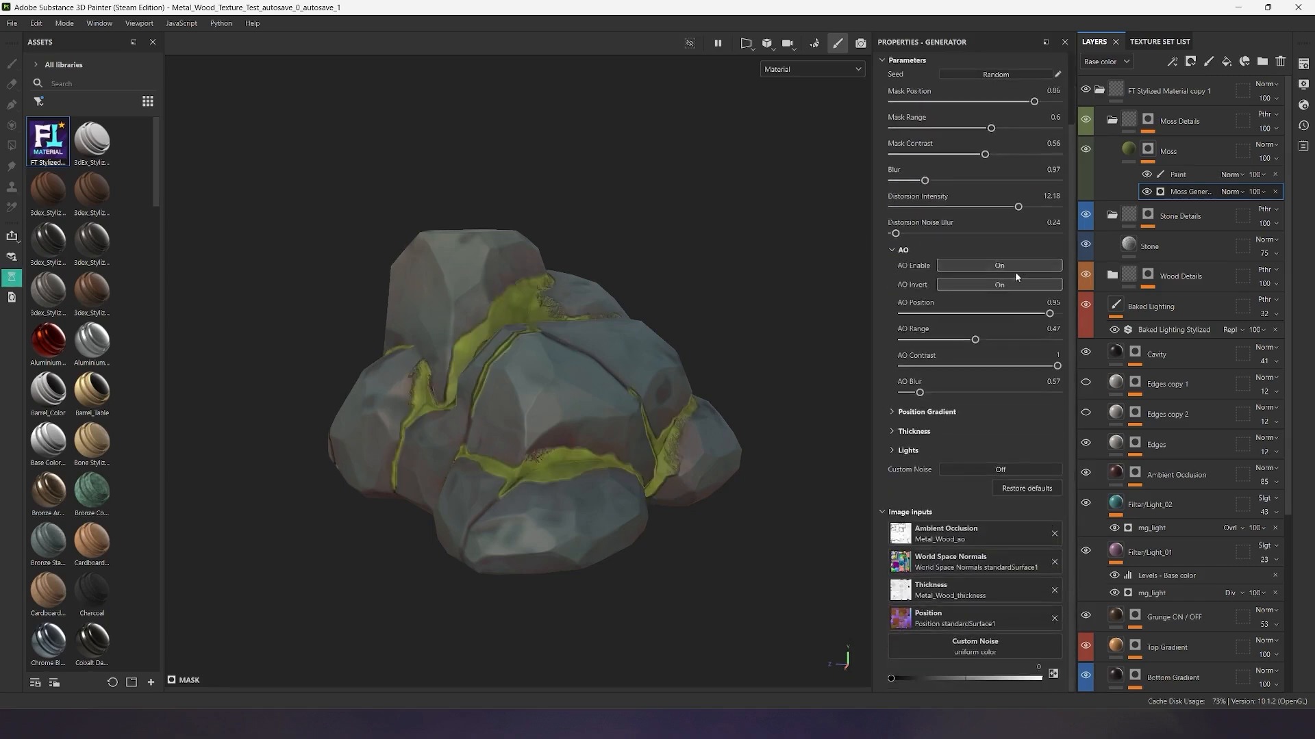
drag(1049, 312, 1012, 312)
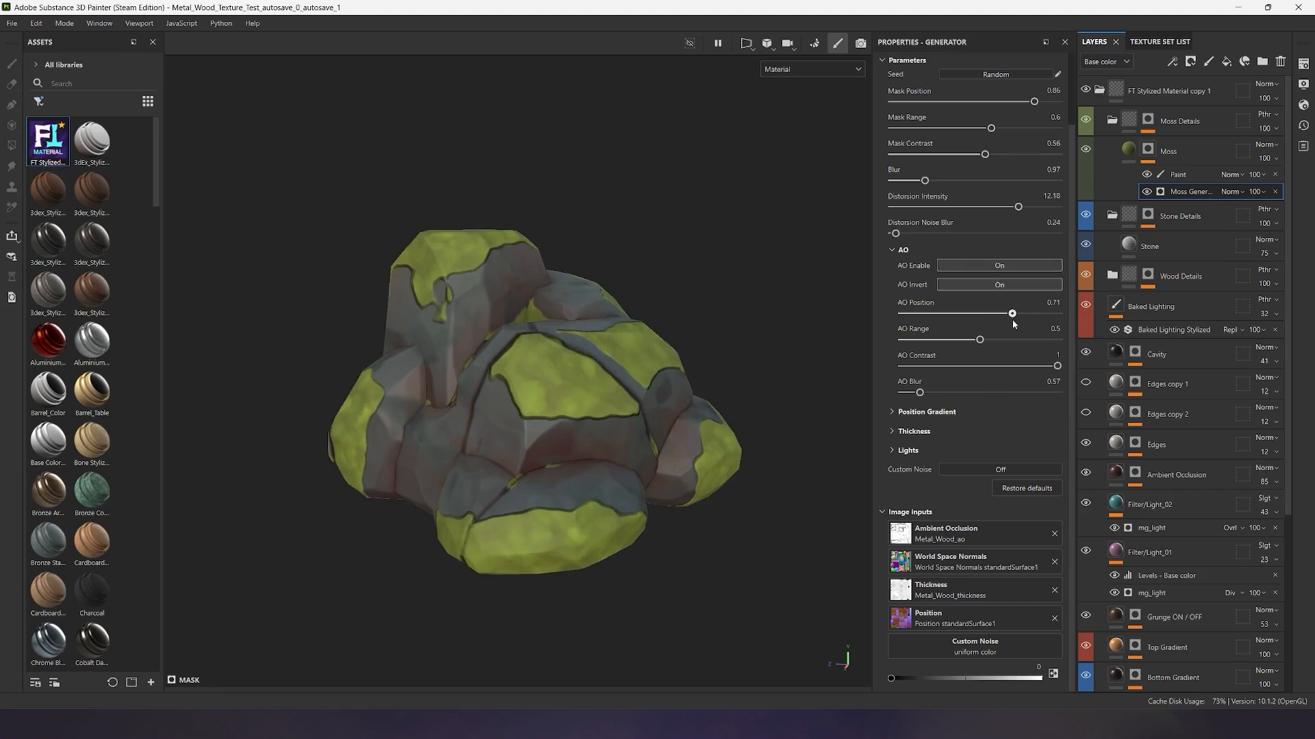
click(998, 284)
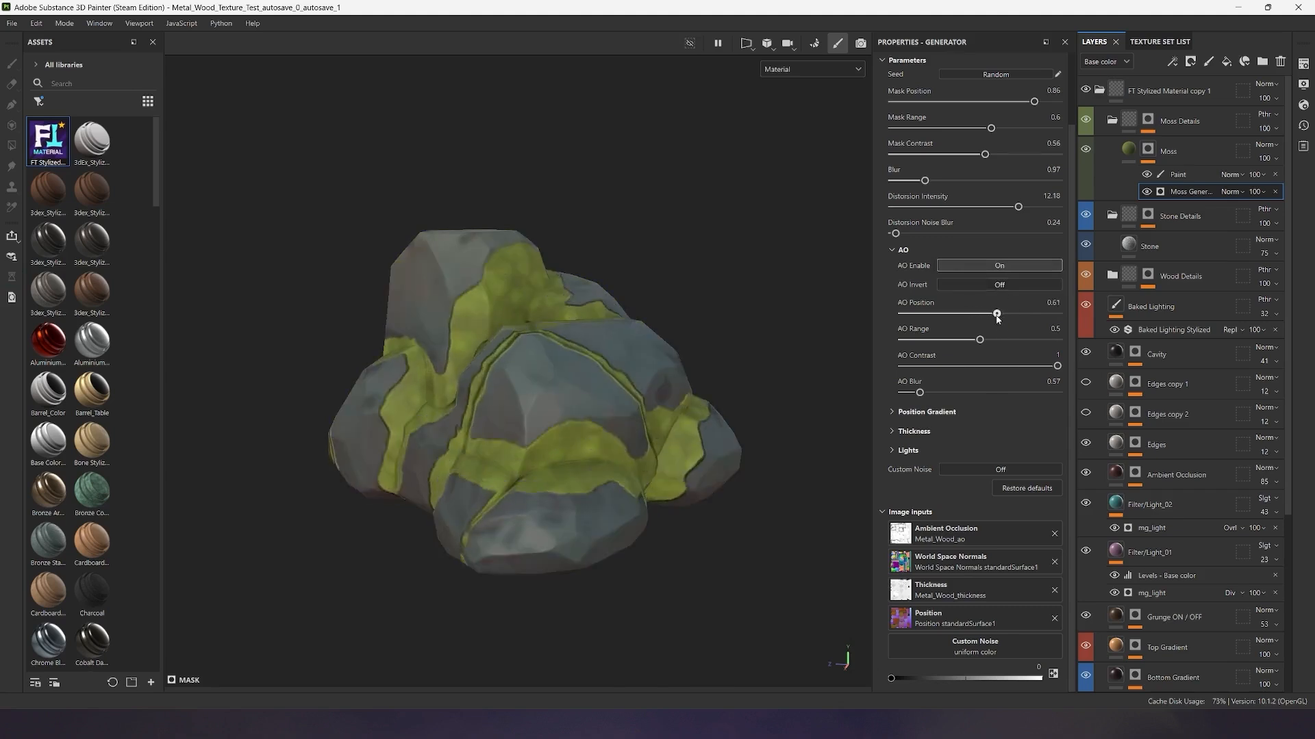
Tune the AO range, grow moss on rock tops via Position Gradient, and raise Mask Range and contrast
drag(978, 340, 1018, 339)
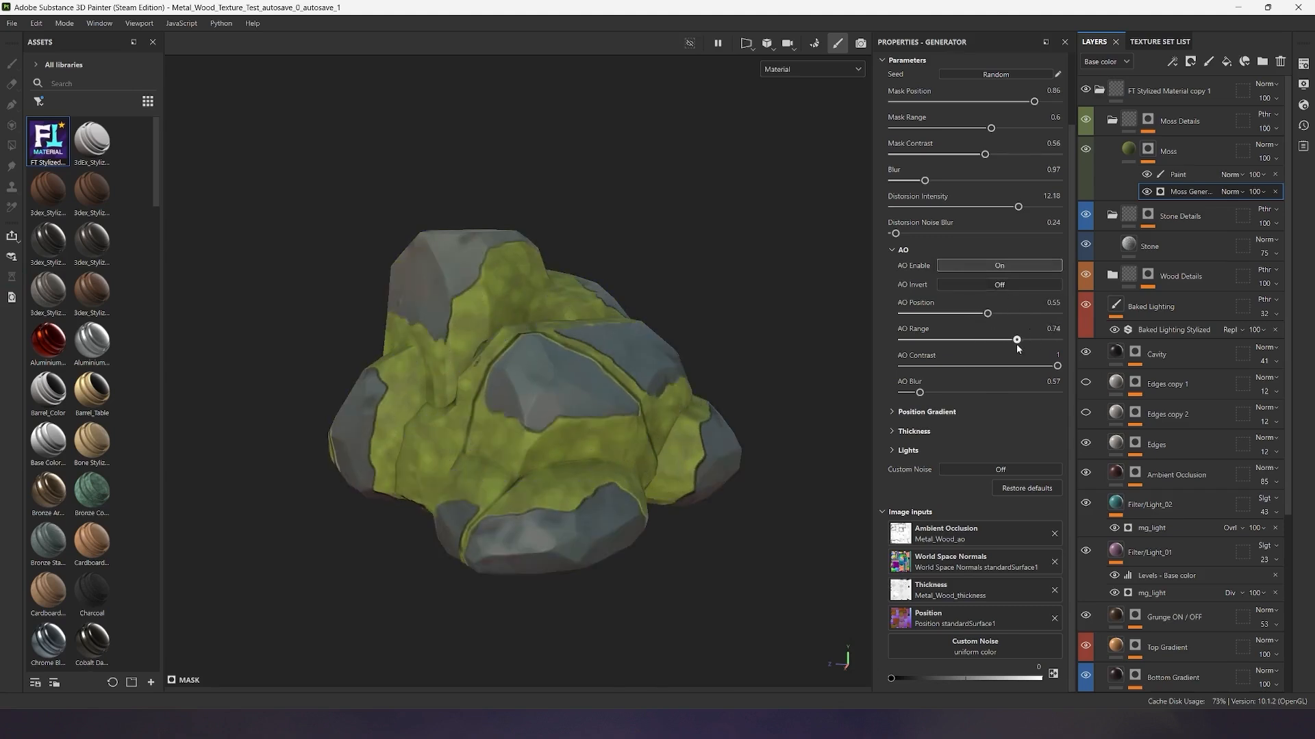
drag(1017, 339, 988, 340)
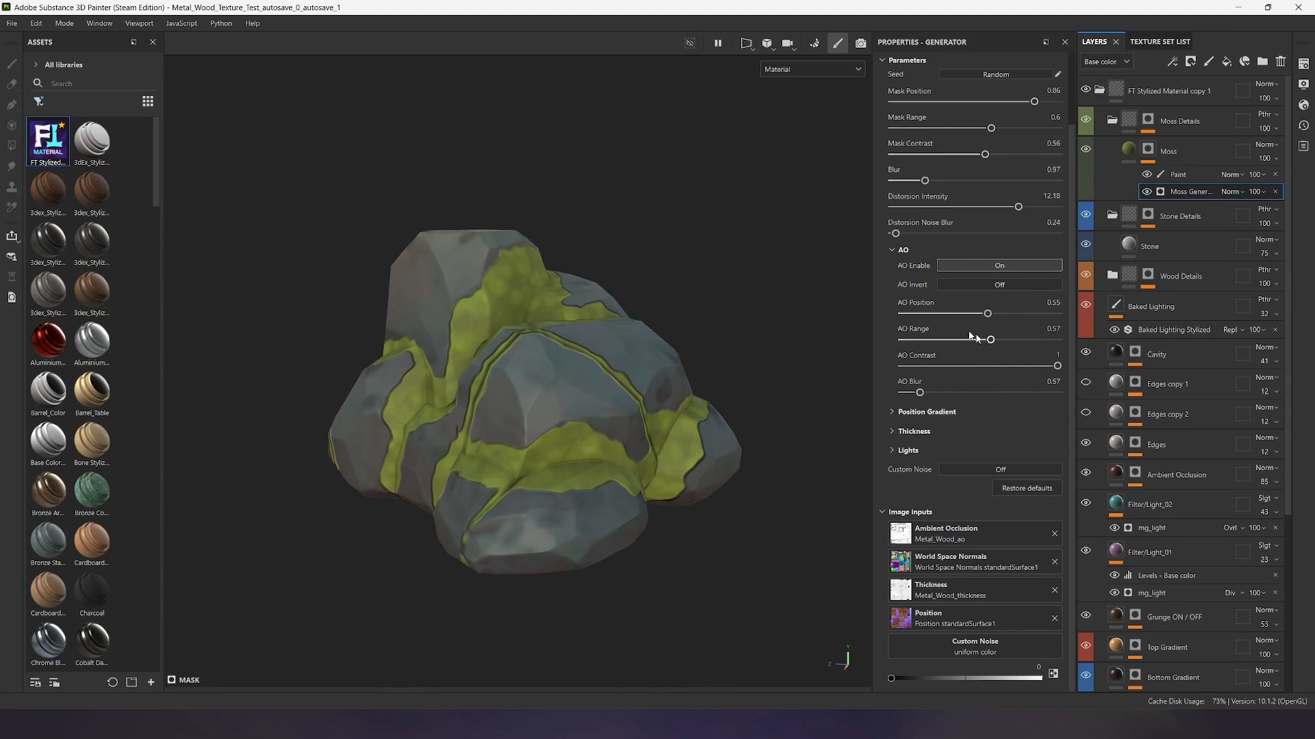
drag(920, 393, 1009, 393)
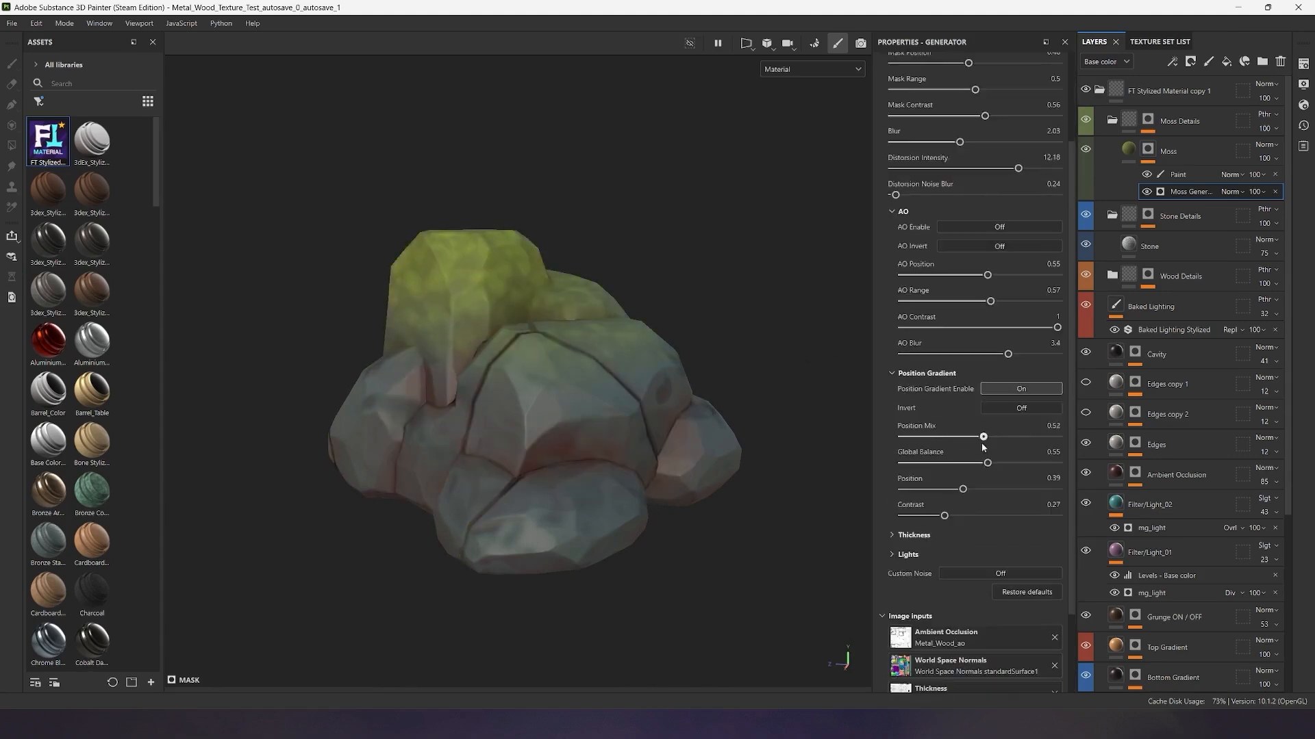
drag(983, 437, 976, 437)
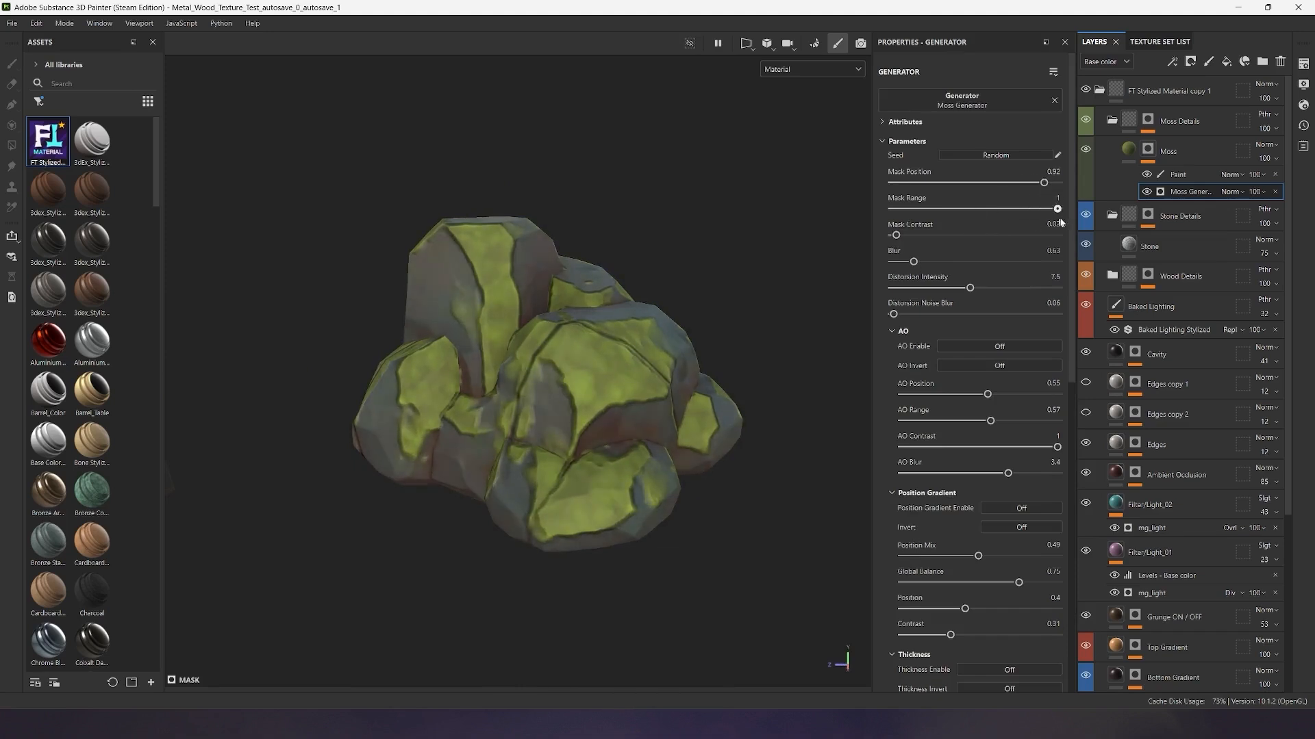
drag(968, 287, 1019, 288)
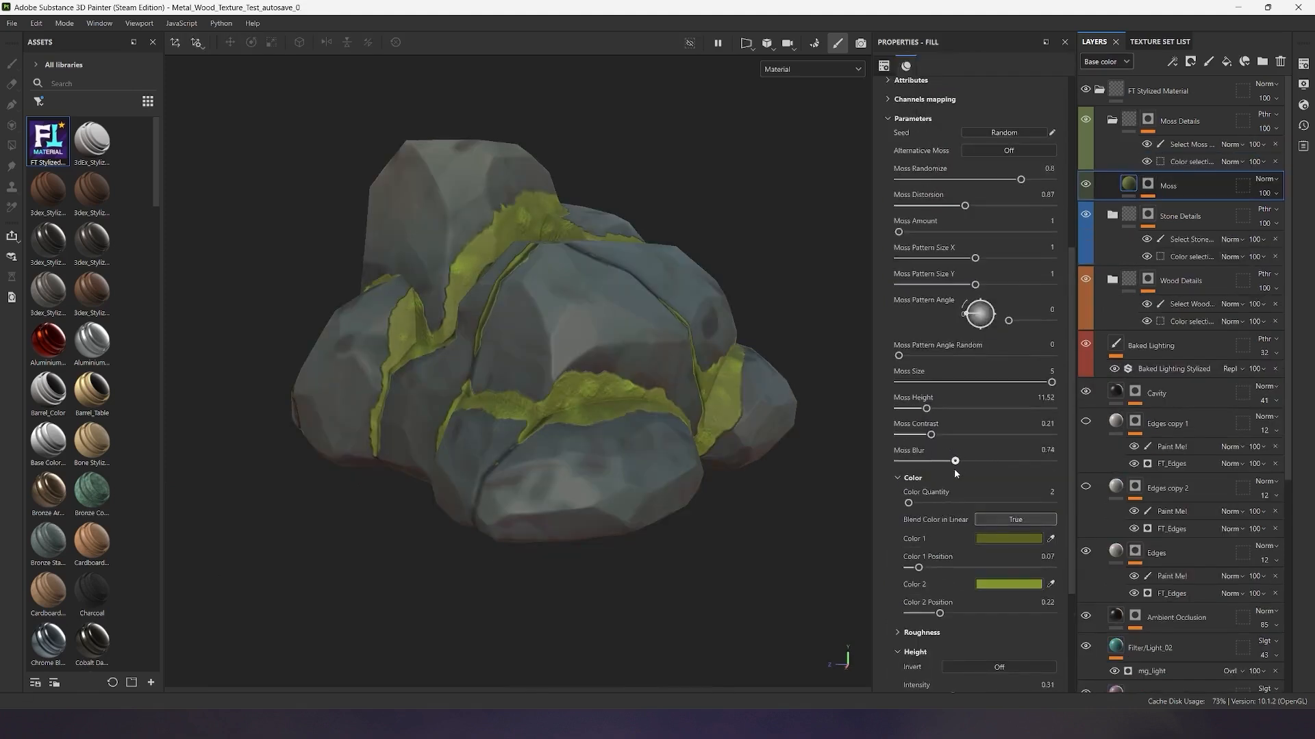
Increase the Moss fill's Moss Size and Height, then raise Moss Randomize for more variation
drag(931, 436, 942, 436)
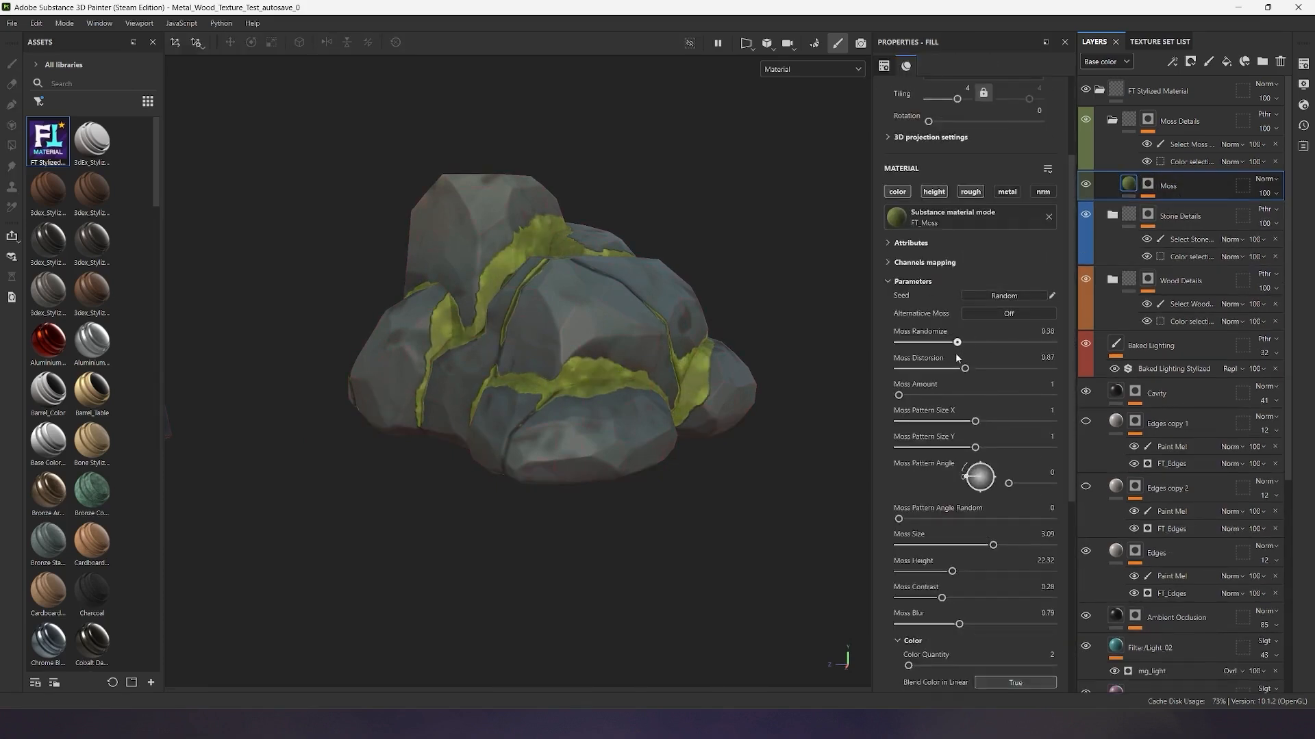
drag(958, 341, 947, 341)
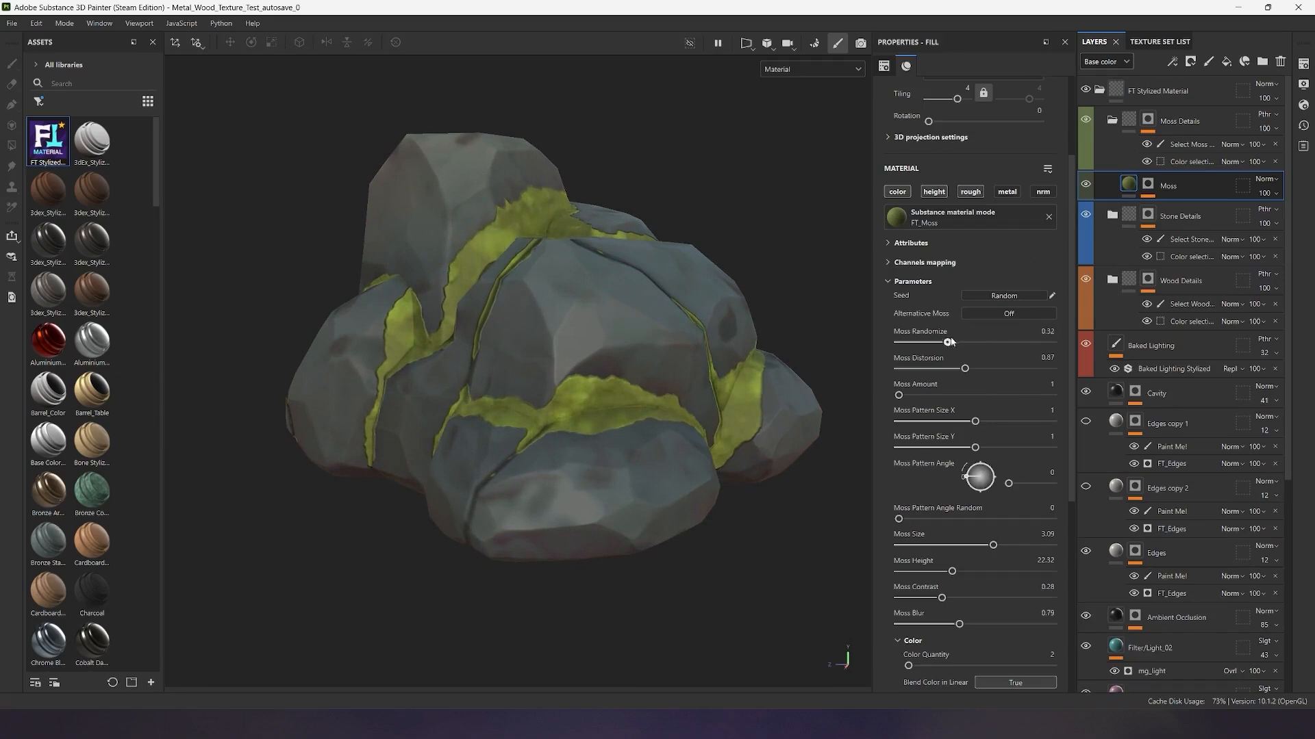
drag(947, 343, 1015, 342)
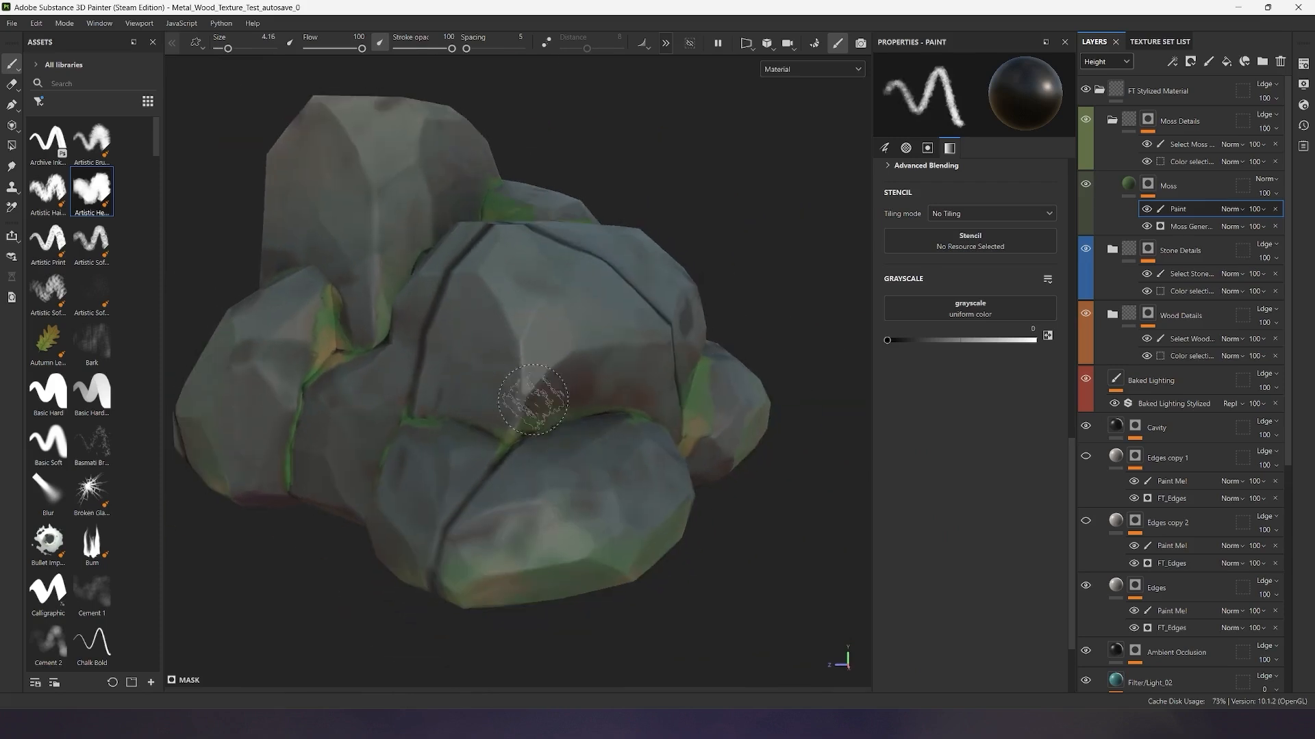
Paint a stroke across the rocks to mask out most of the moss
drag(534, 399, 612, 252)
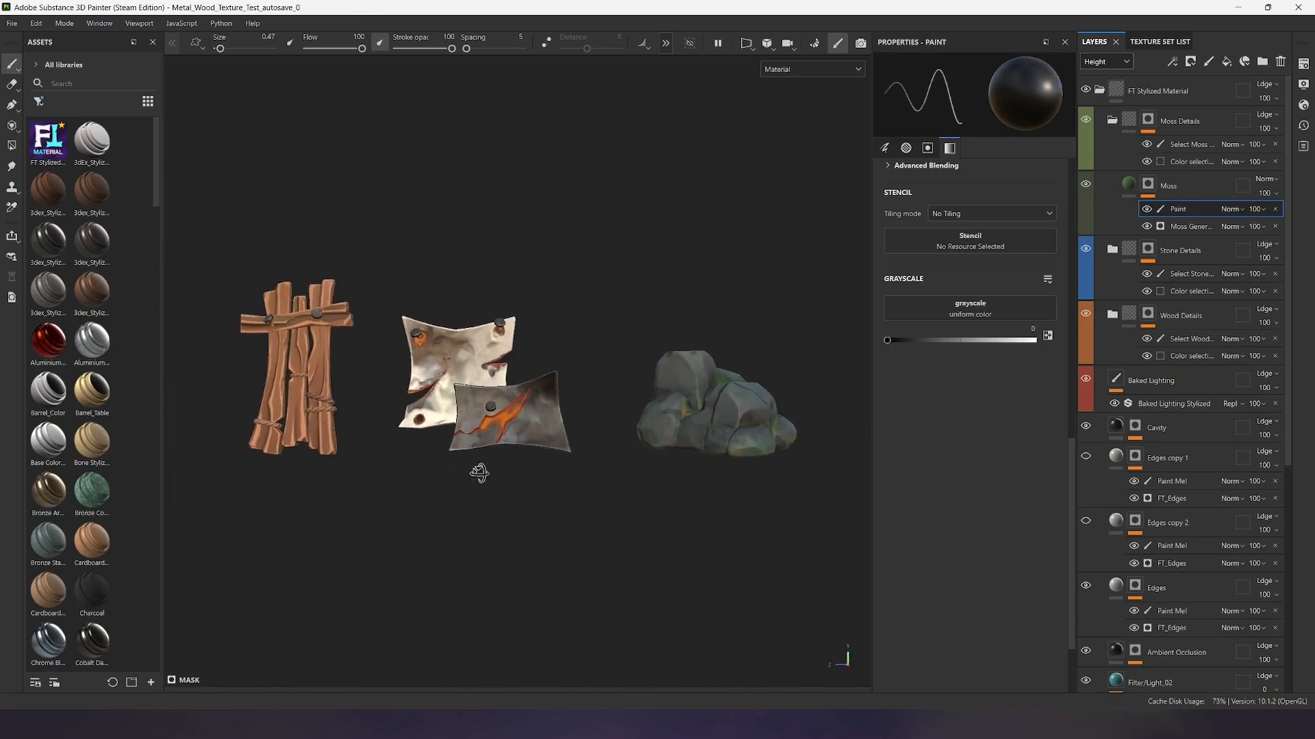
drag(480, 472, 360, 481)
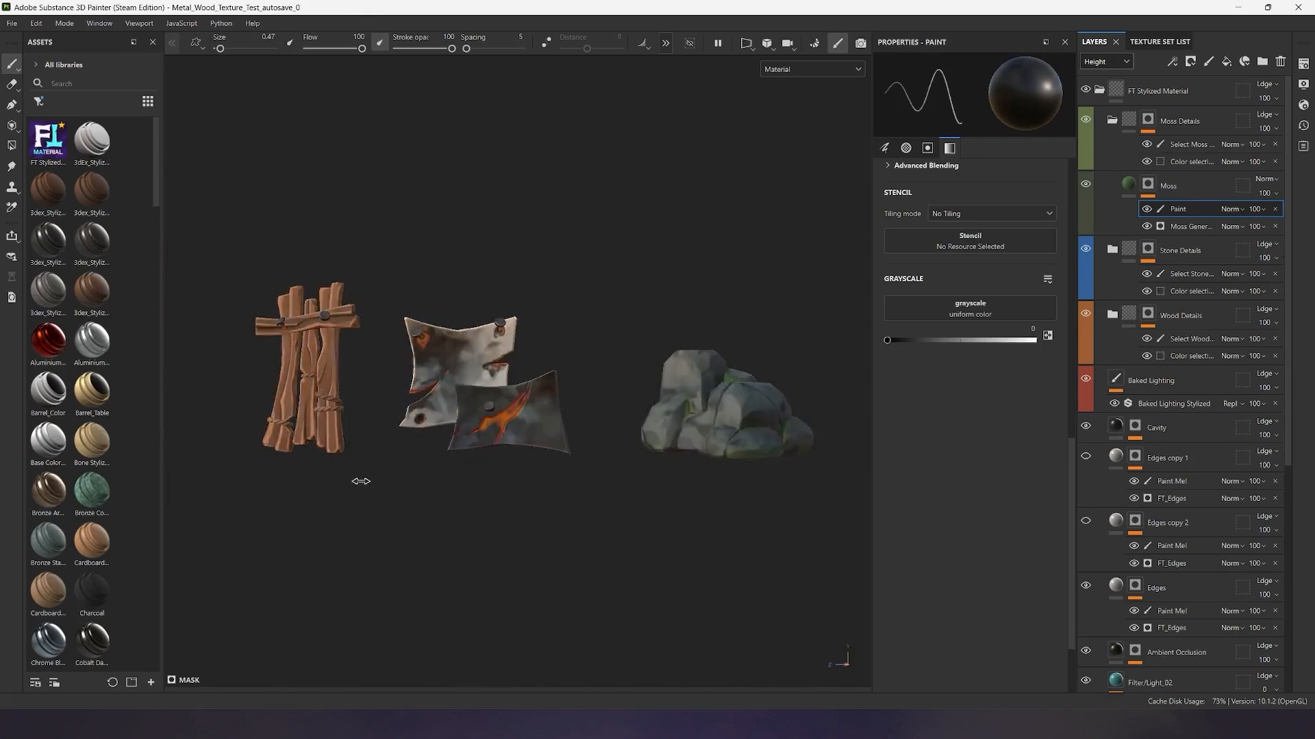
drag(360, 480, 503, 490)
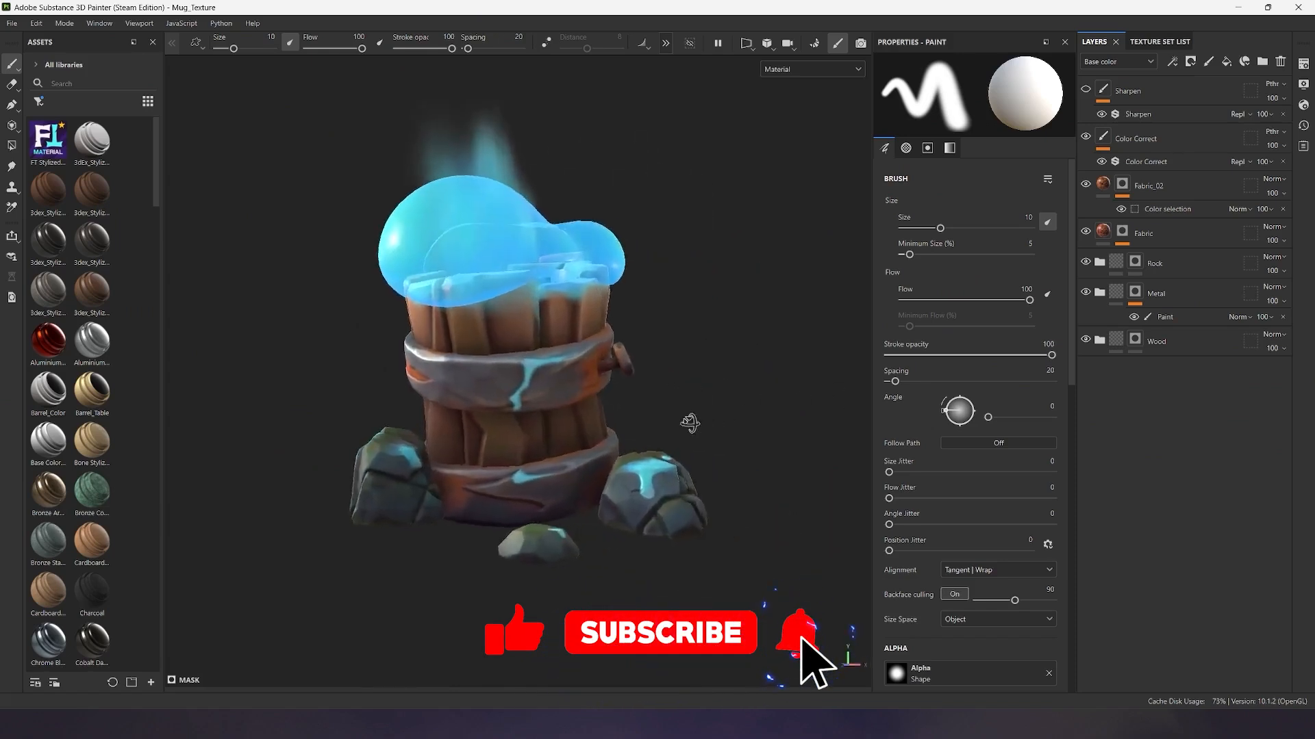
Orbit the mug model to view its fabric-wrapped handle from the side
drag(687, 419, 545, 402)
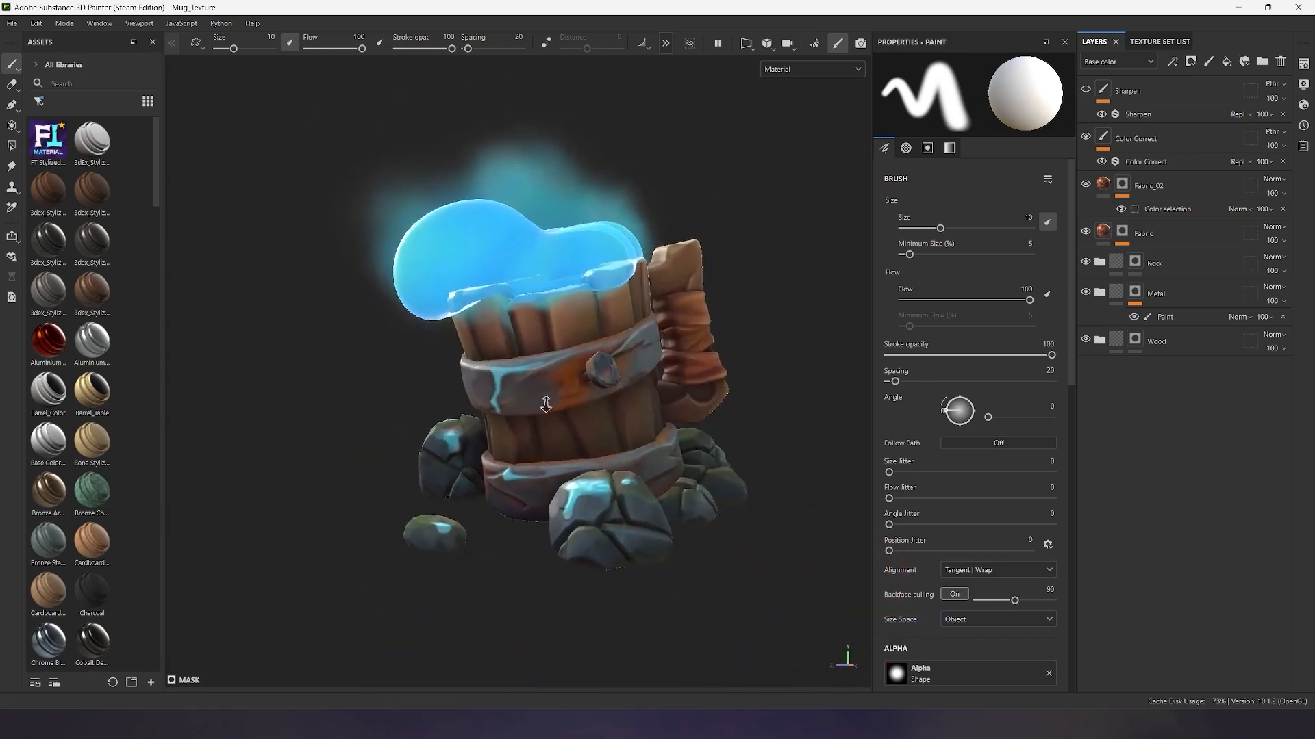
drag(545, 406, 537, 408)
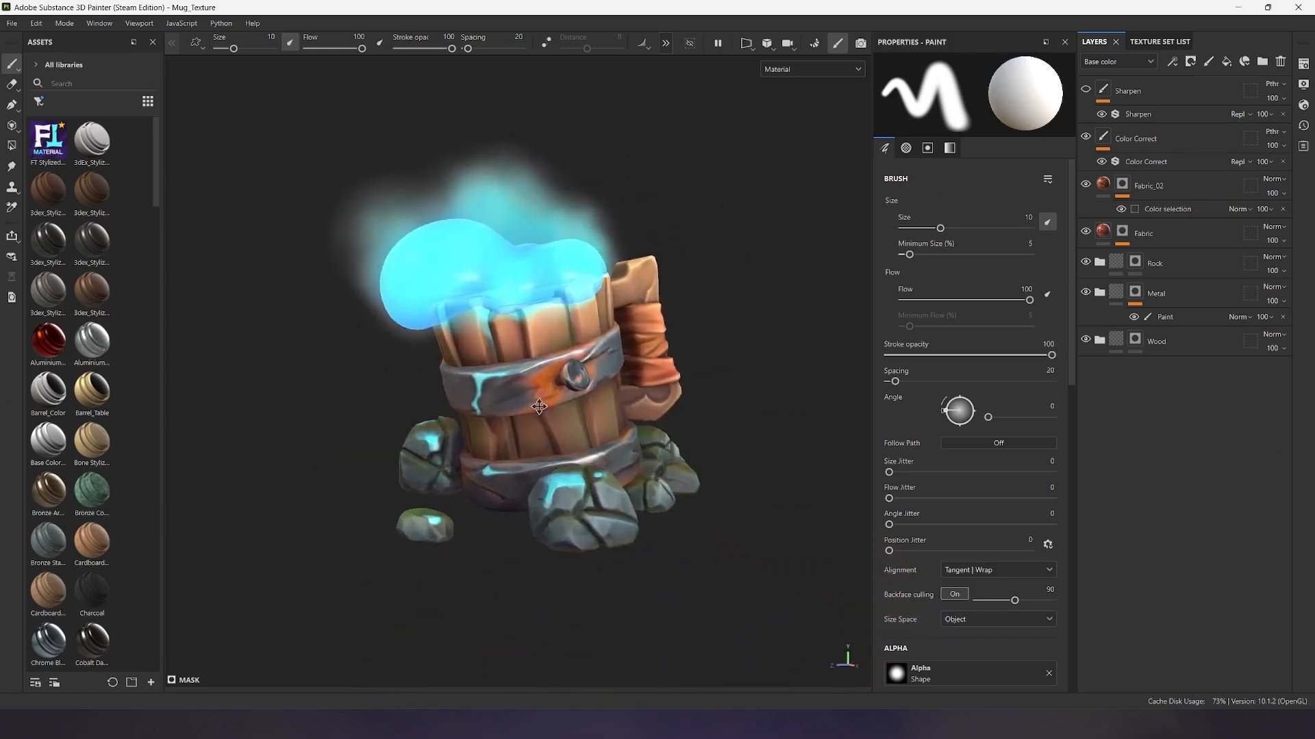